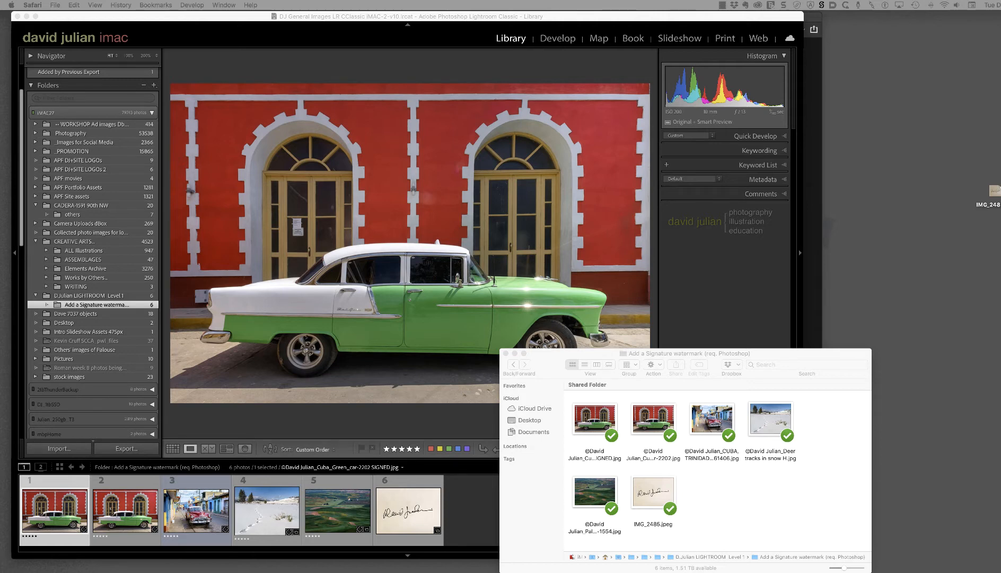
# - Bring forward the Finder folder 'Add a Signature watermark' to review its six images
pyautogui.click(682, 353)
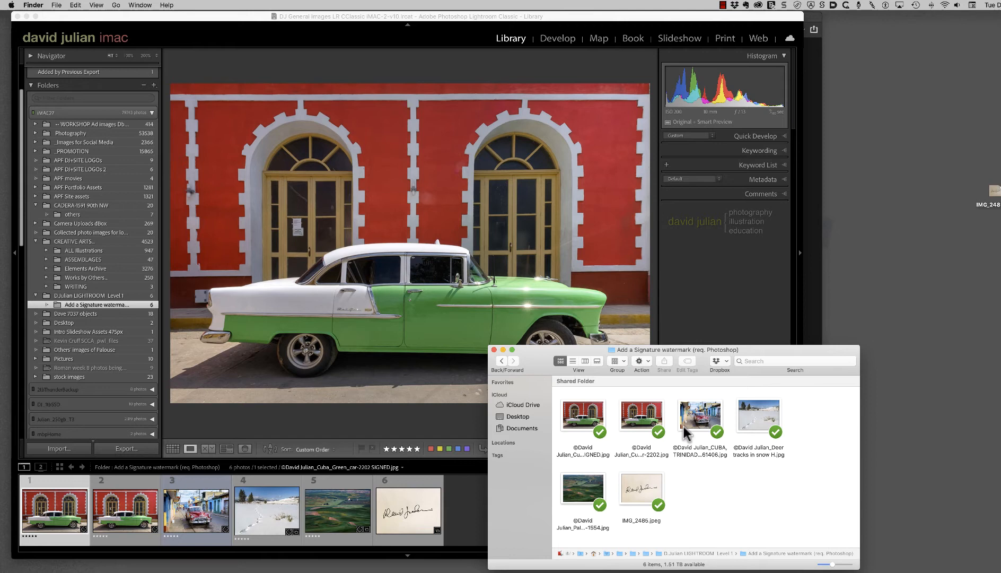
pyautogui.moveTo(685, 363)
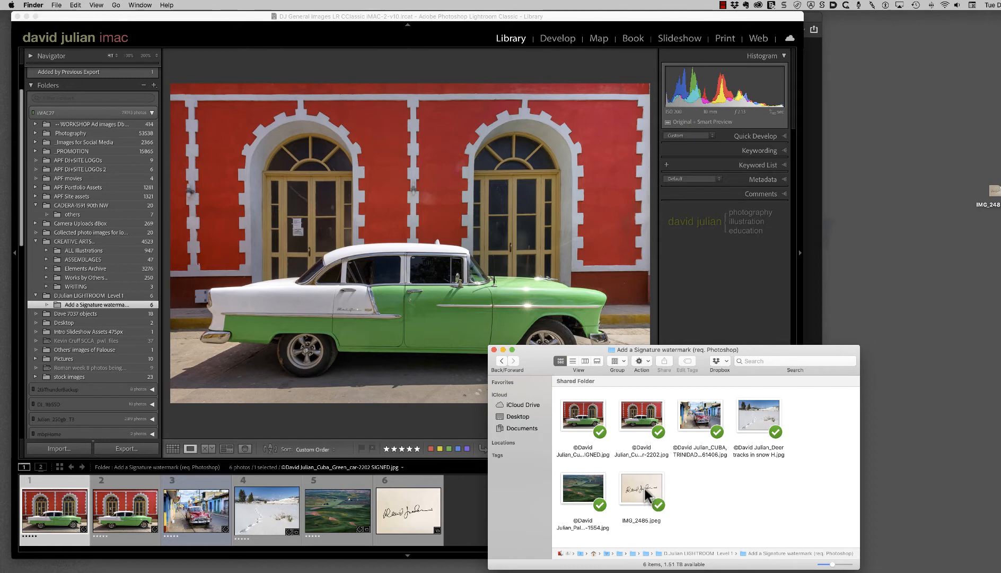
pyautogui.moveTo(648, 485)
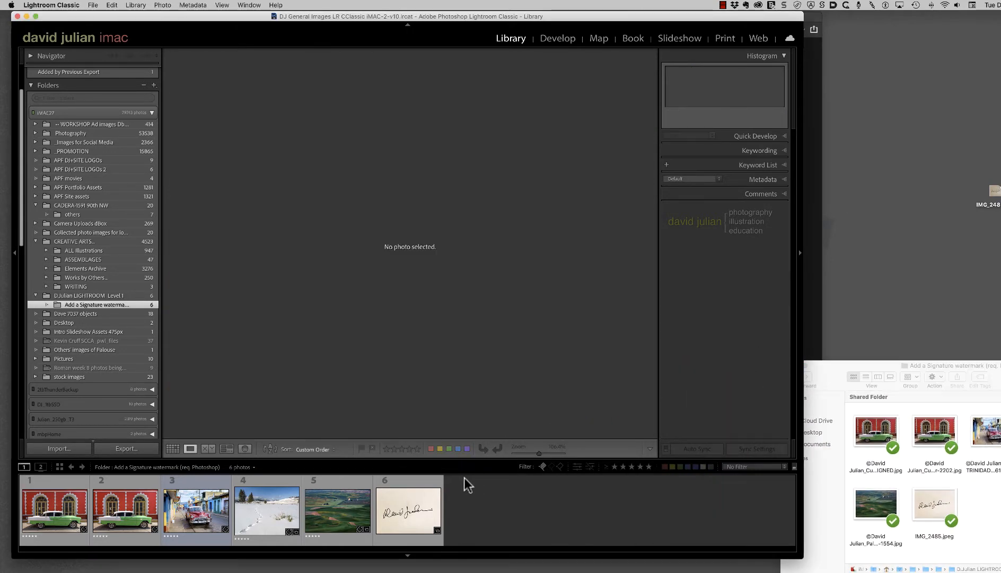
# - Show the handwritten signature scan IMG_2486.jpeg large in Loupe view
pyautogui.click(408, 511)
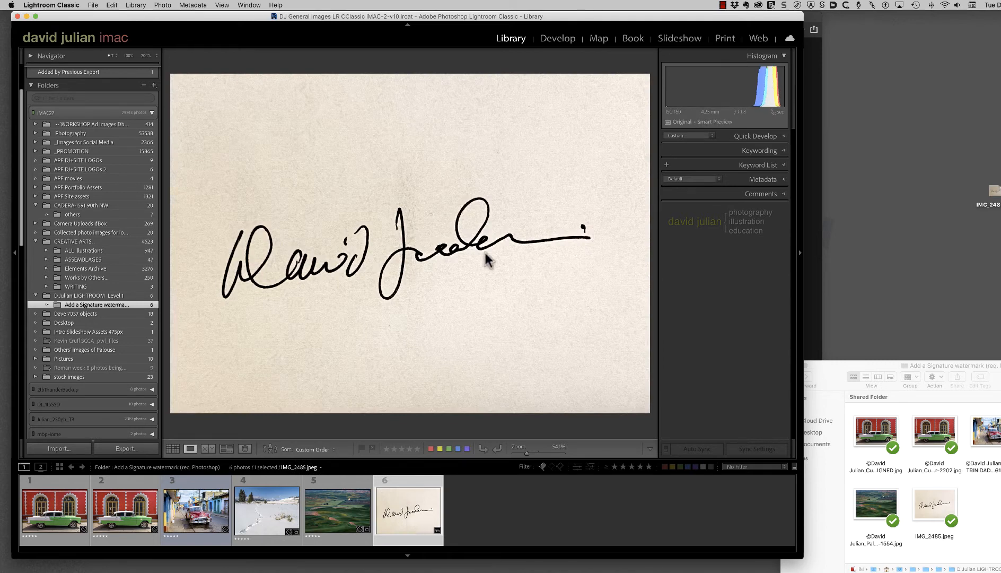
pyautogui.moveTo(332, 242)
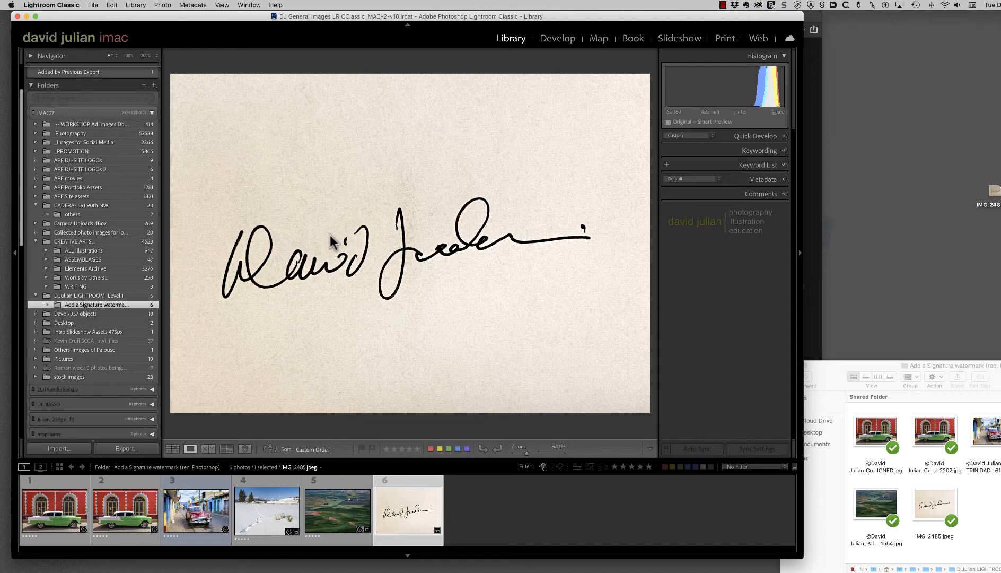
pyautogui.moveTo(415, 322)
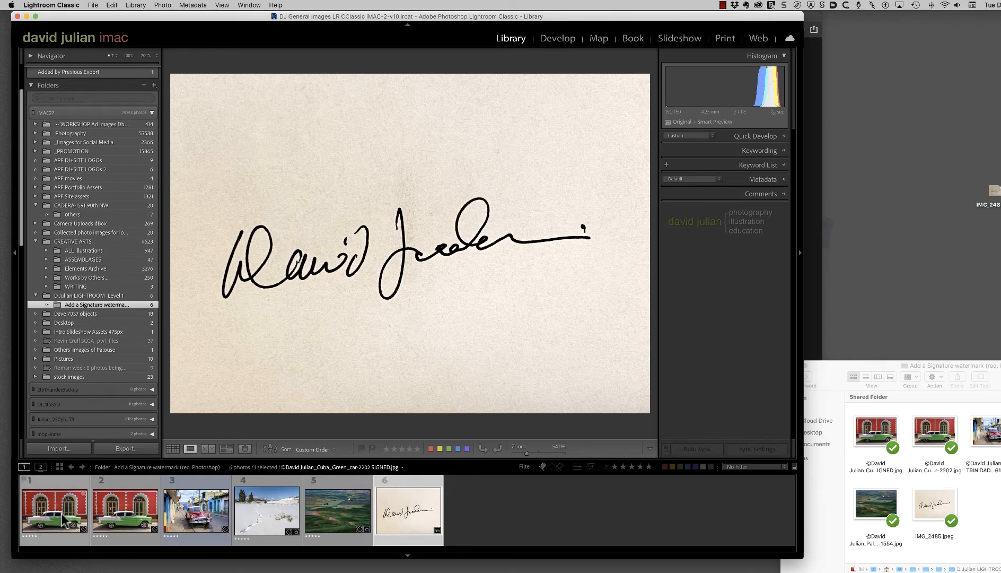
# - Display the signed green car photo and inspect its lower-right signature watermark
pyautogui.click(55, 510)
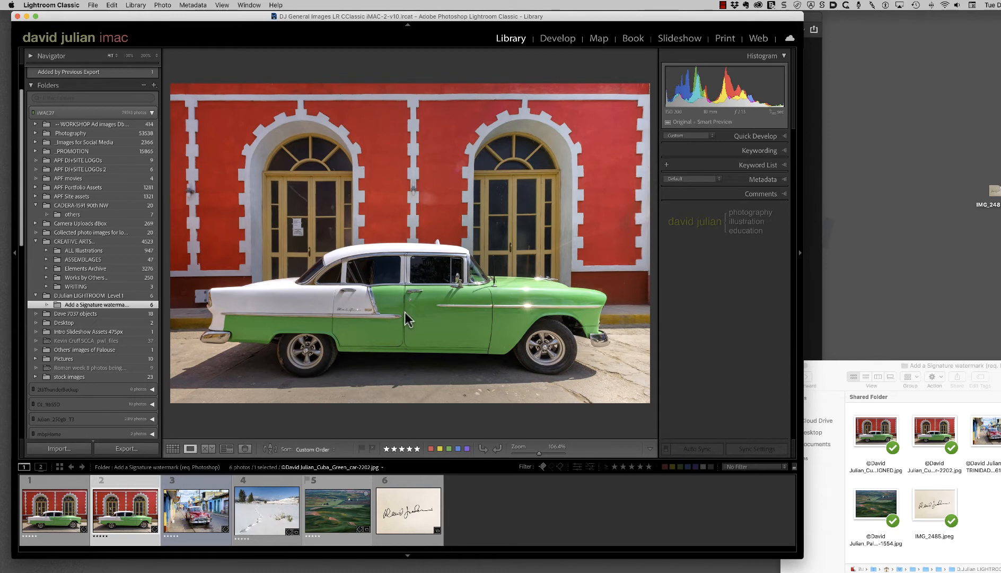
pyautogui.moveTo(614, 402)
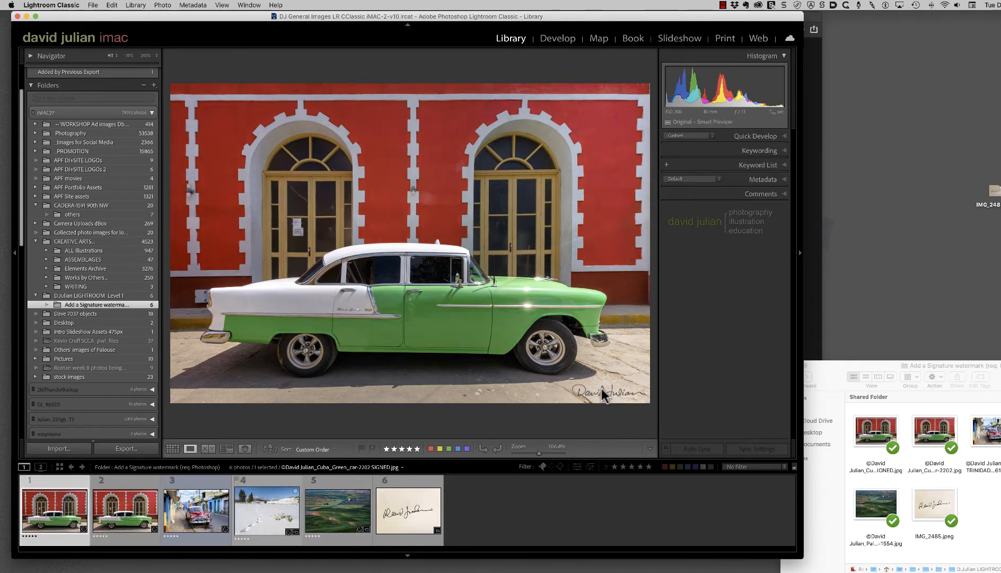
pyautogui.moveTo(599, 400)
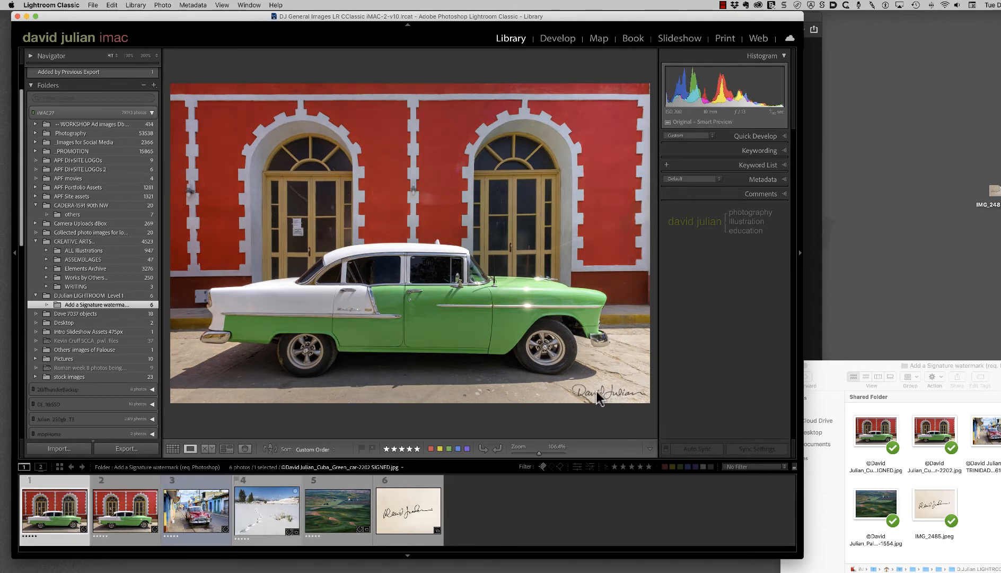
pyautogui.moveTo(507, 415)
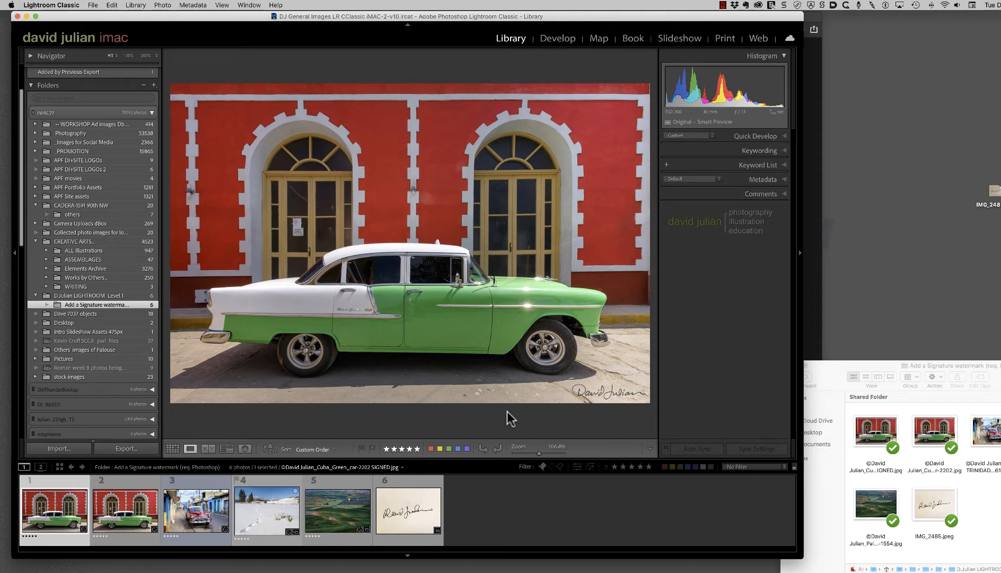
pyautogui.moveTo(516, 419)
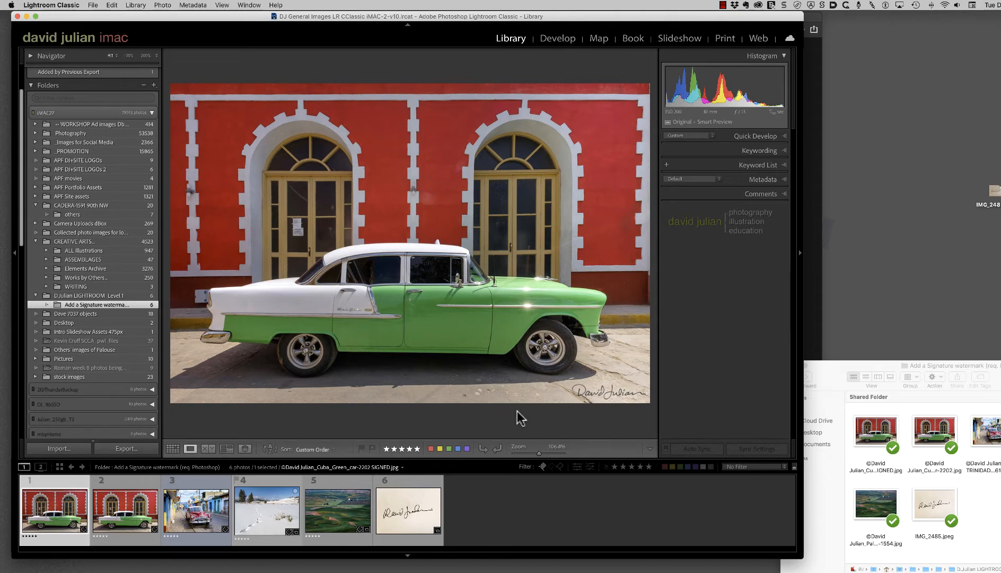
pyautogui.moveTo(584, 413)
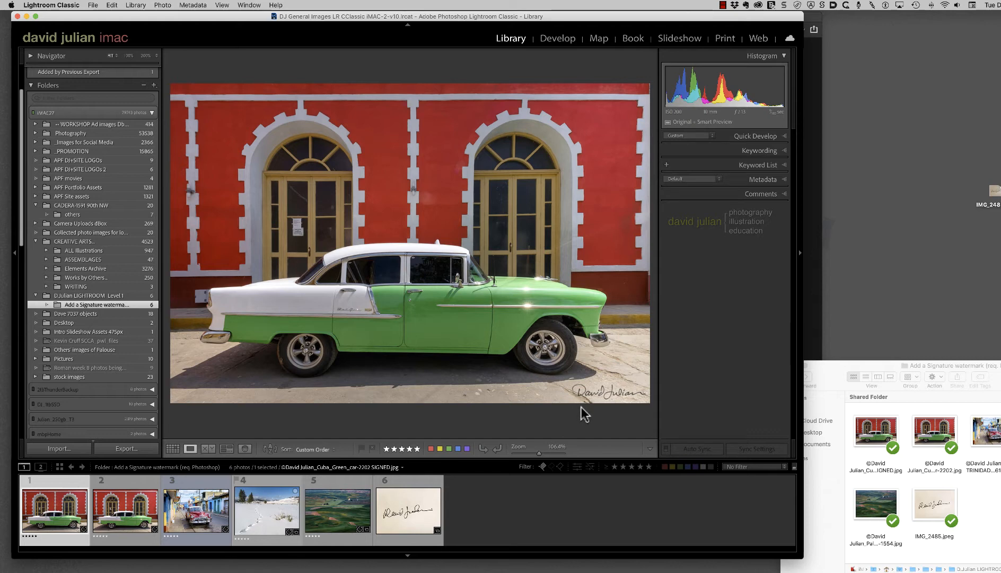
pyautogui.moveTo(570, 416)
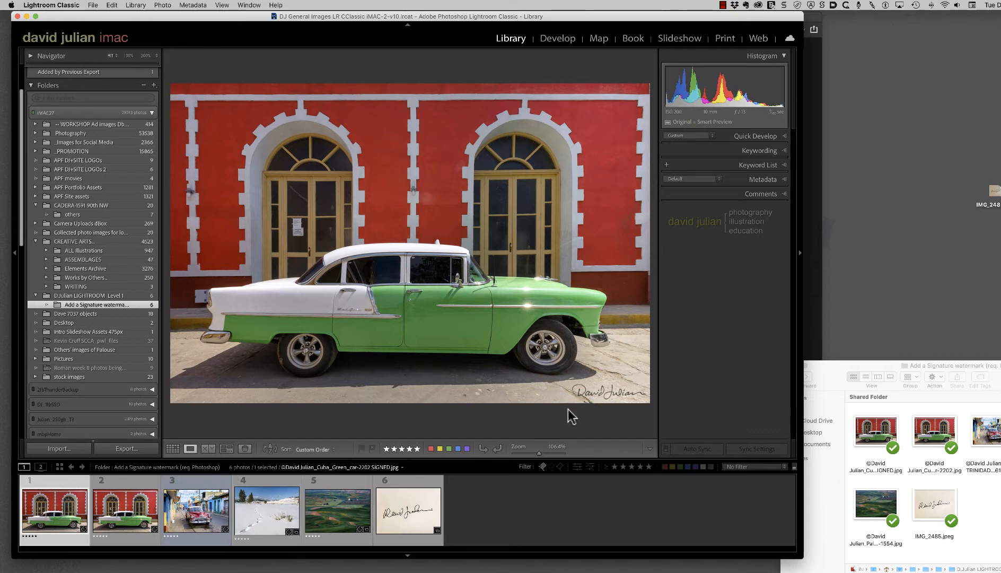
pyautogui.moveTo(610, 409)
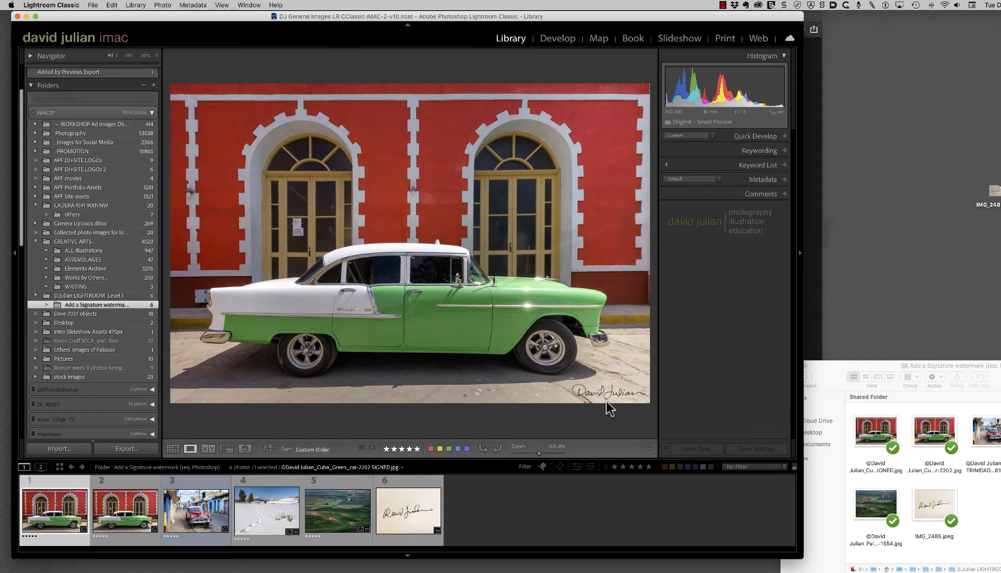
pyautogui.moveTo(481, 475)
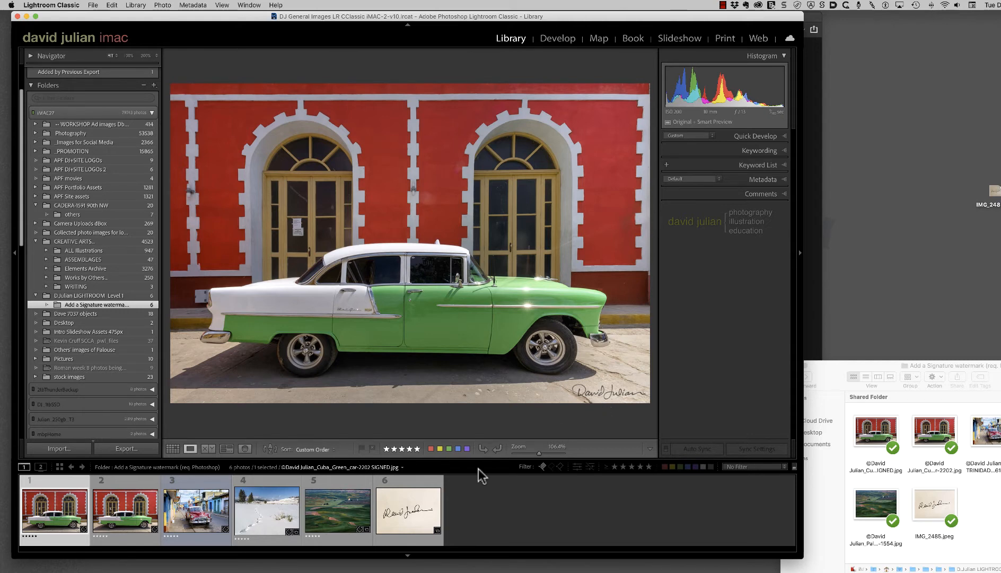
pyautogui.click(409, 510)
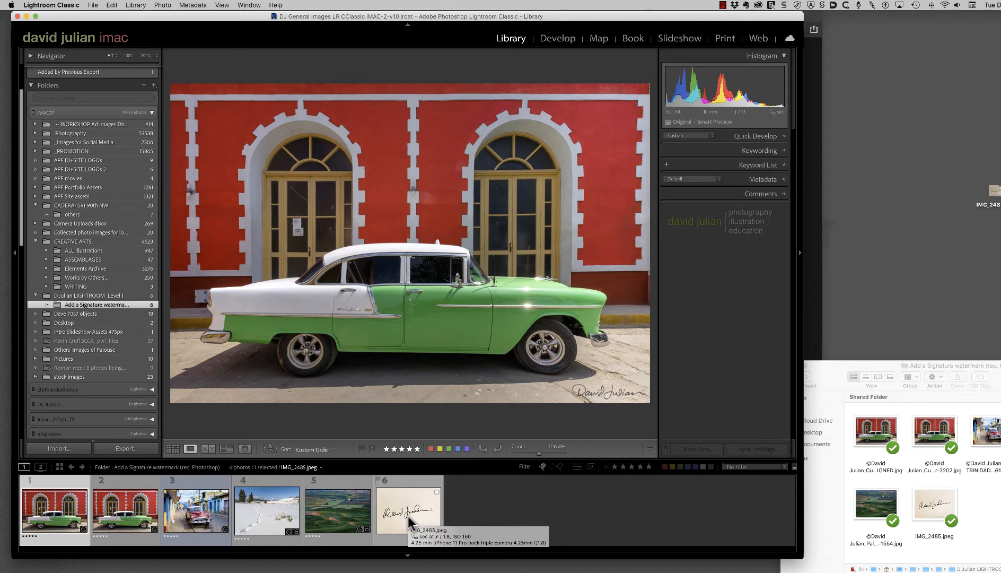
pyautogui.moveTo(457, 504)
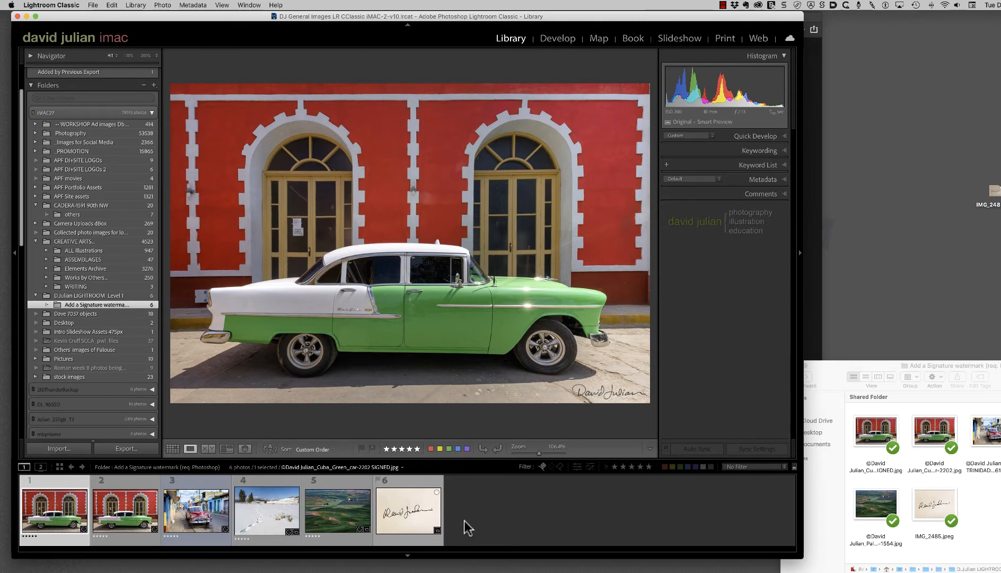
# - Switch to the signature files folder and launch Adobe Photoshop 2021 from the Dock
pyautogui.click(407, 510)
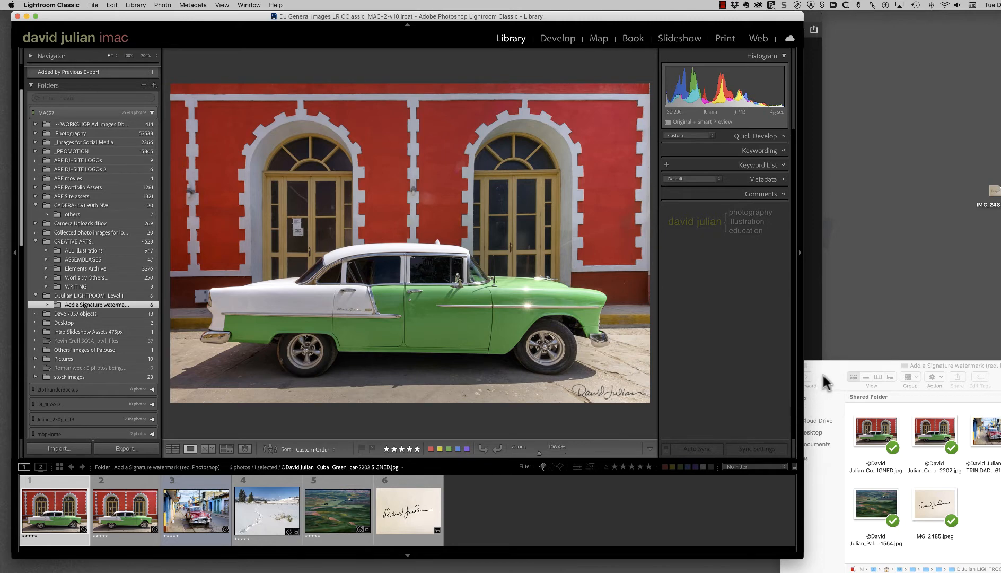
pyautogui.click(934, 505)
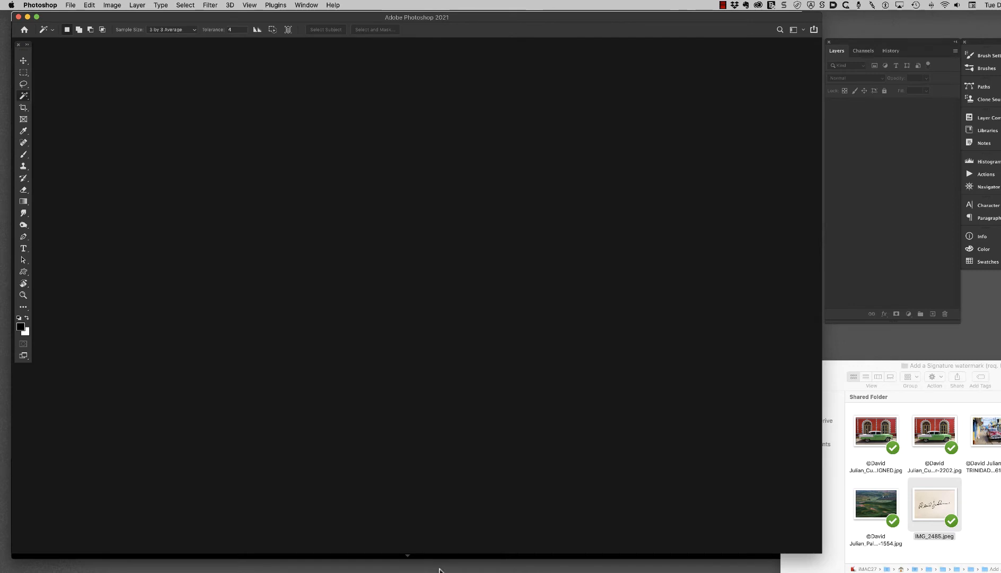
# - Open IMG_2486.jpeg in Photoshop and crop it to a narrow strip around the handwriting
pyautogui.doubleClick(934, 504)
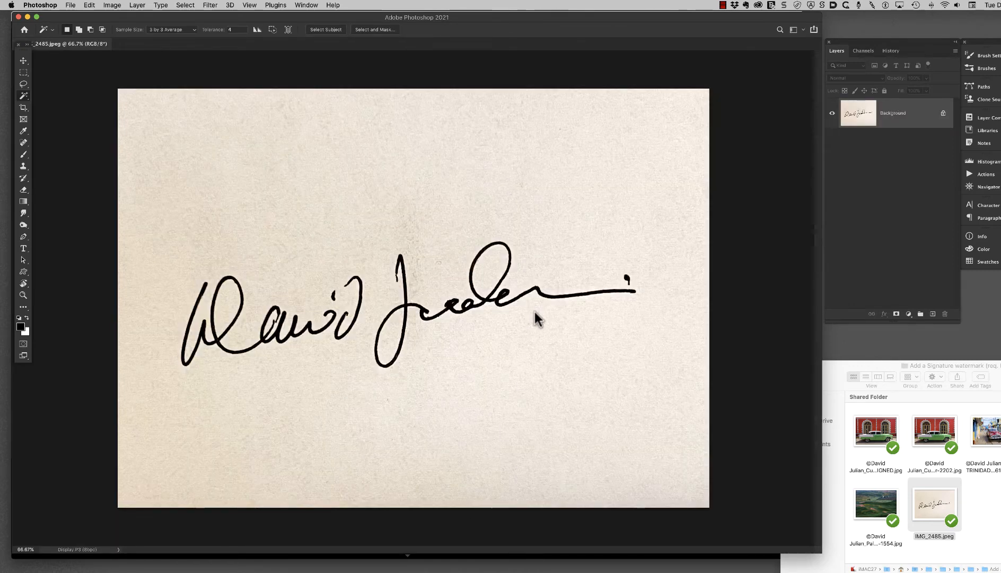
pyautogui.moveTo(380, 262)
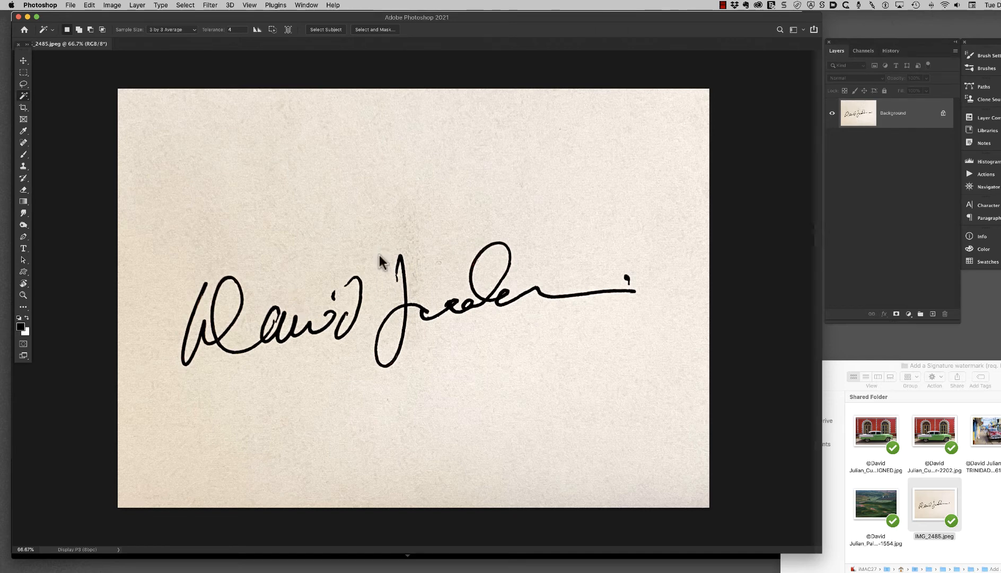
pyautogui.moveTo(444, 282)
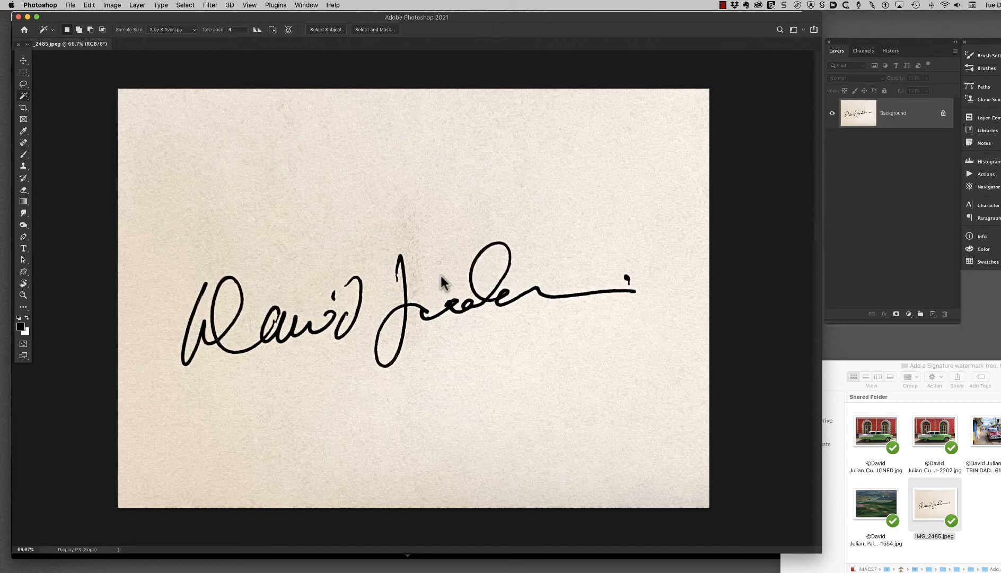
pyautogui.moveTo(373, 332)
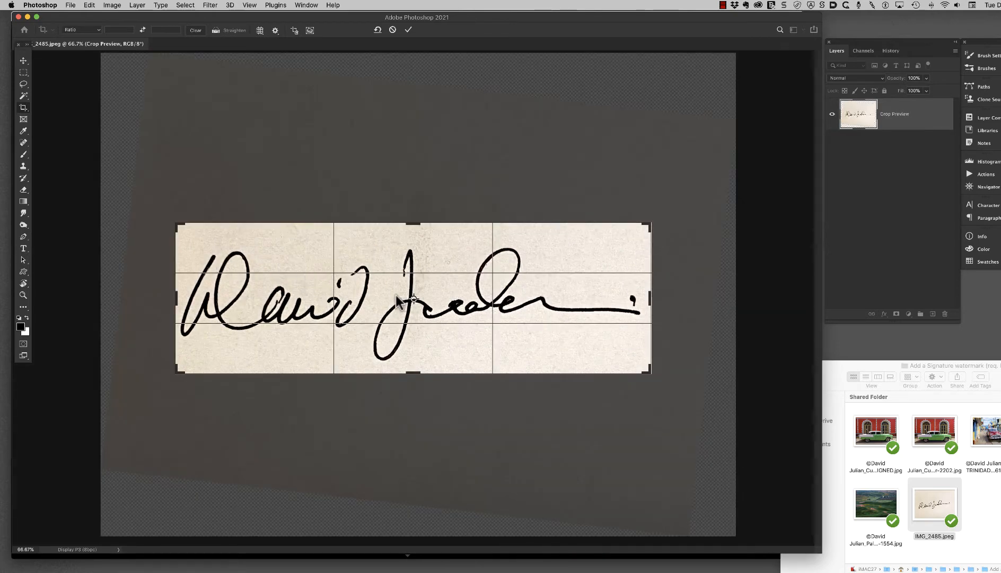
pyautogui.moveTo(450, 359)
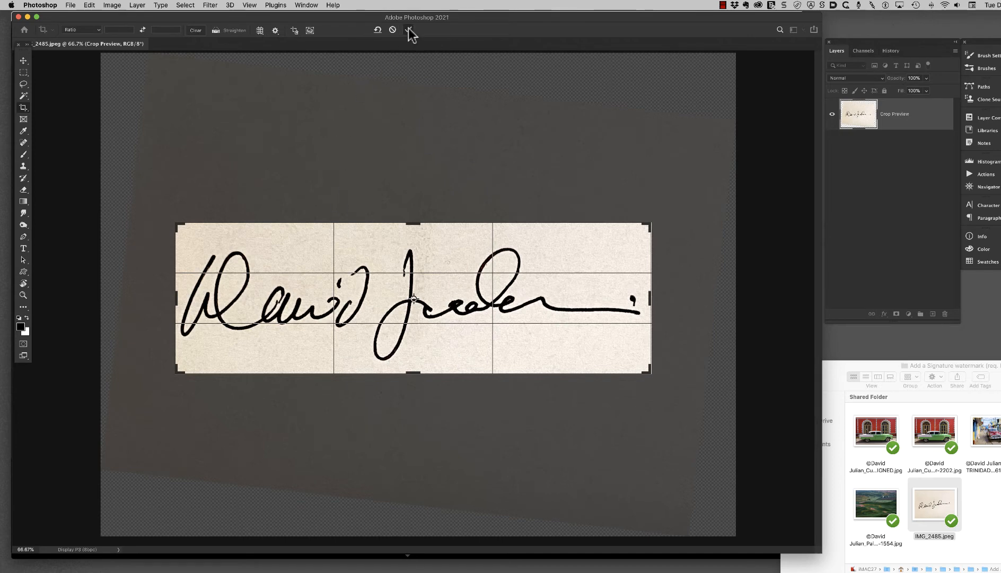
pyautogui.click(410, 30)
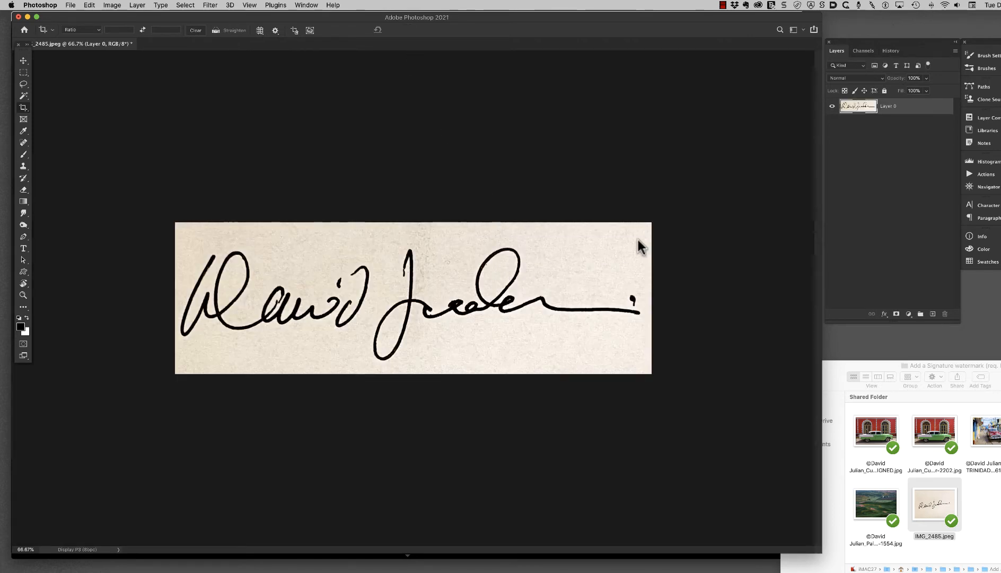
pyautogui.moveTo(390, 292)
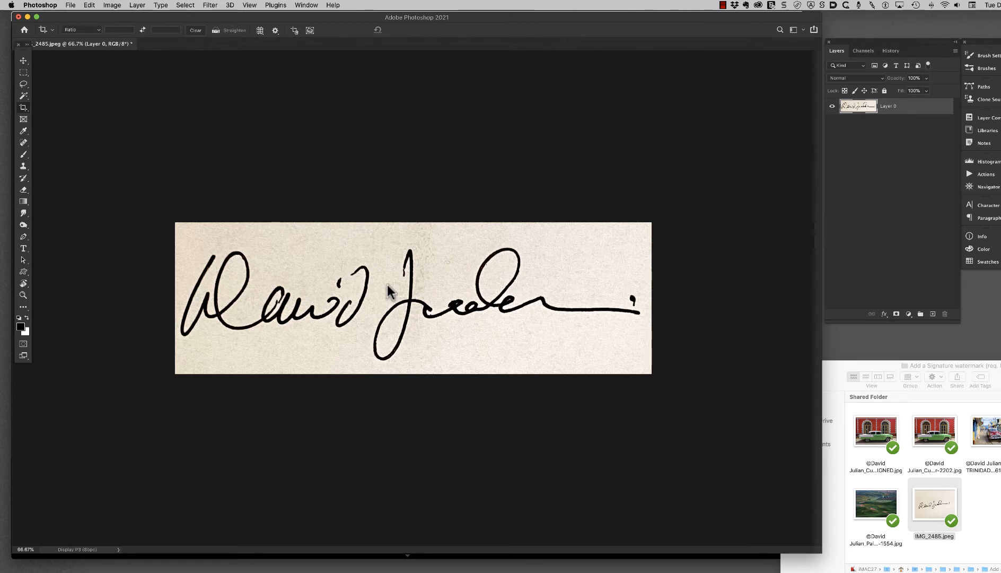
pyautogui.moveTo(294, 220)
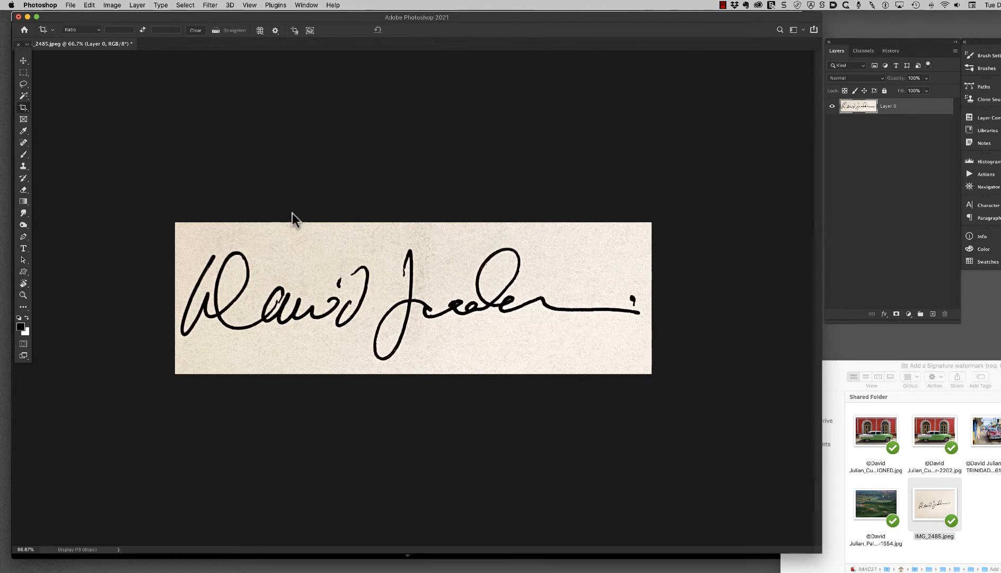
pyautogui.moveTo(112, 7)
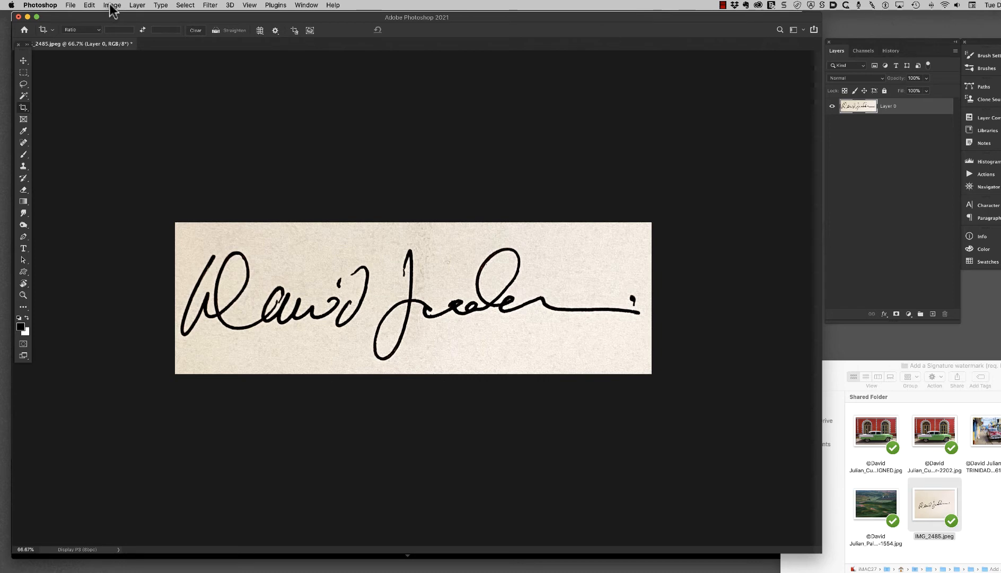
# - Bring up the Image > Adjustments commands for the cropped signature strip
pyautogui.click(112, 5)
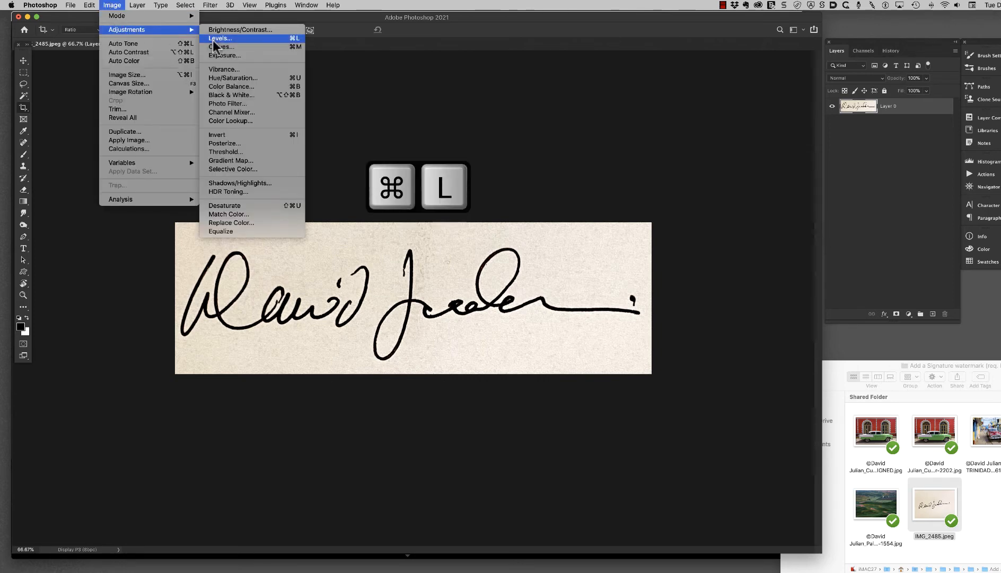
# - Apply Levels with black input 74 and white input 173 to the signature
pyautogui.click(219, 38)
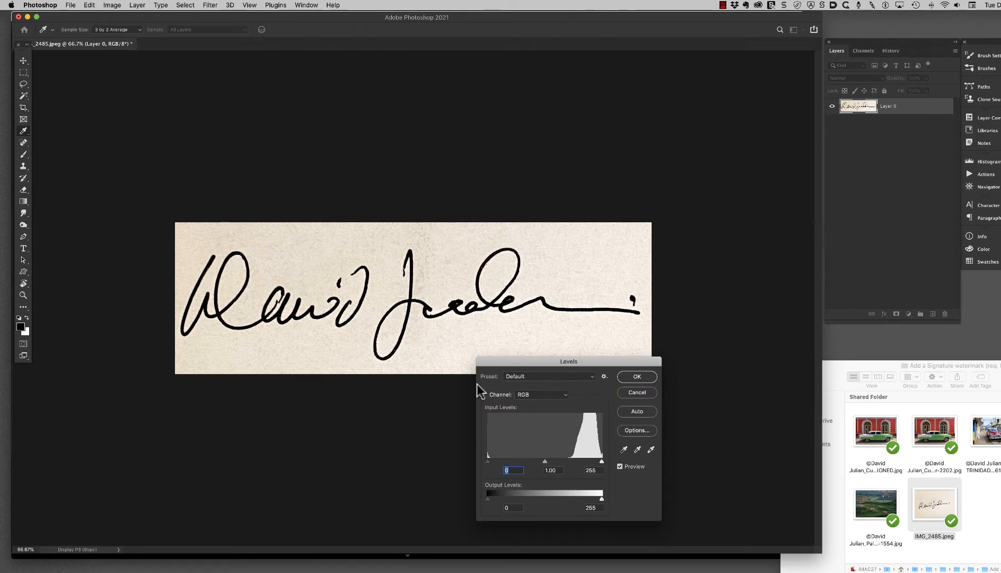
pyautogui.moveTo(487, 464)
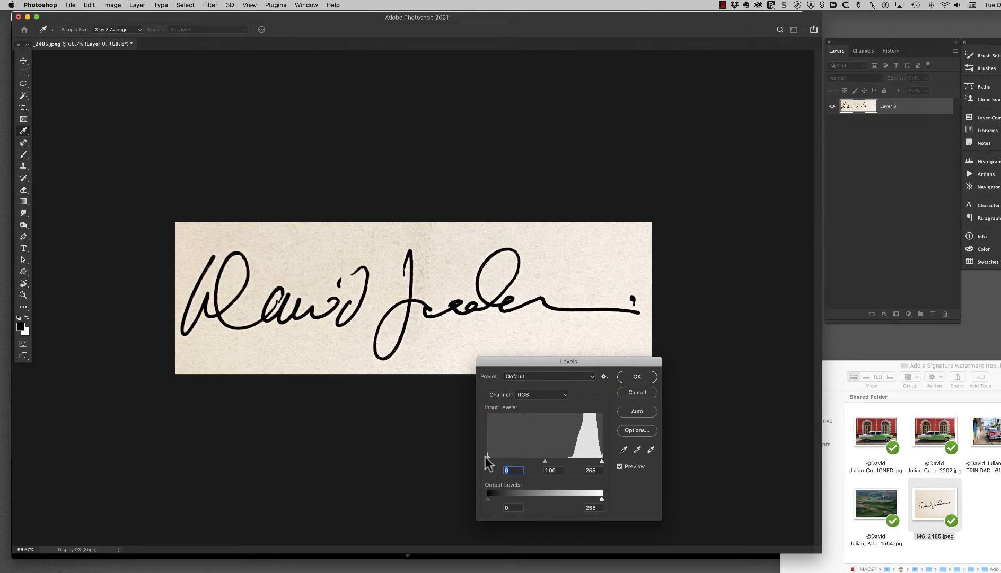
pyautogui.moveTo(550, 469)
pyautogui.write('180')
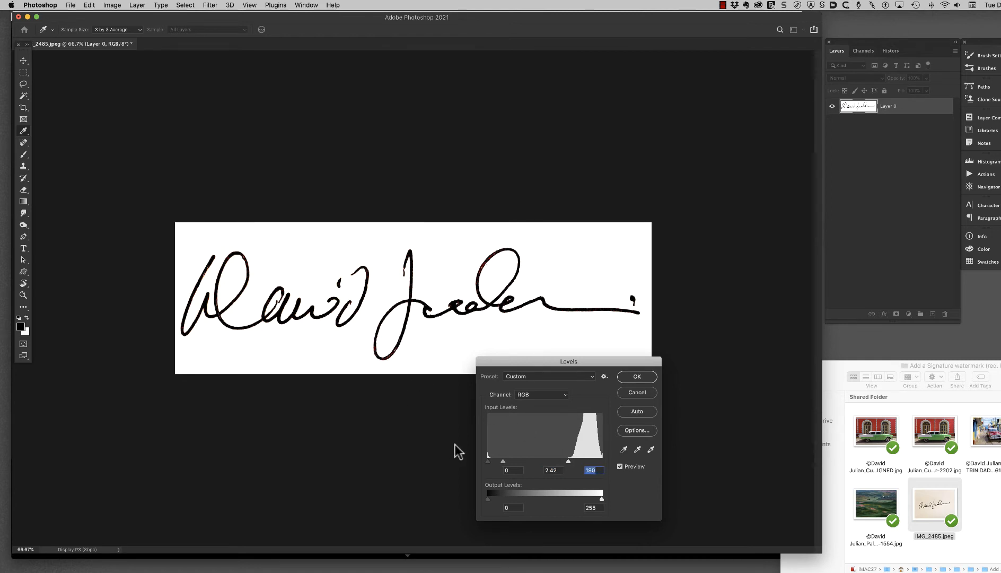
pyautogui.moveTo(229, 315)
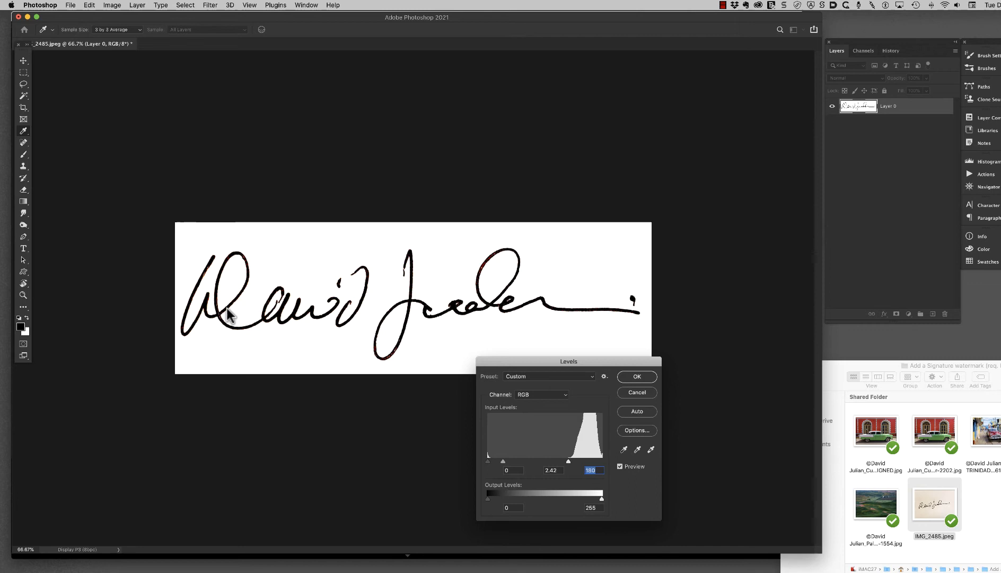
pyautogui.moveTo(466, 436)
pyautogui.write('74')
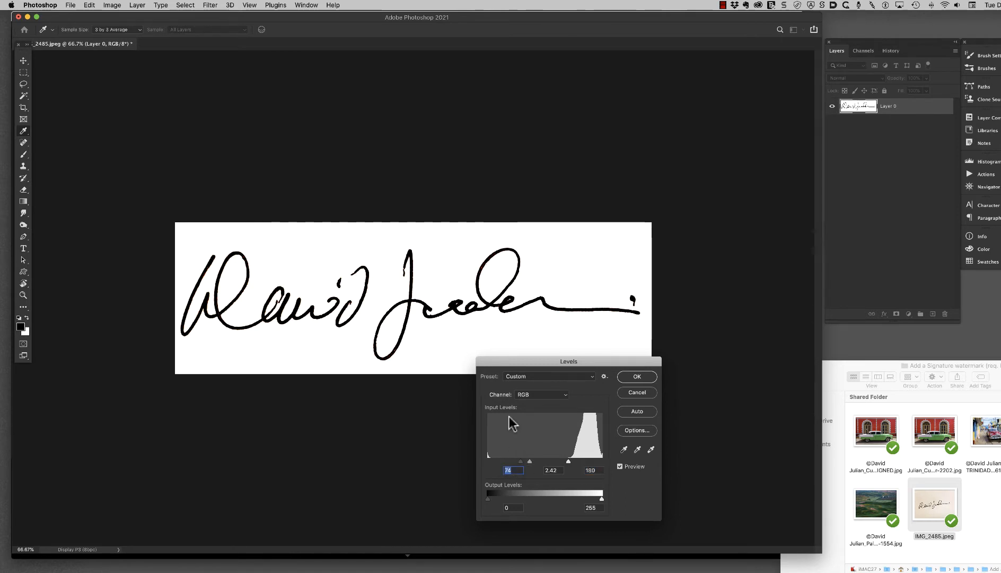
pyautogui.moveTo(570, 466)
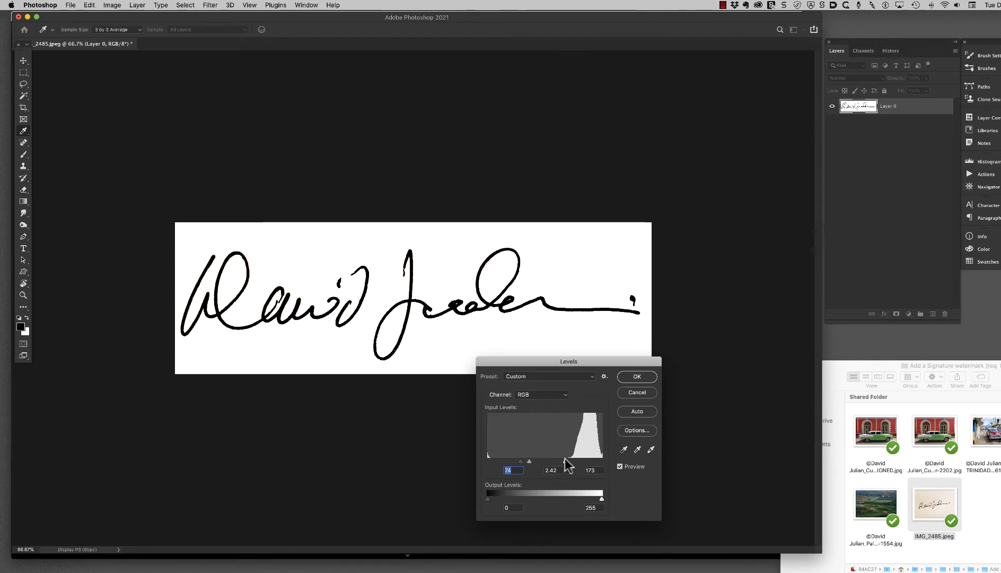
pyautogui.click(636, 376)
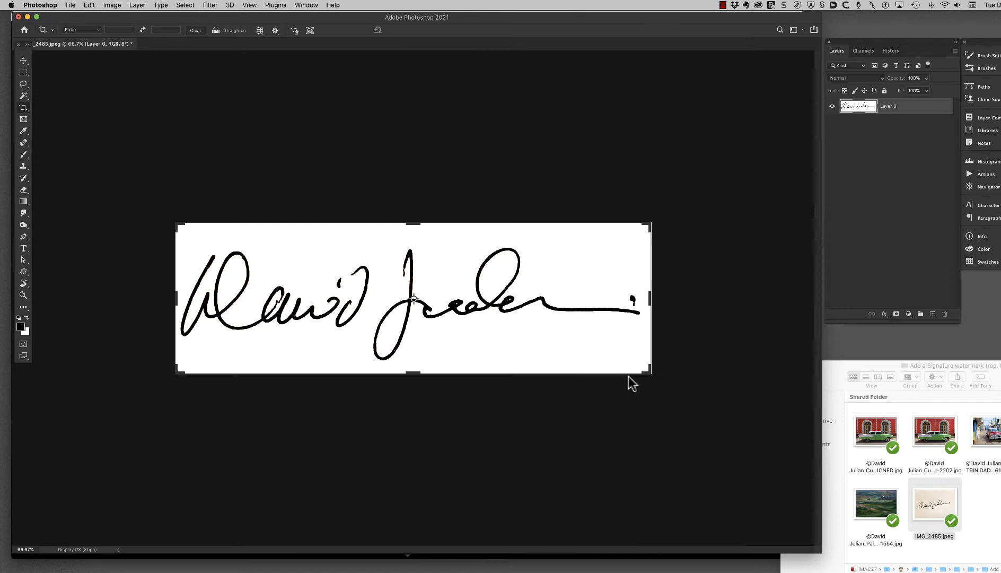
pyautogui.moveTo(656, 258)
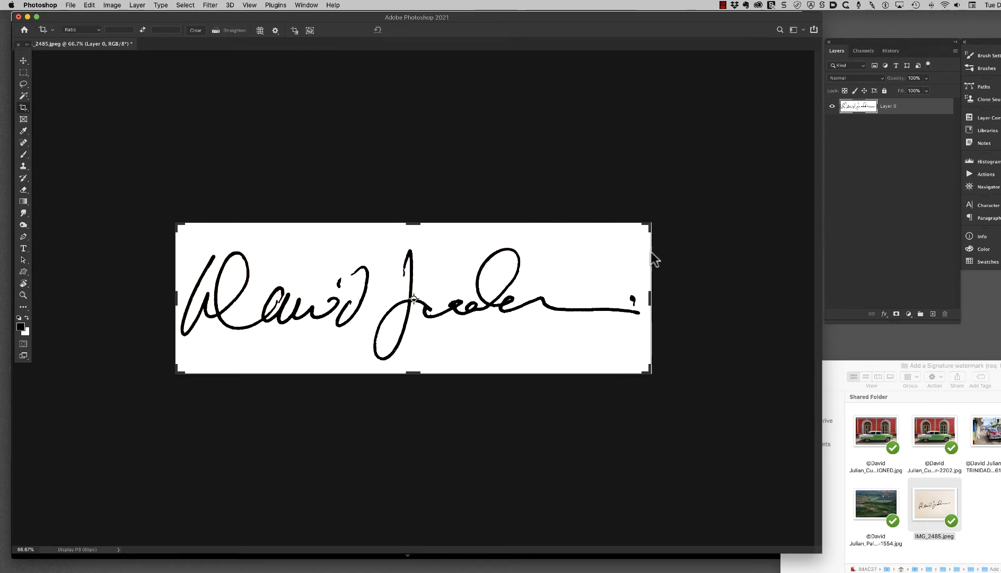
pyautogui.click(24, 60)
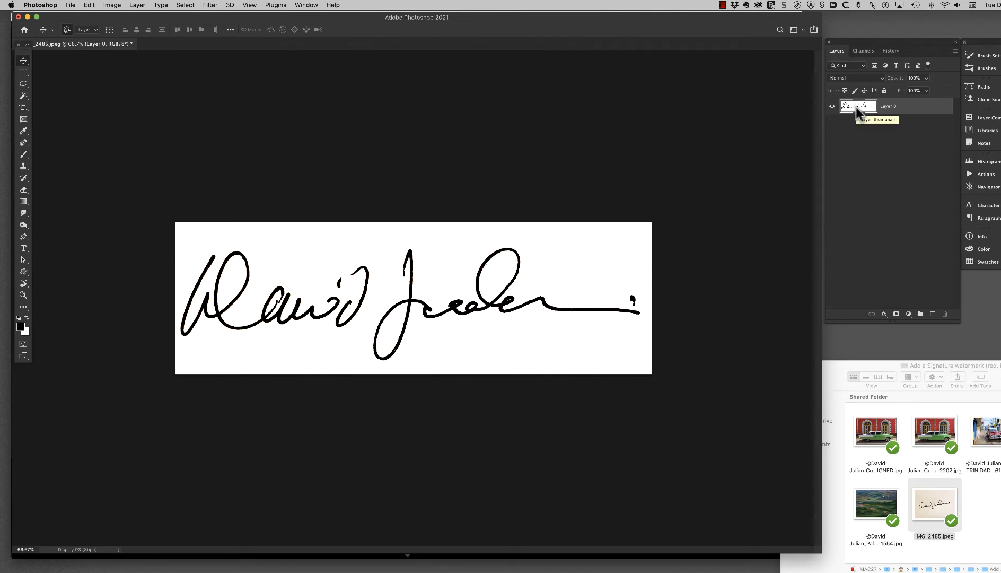
pyautogui.moveTo(366, 273)
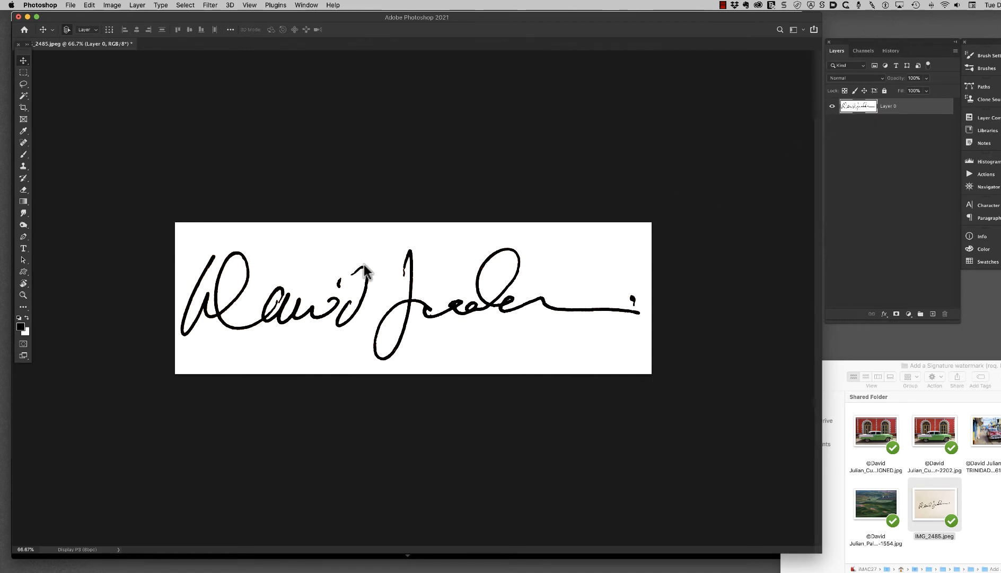
pyautogui.moveTo(498, 297)
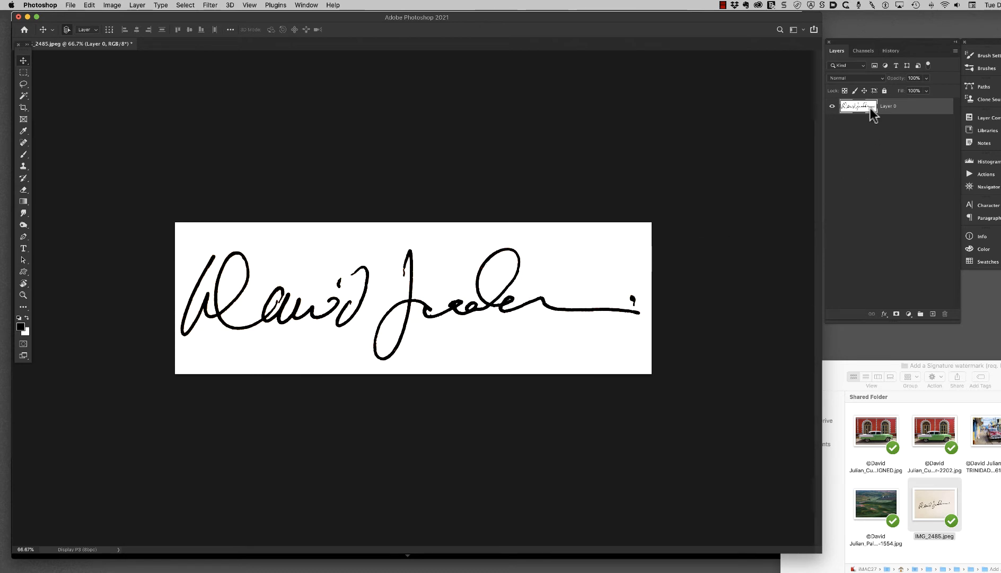
pyautogui.moveTo(869, 112)
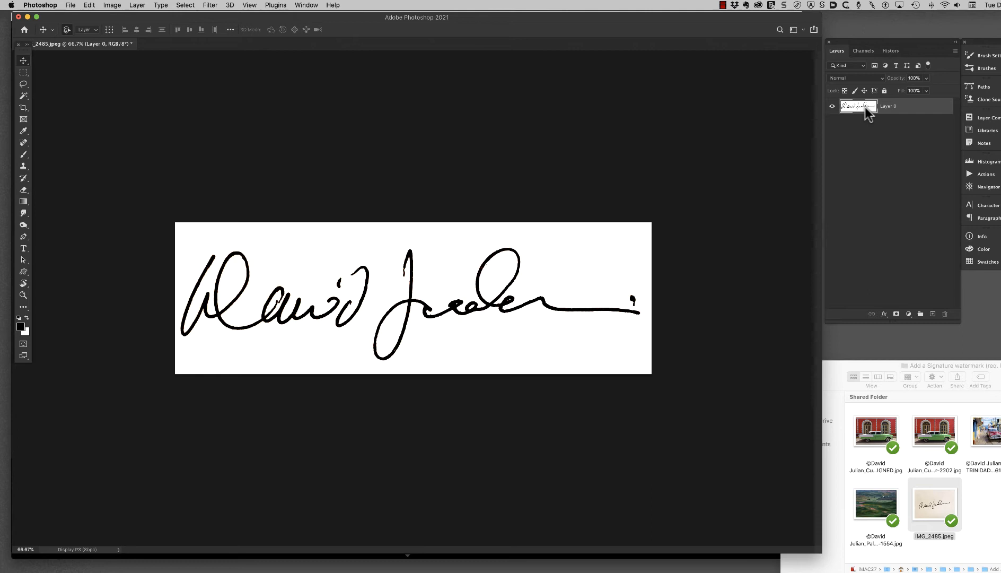
pyautogui.moveTo(19, 99)
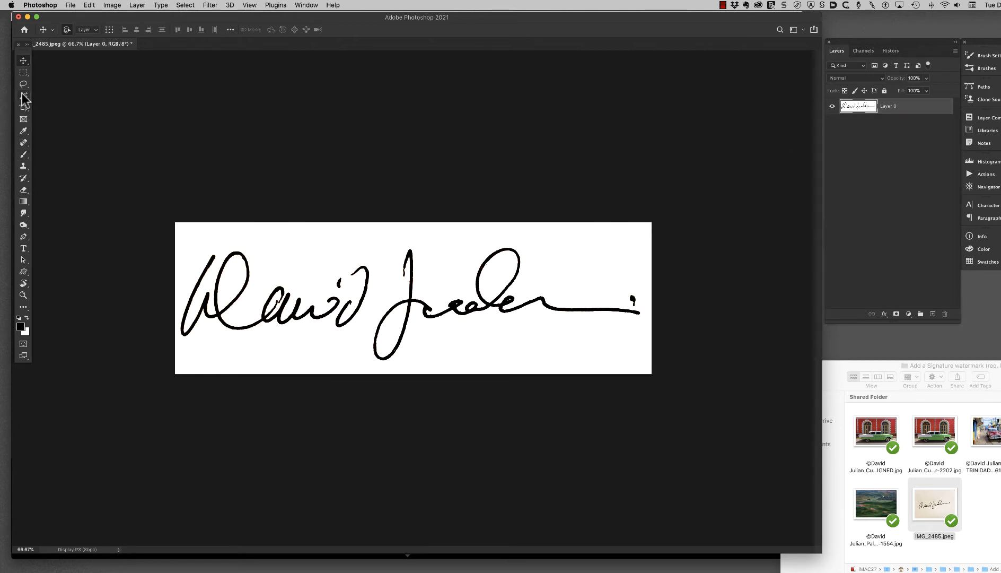
pyautogui.moveTo(23, 97)
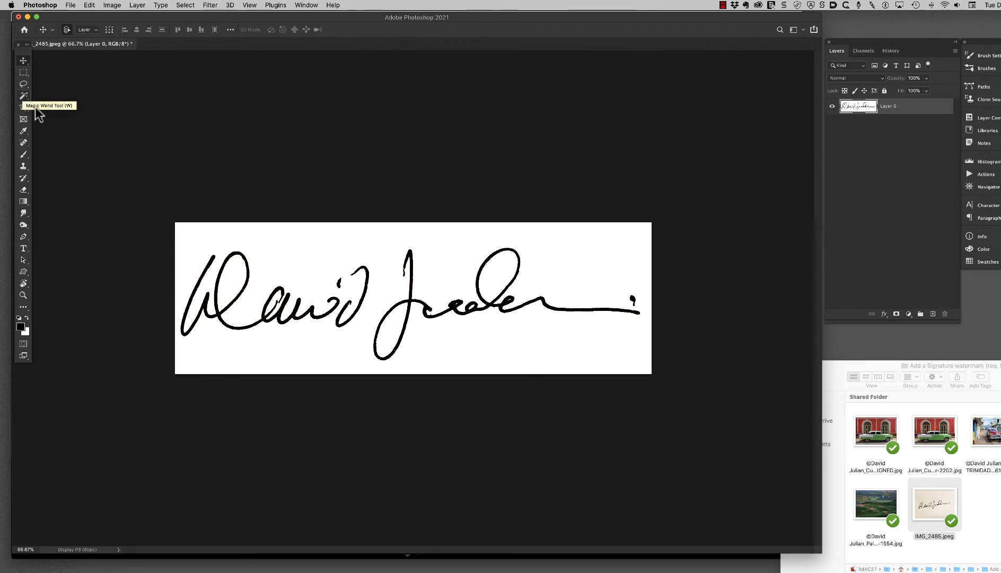
pyautogui.moveTo(449, 320)
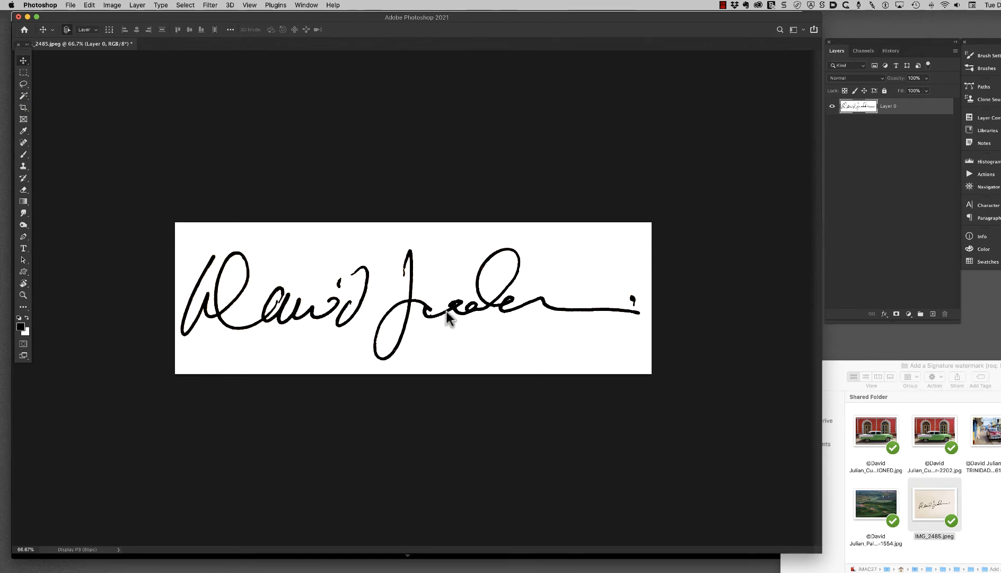
pyautogui.moveTo(727, 245)
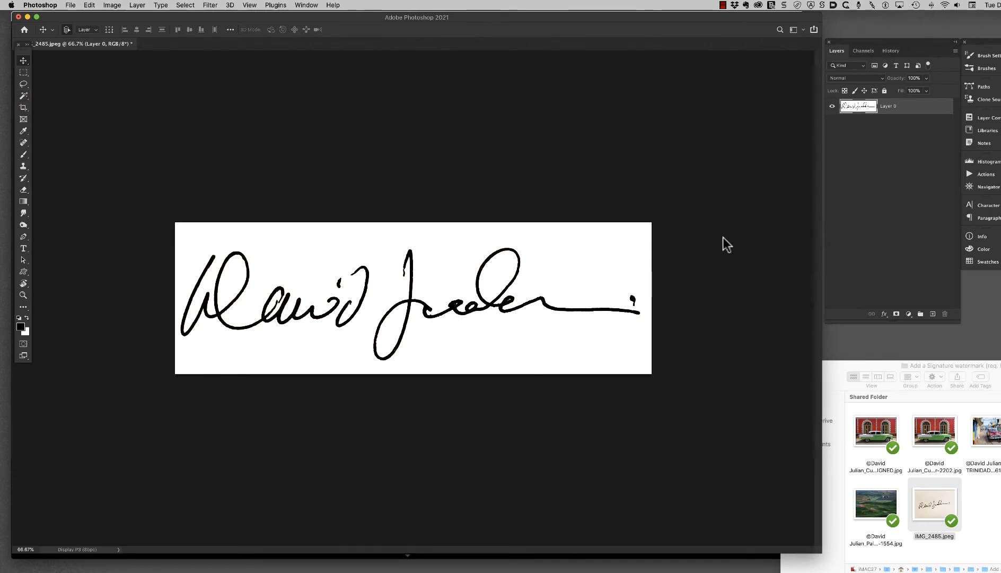
pyautogui.moveTo(870, 72)
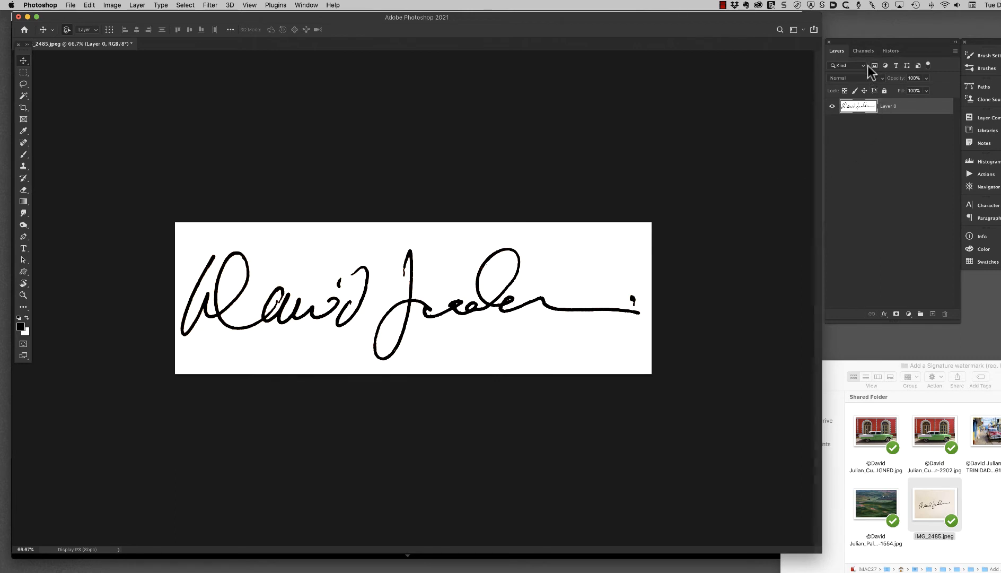
# - Load the Blue channel as a selection of the white areas around the strokes
pyautogui.click(863, 50)
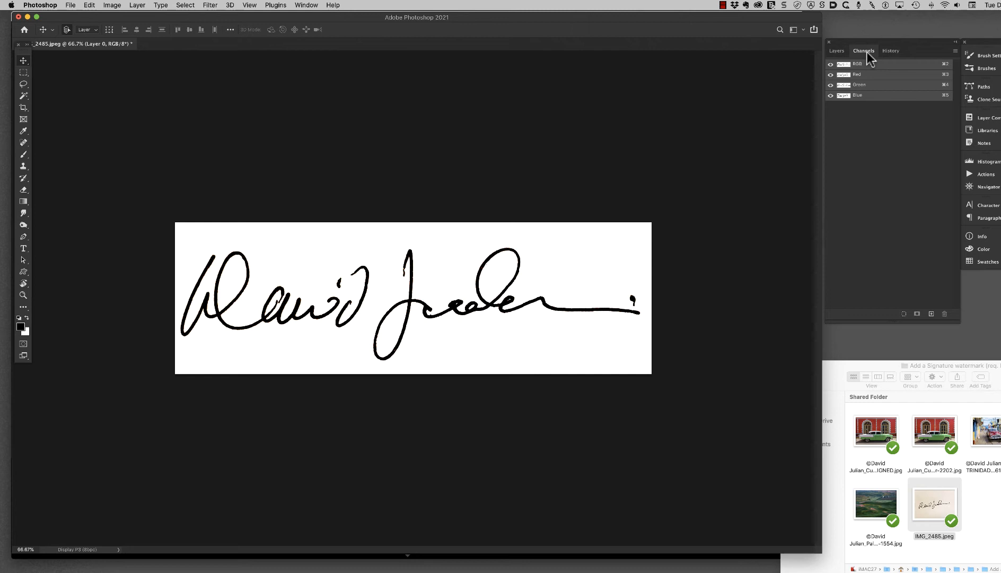
pyautogui.click(307, 5)
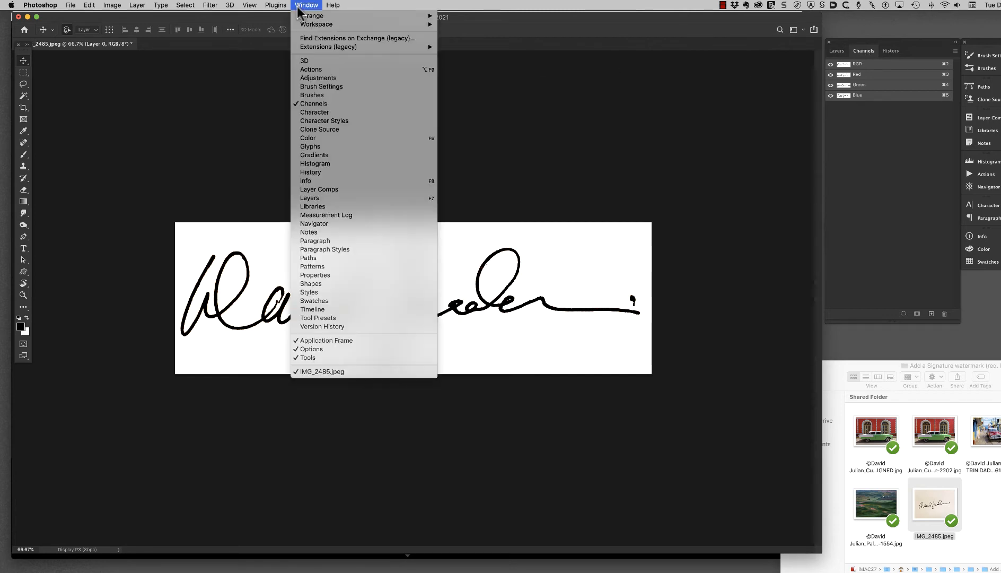
pyautogui.moveTo(322, 86)
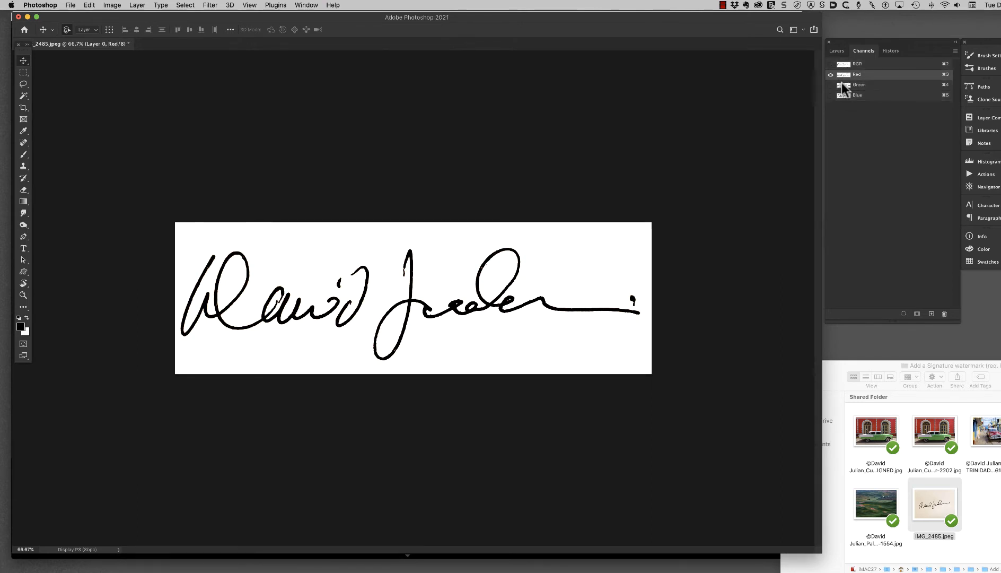
pyautogui.click(859, 63)
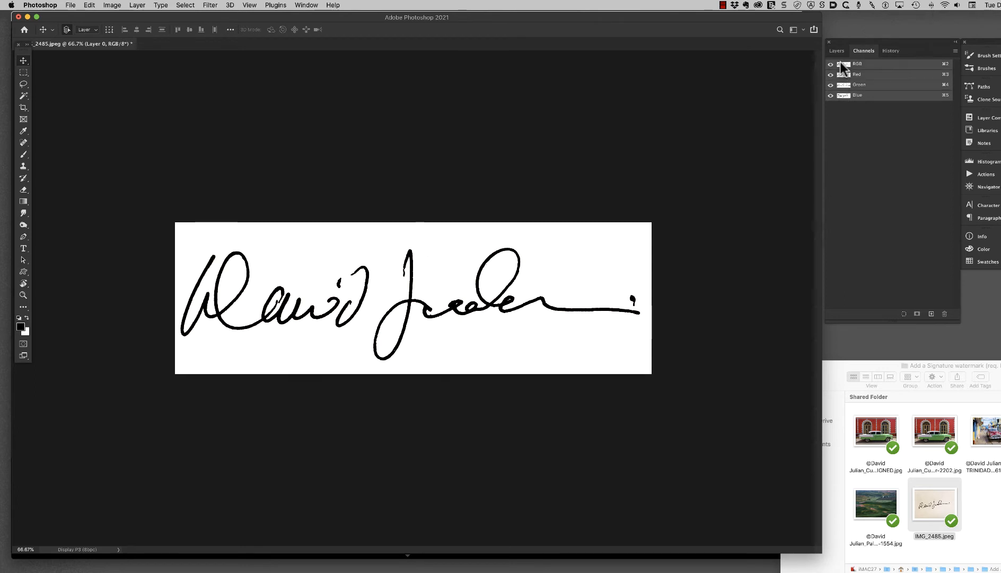
pyautogui.click(859, 95)
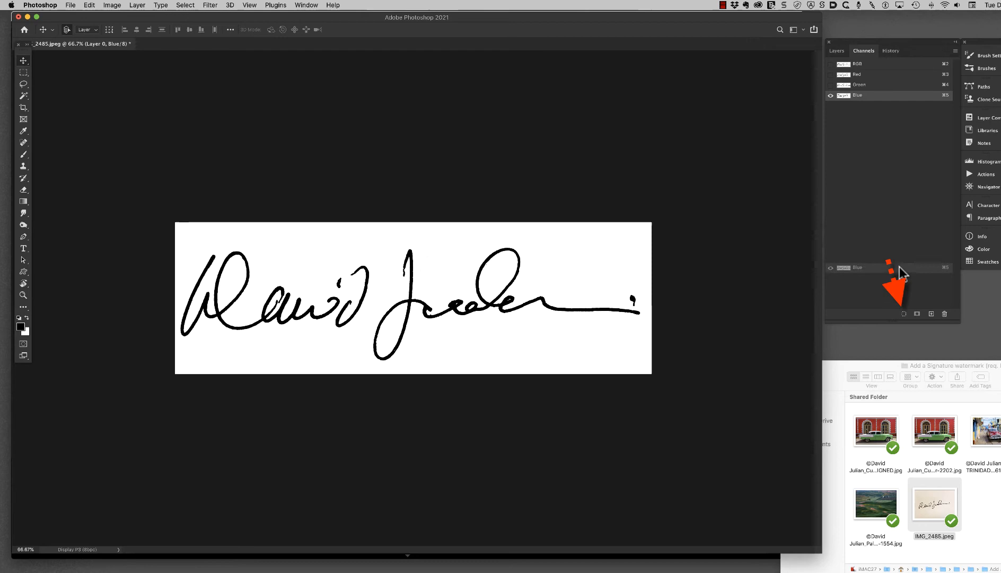
pyautogui.click(904, 313)
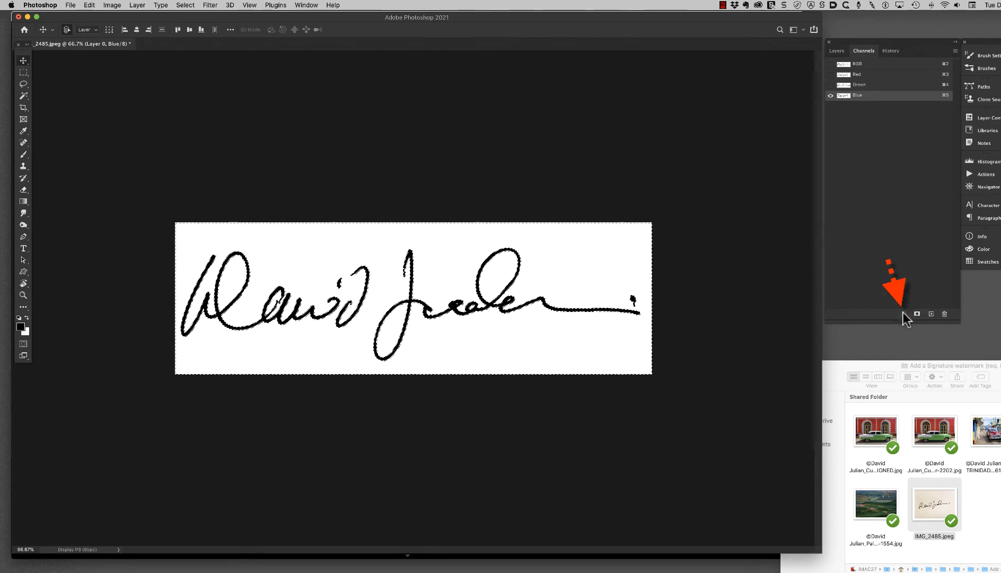
pyautogui.moveTo(344, 341)
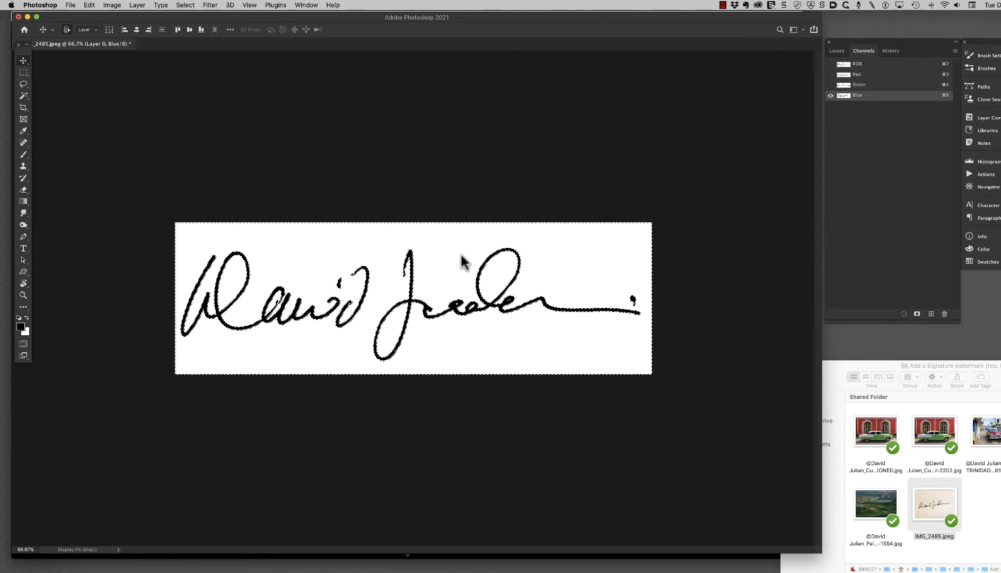
pyautogui.moveTo(572, 245)
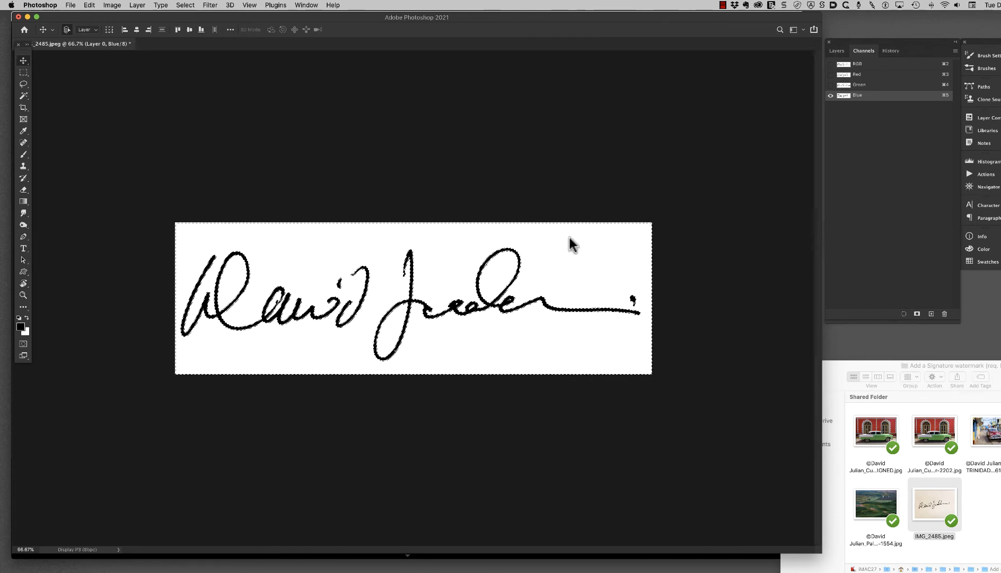
# - Delete the selected white background and deselect, leaving black strokes on transparency
pyautogui.click(858, 63)
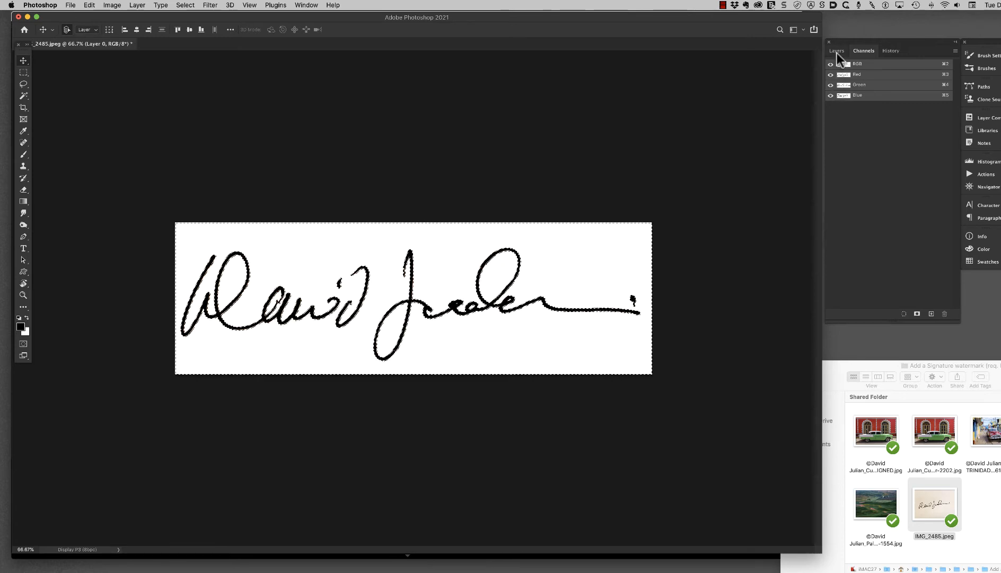
pyautogui.click(837, 51)
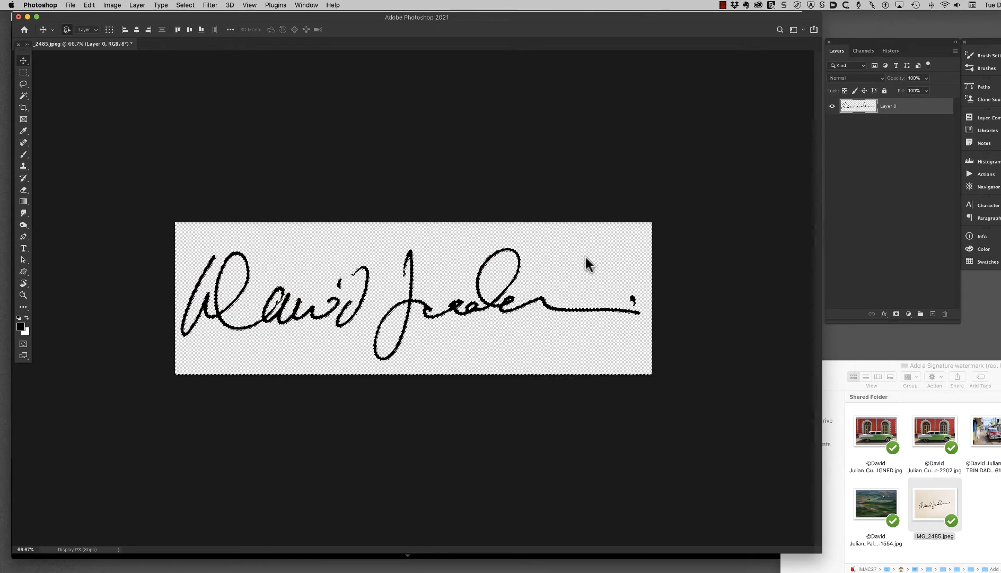
pyautogui.moveTo(463, 262)
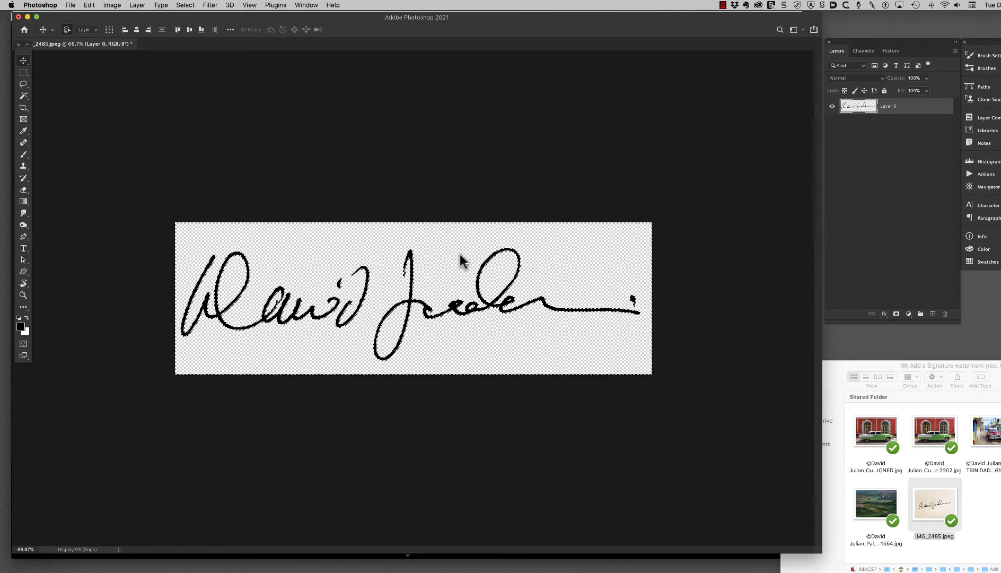
pyautogui.moveTo(195, 14)
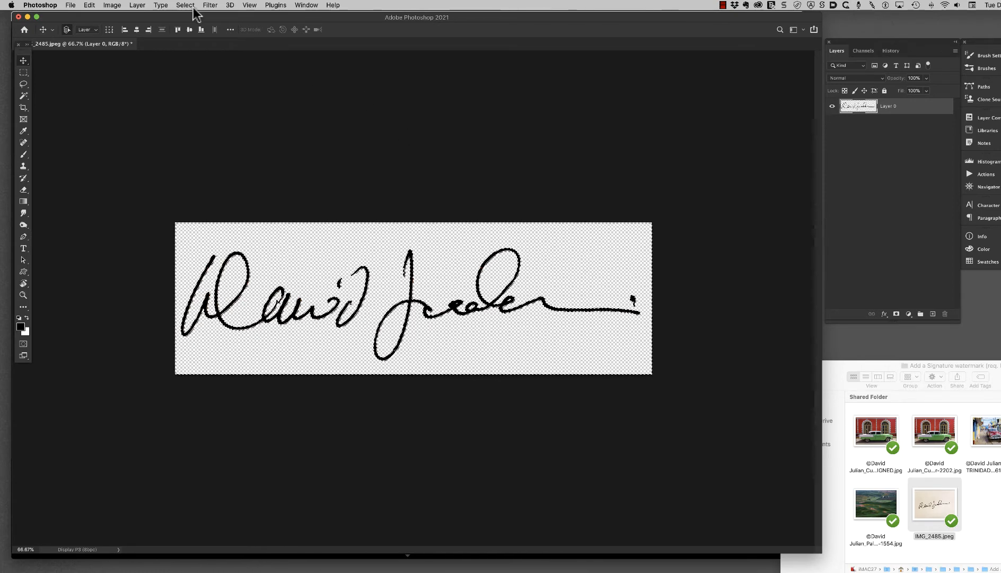
pyautogui.click(185, 5)
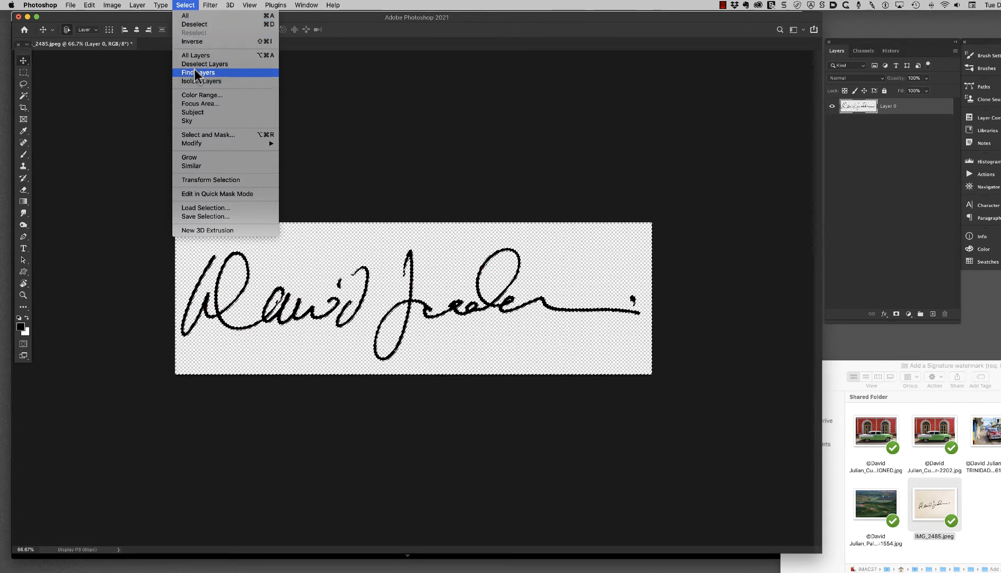
pyautogui.moveTo(198, 24)
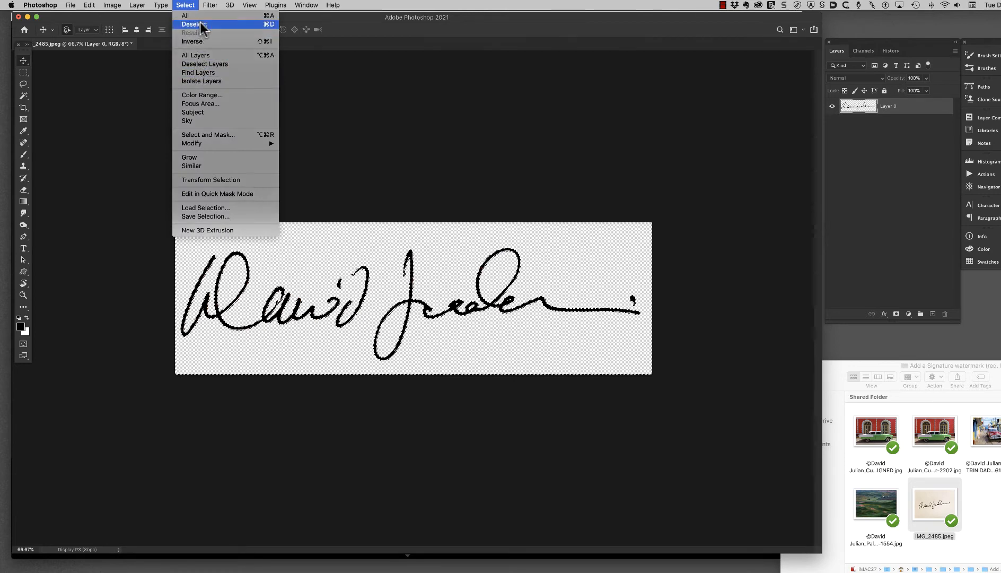
pyautogui.click(194, 24)
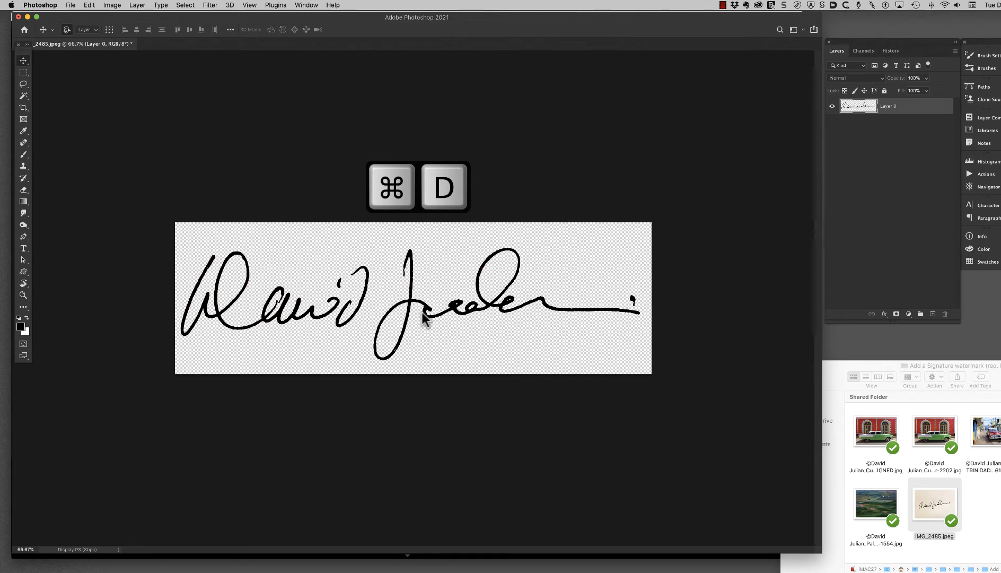
# - Save the signature as a PNG copy named 'Dj Black sig.png' on the Desktop
pyautogui.press('cmd+d')
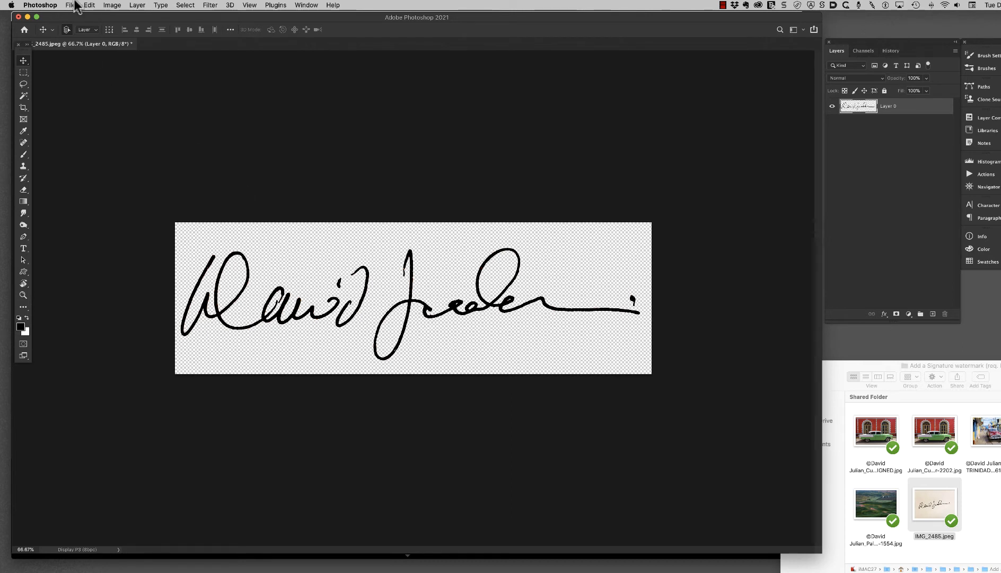
pyautogui.click(70, 5)
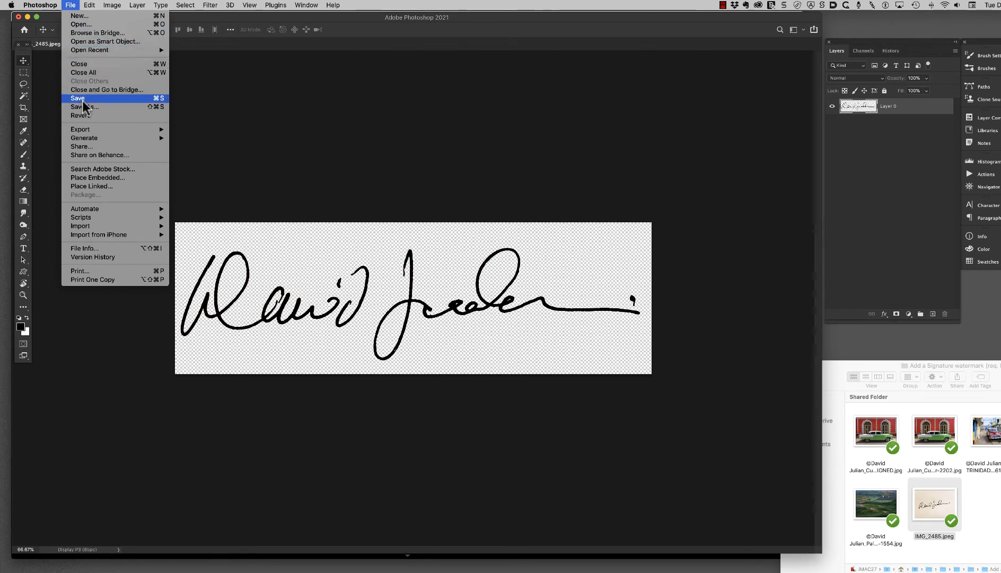
pyautogui.moveTo(83, 107)
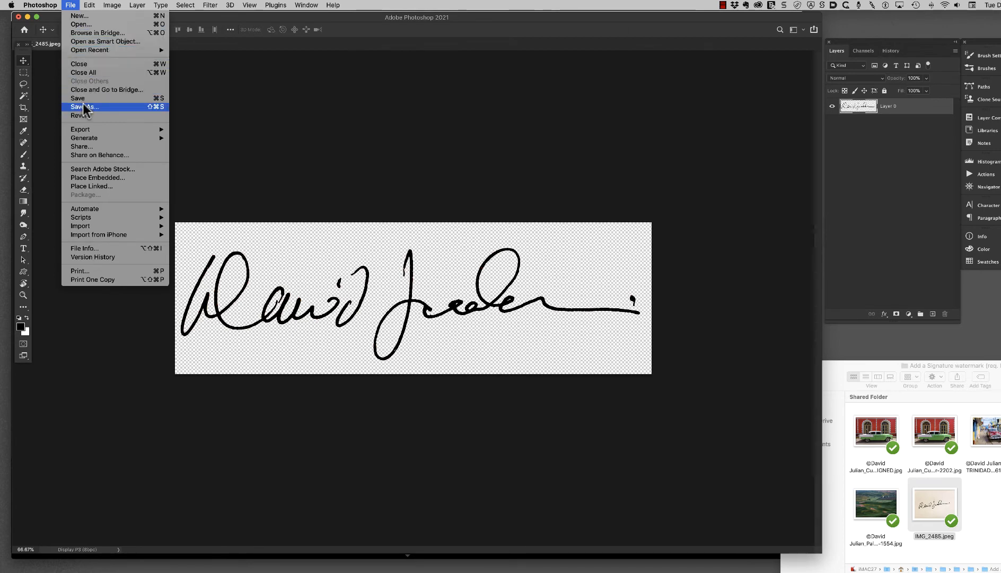
pyautogui.click(83, 106)
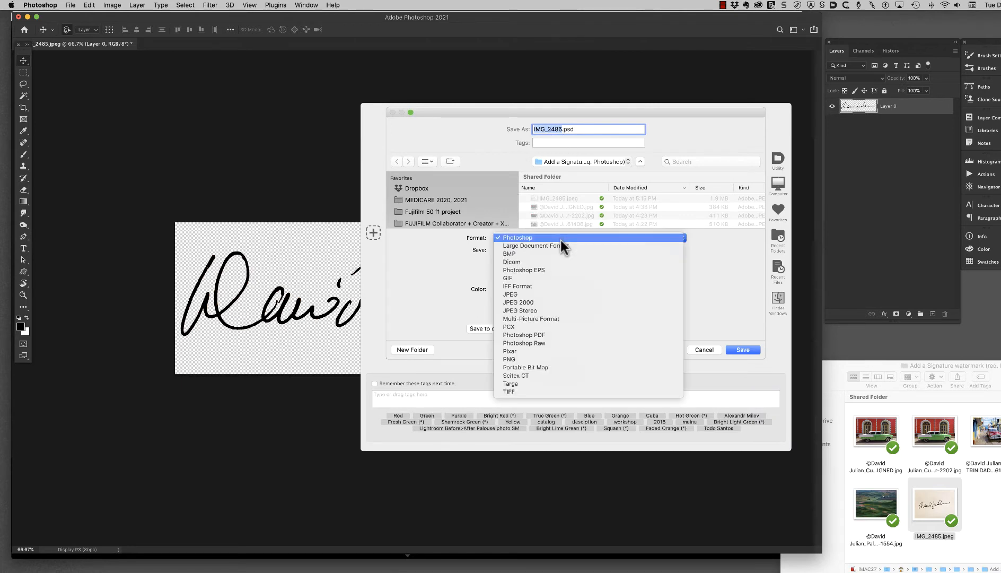
pyautogui.moveTo(524, 359)
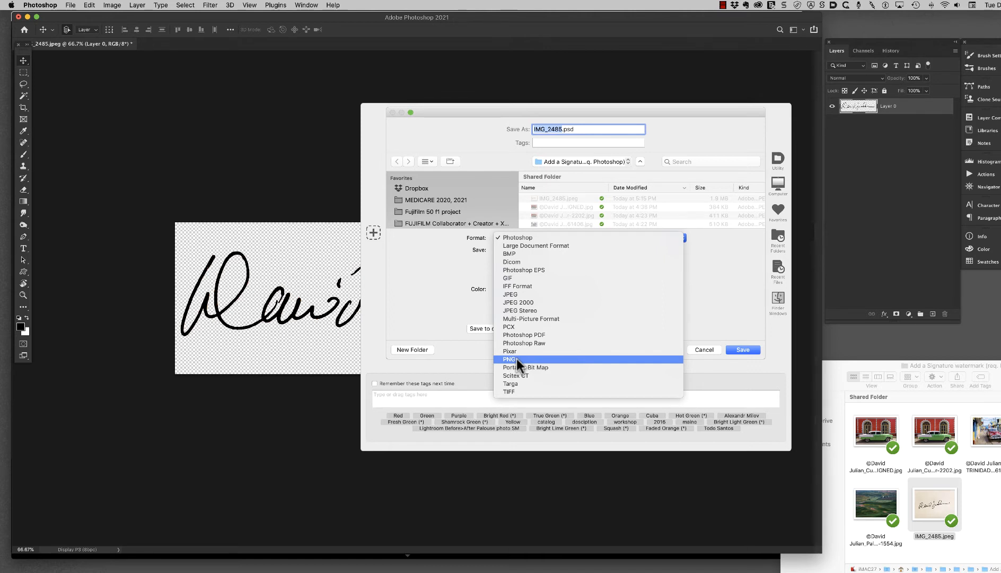
pyautogui.click(510, 359)
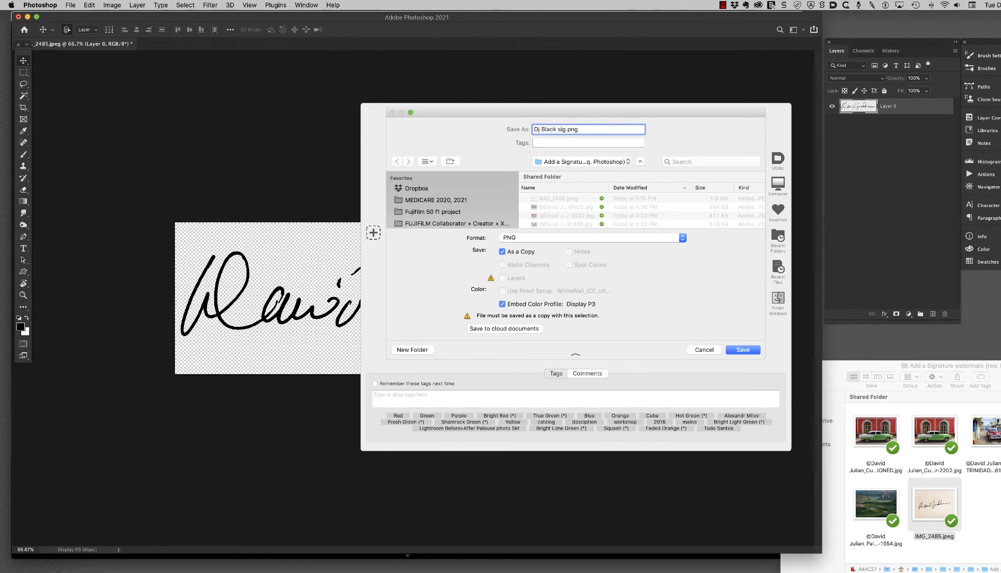
pyautogui.scroll(-3)
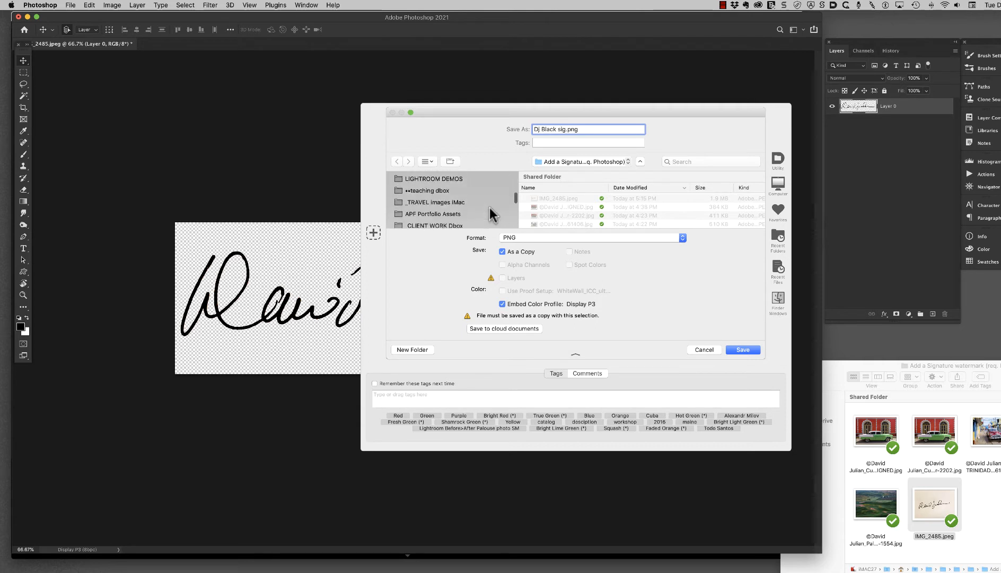
pyautogui.scroll(3)
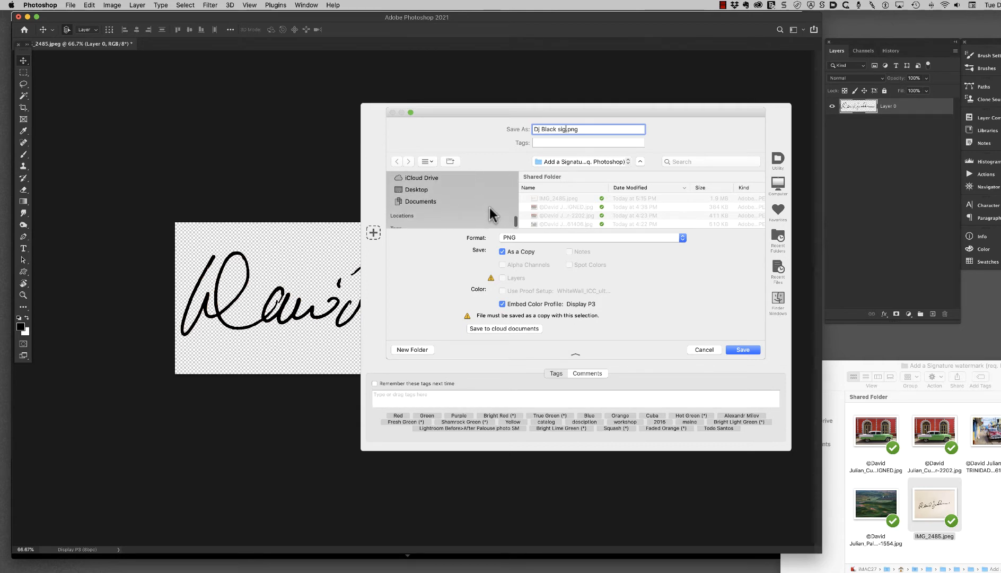
pyautogui.click(416, 190)
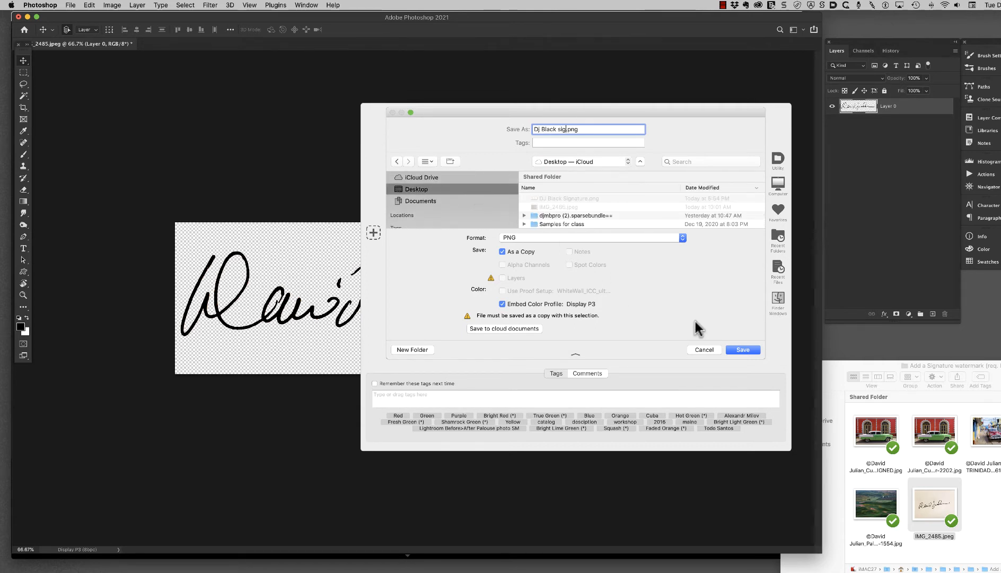
pyautogui.moveTo(526, 292)
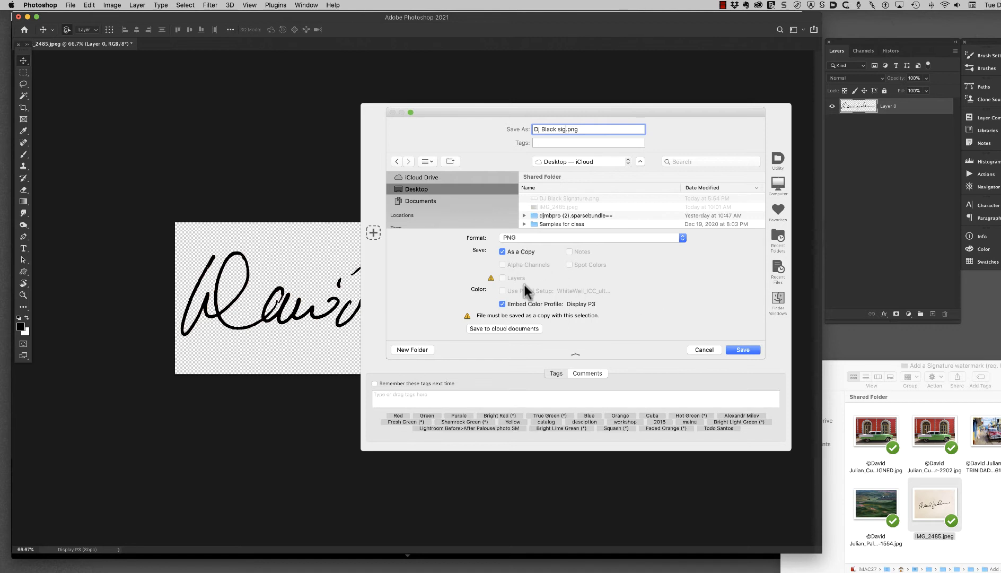
pyautogui.click(742, 349)
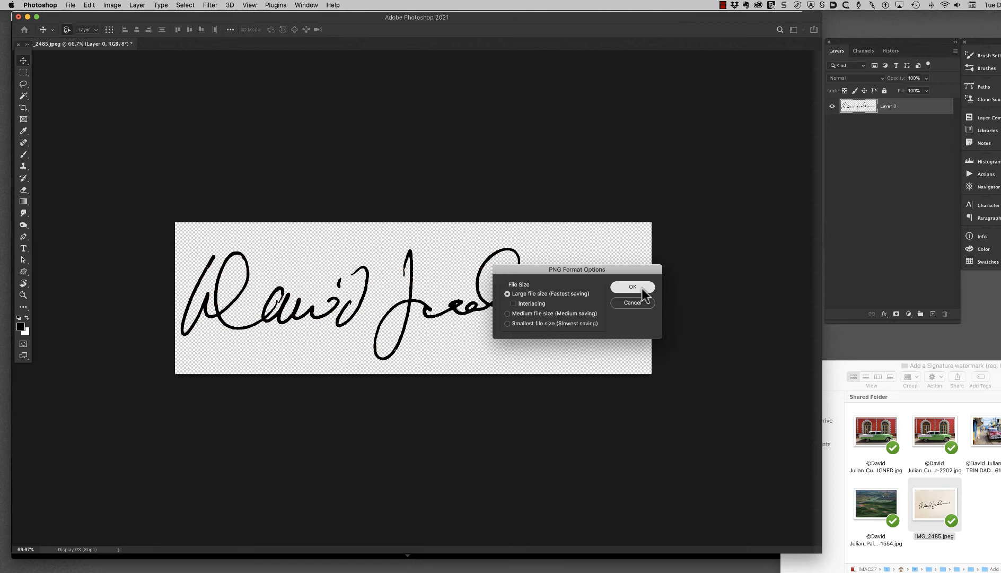
pyautogui.click(632, 286)
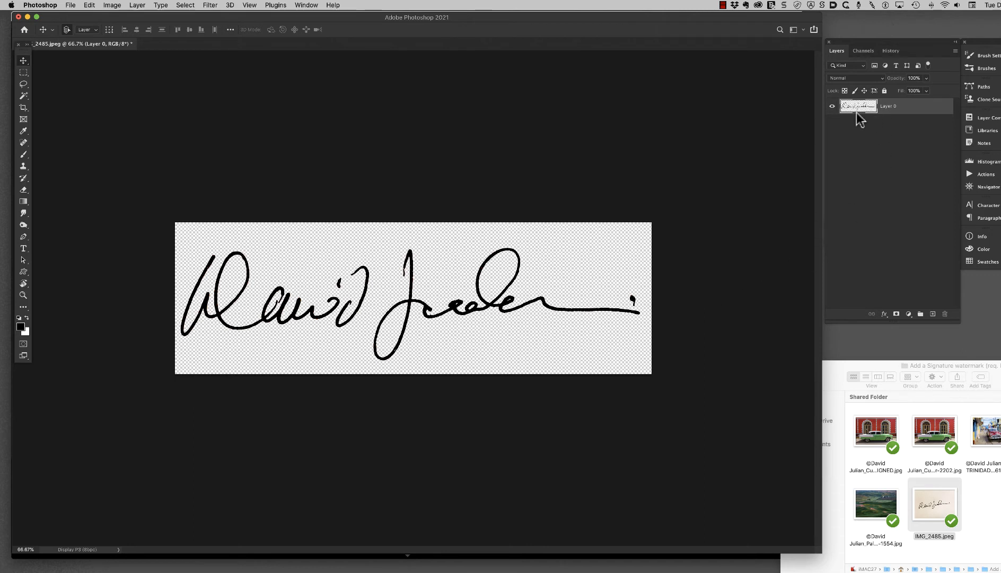
pyautogui.moveTo(195, 34)
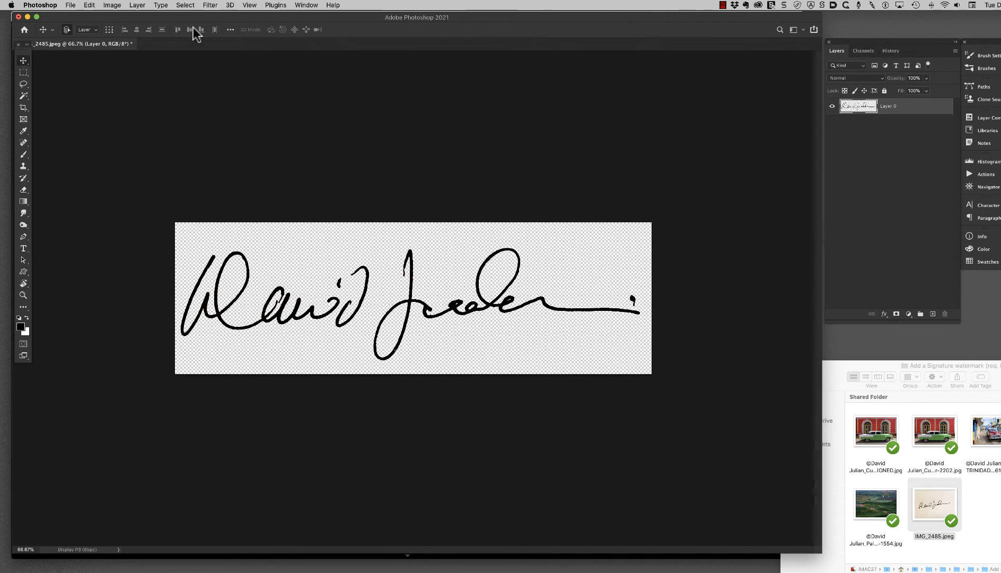
# - Invert the signature with Image > Adjustments > Invert so its strokes turn white
pyautogui.click(112, 5)
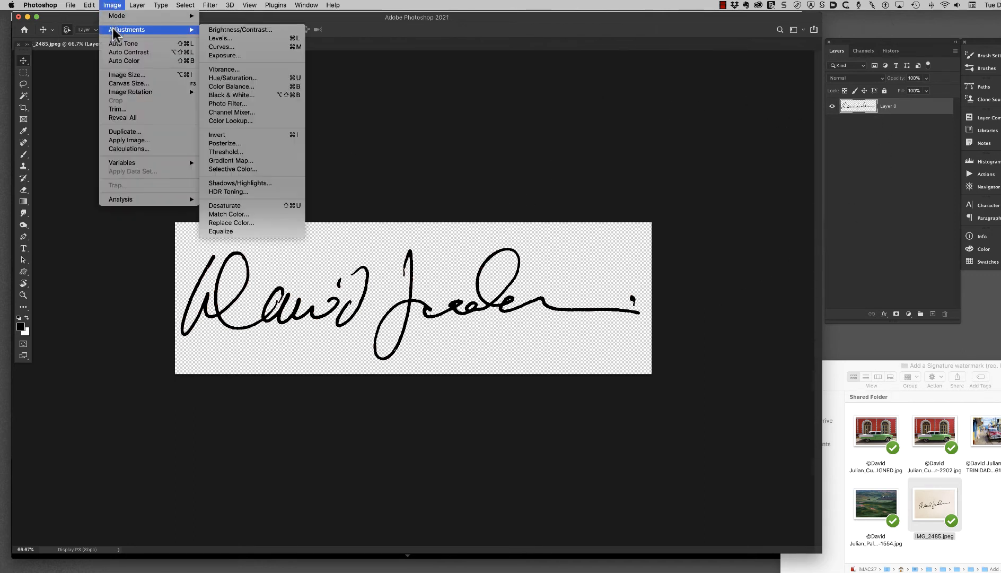
pyautogui.moveTo(220, 38)
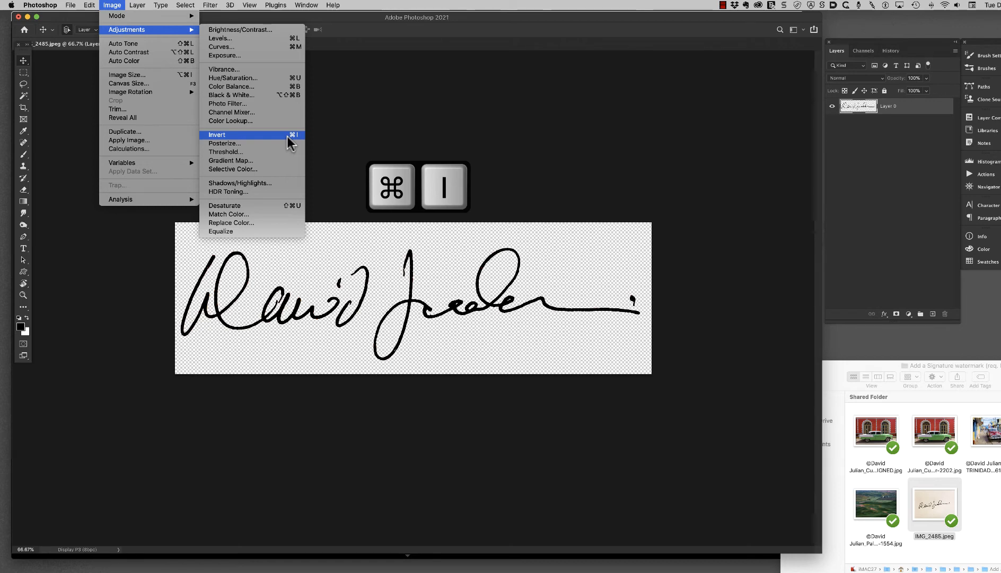
pyautogui.click(217, 135)
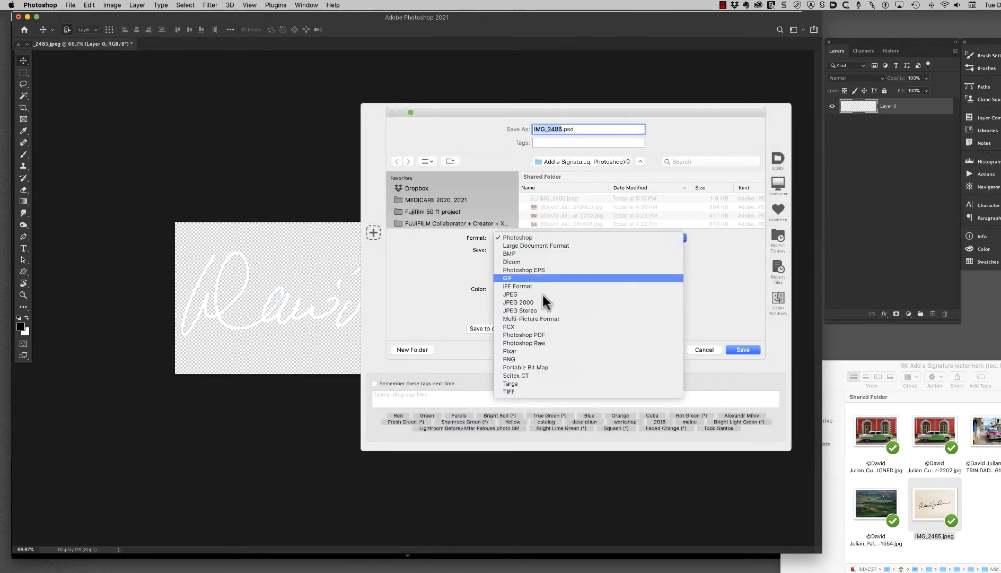
# - Save a PNG copy named Dj White Sig.png to the Desktop and confirm the PNG options
pyautogui.click(509, 359)
pyautogui.write('Dj White Sig.png')
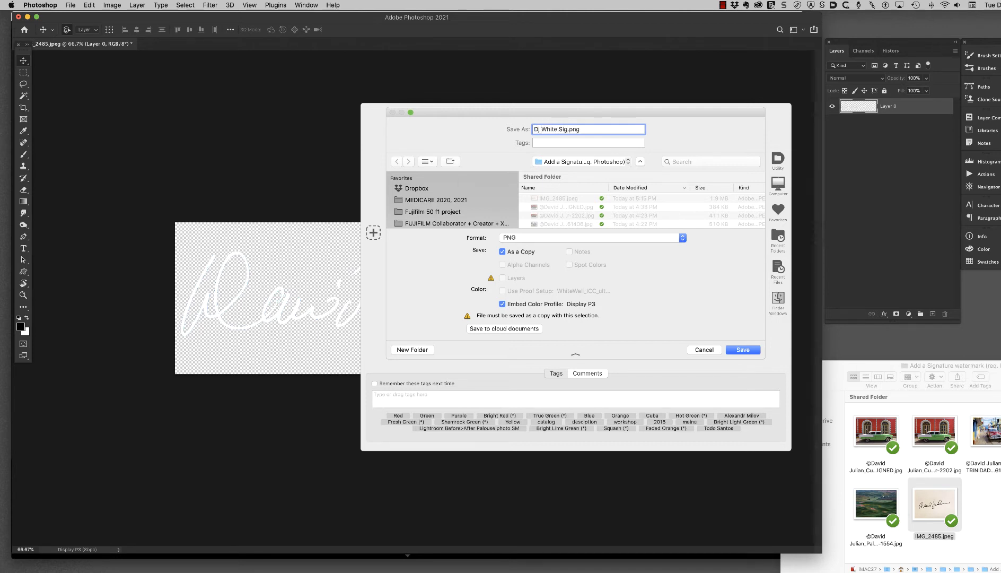
pyautogui.moveTo(497, 206)
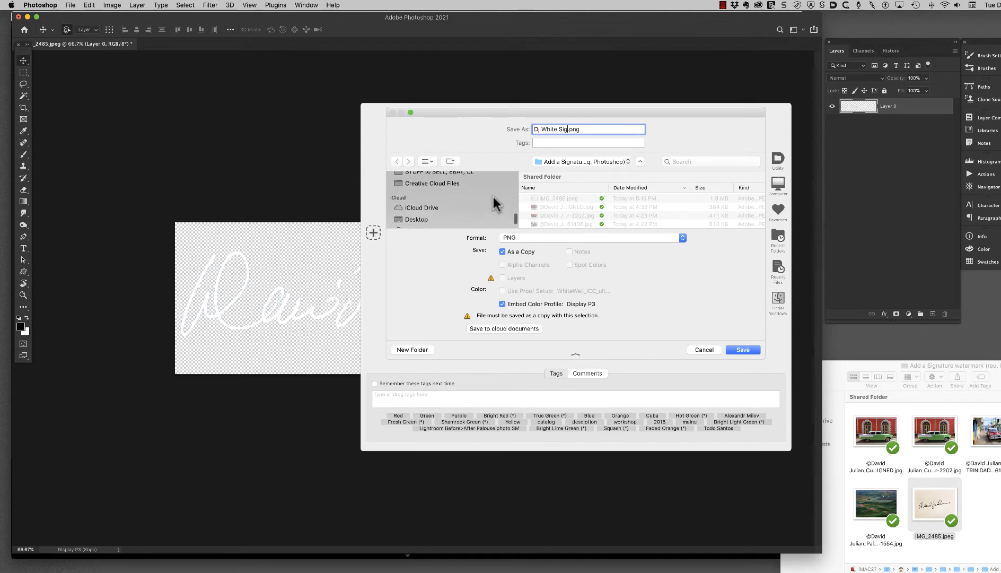
pyautogui.click(416, 219)
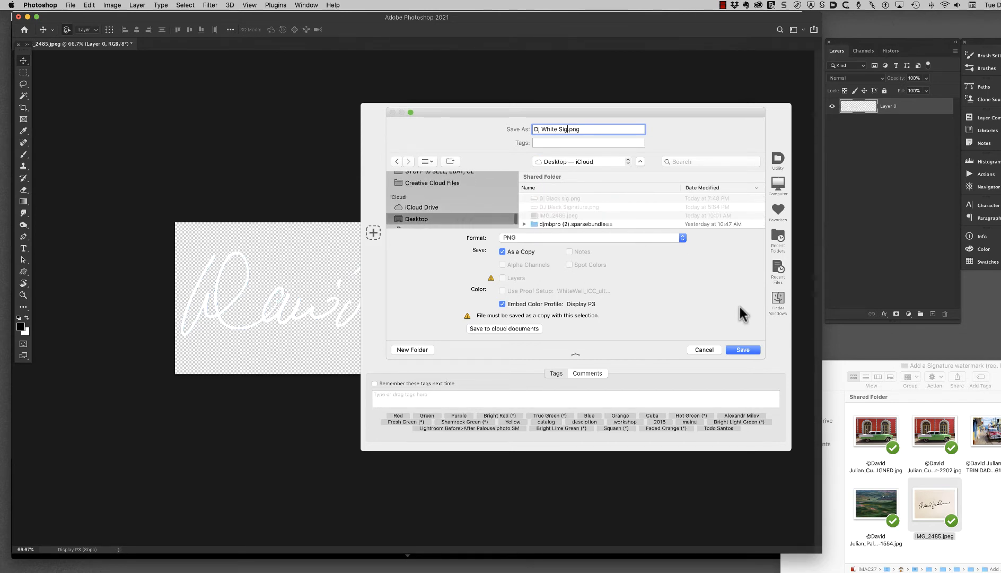
pyautogui.click(742, 349)
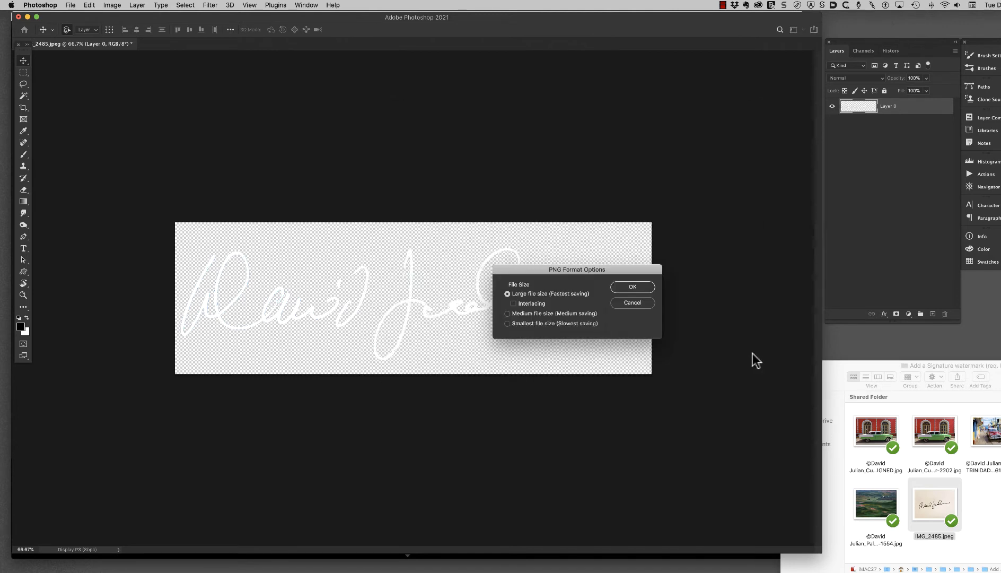
pyautogui.click(632, 286)
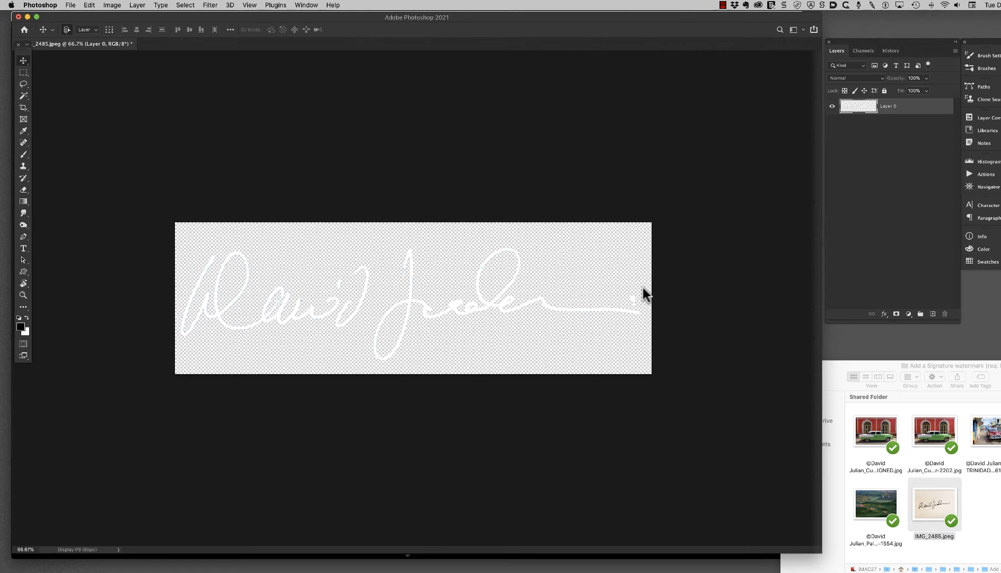
pyautogui.moveTo(384, 106)
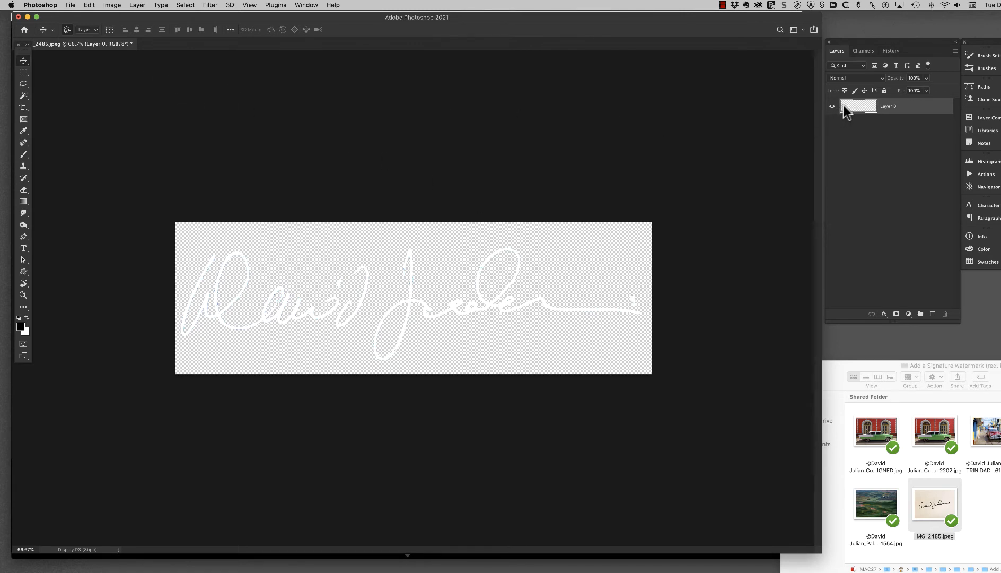
pyautogui.moveTo(859, 106)
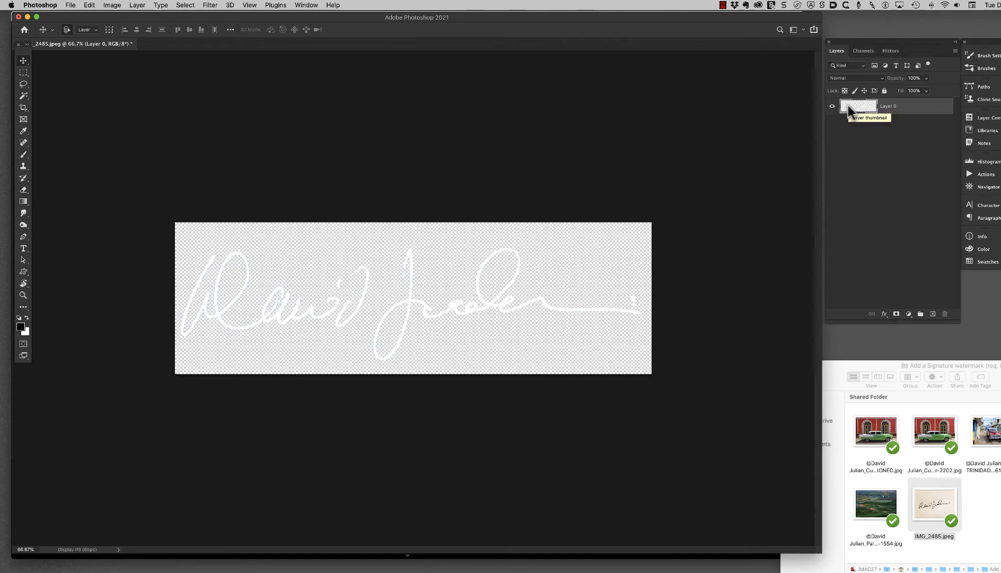
# - Save the white signature as a layered Photoshop file, Dj Sig.psd, on the Desktop
pyautogui.click(70, 5)
pyautogui.write('Dj Sig.psd')
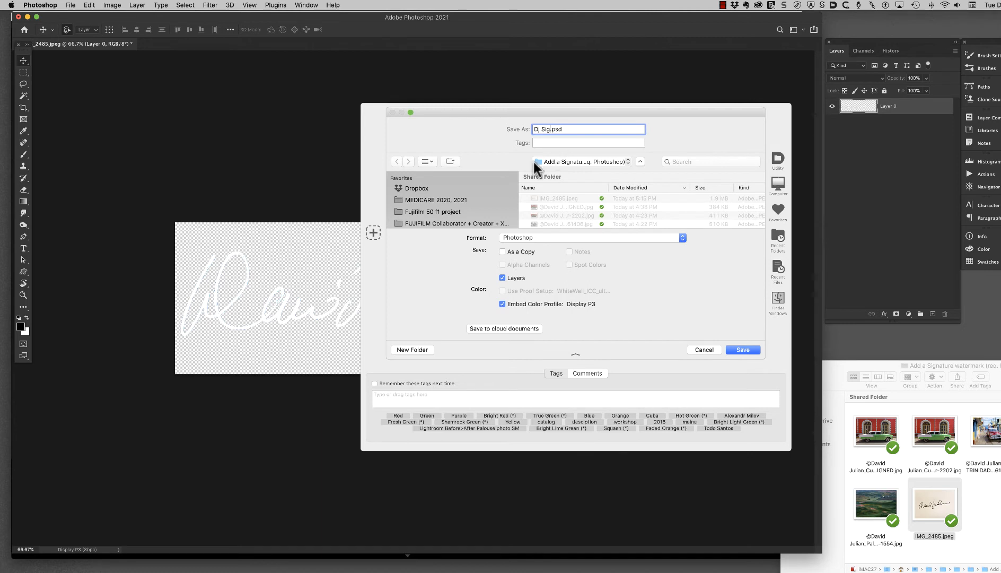
pyautogui.moveTo(551, 184)
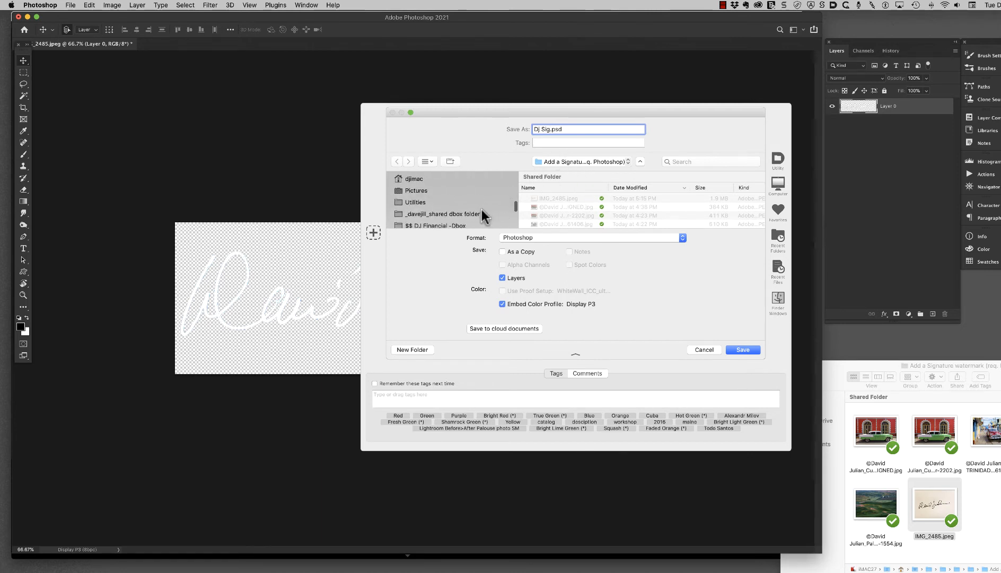
pyautogui.scroll(-3)
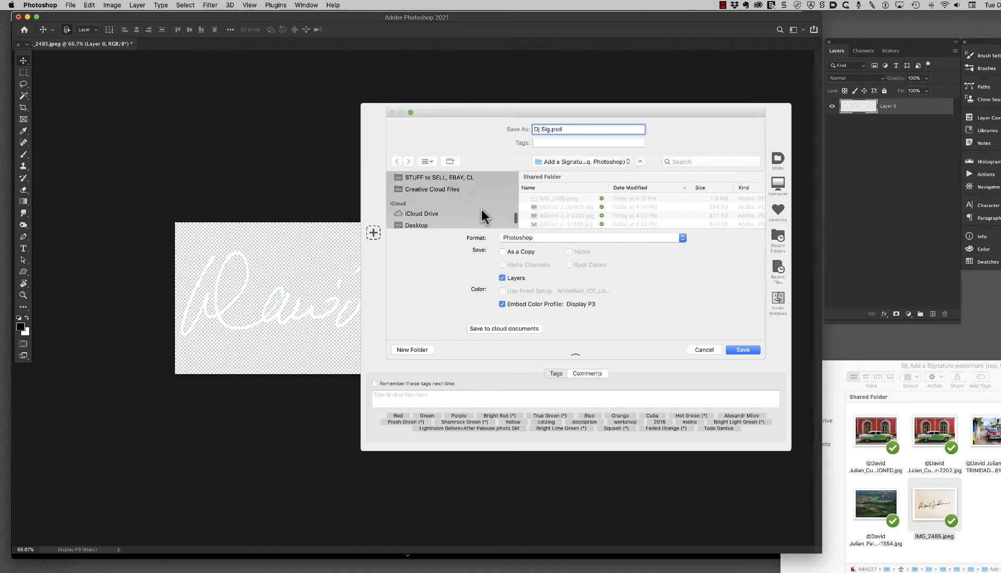
pyautogui.scroll(-3)
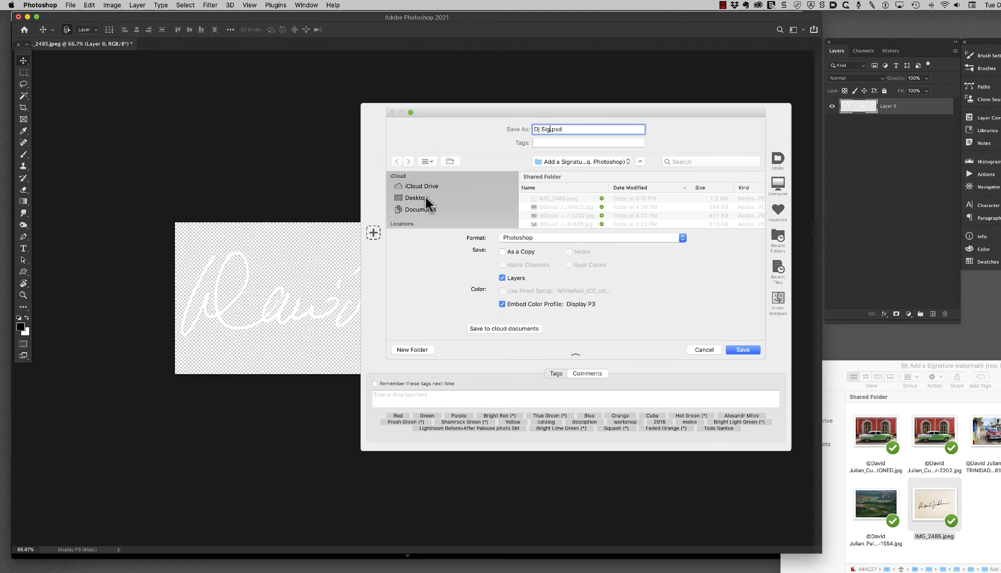
pyautogui.click(416, 198)
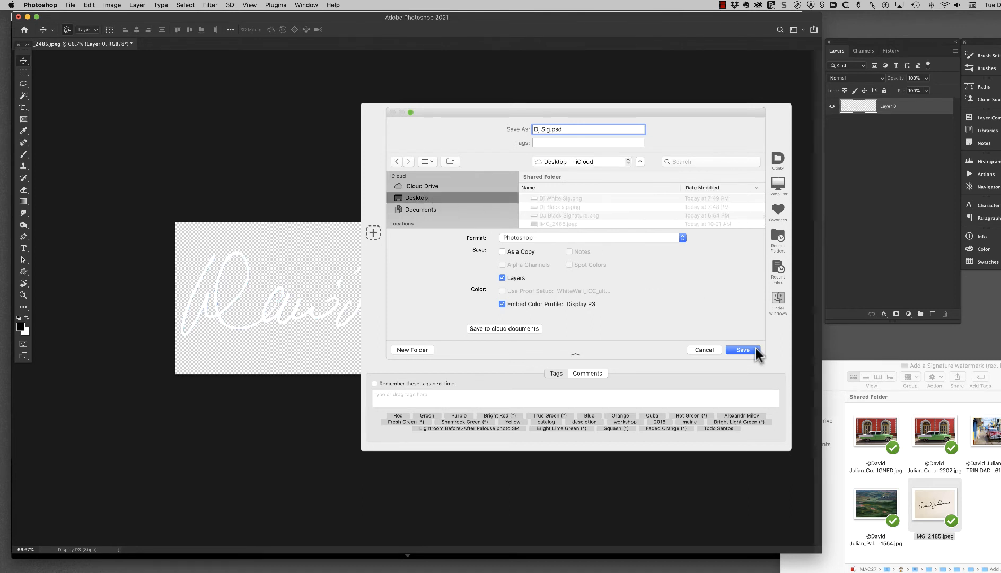
pyautogui.click(742, 349)
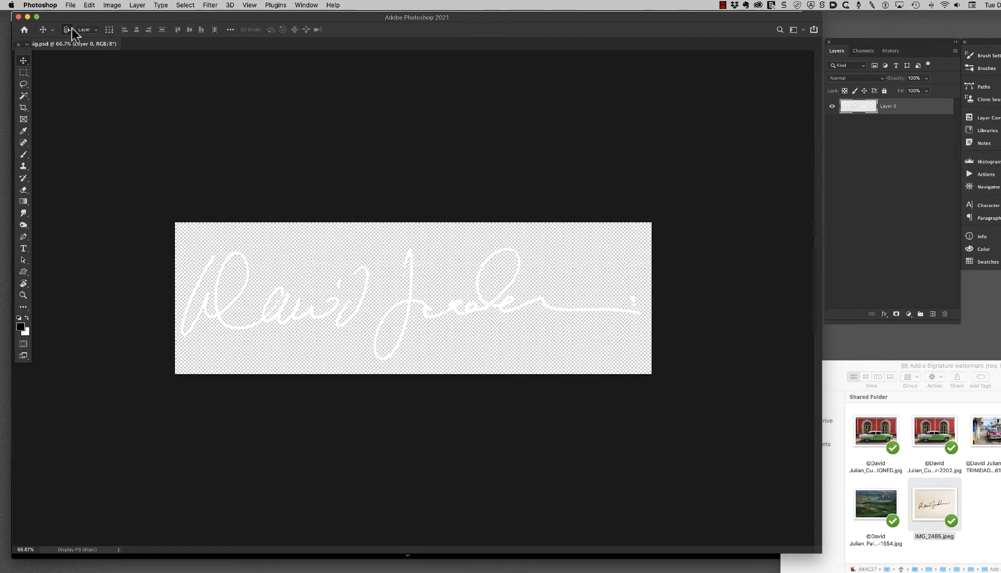
# - Return to Lightroom Classic and select the first four photos in the filmstrip
pyautogui.click(40, 6)
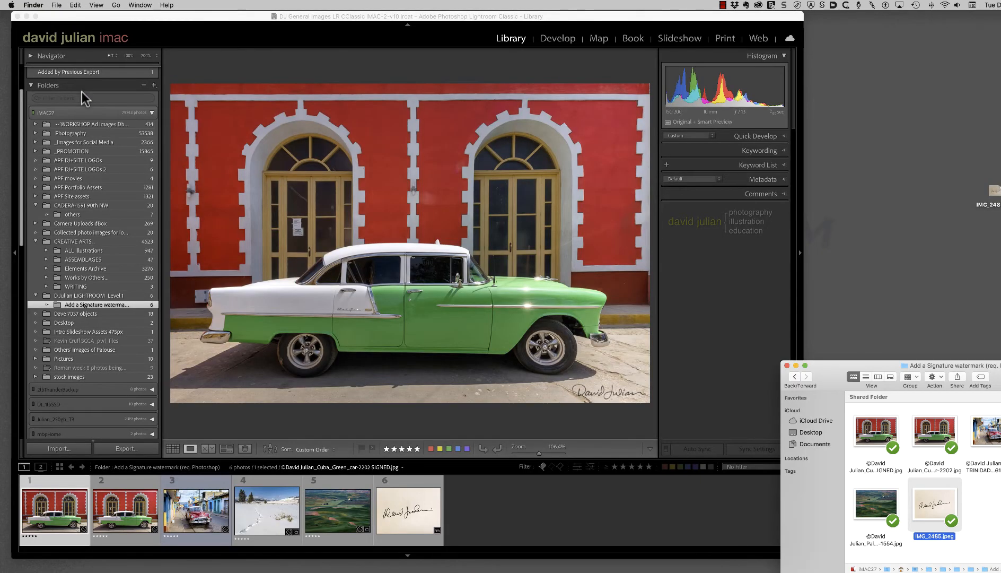
pyautogui.moveTo(466, 493)
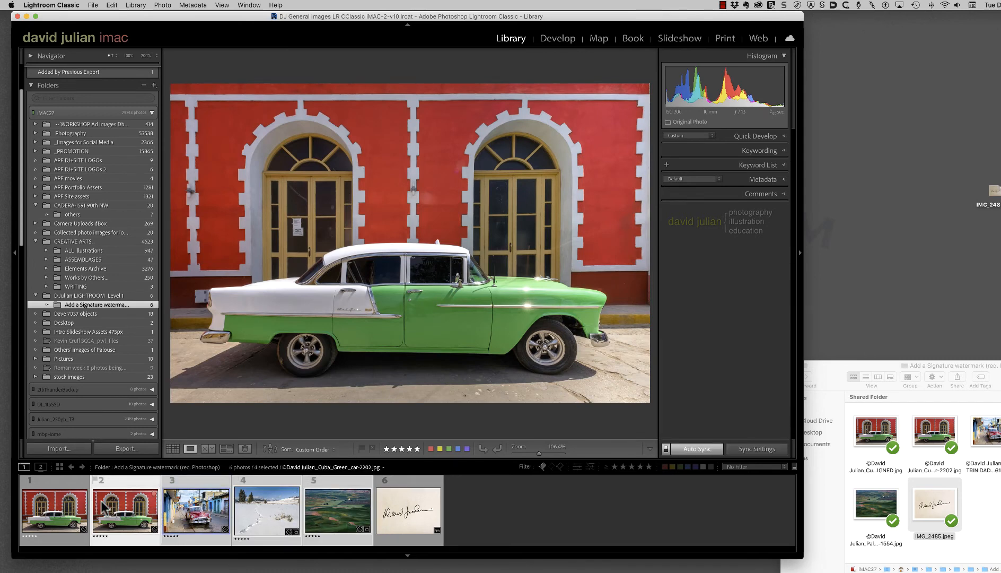
pyautogui.click(338, 510)
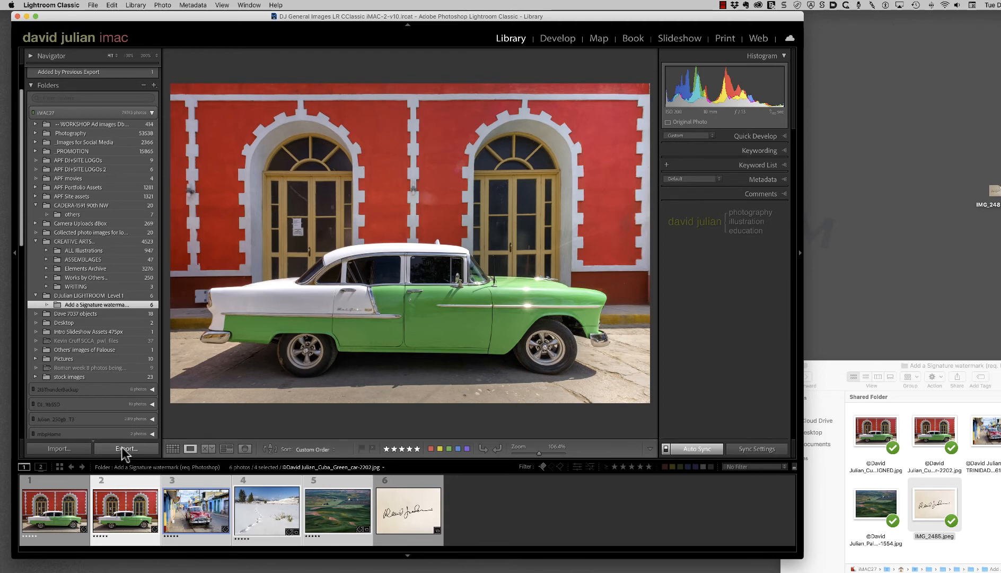
# - From the export settings' watermark list, edit the DJ WHITE signature 60% LCent preset
pyautogui.click(126, 448)
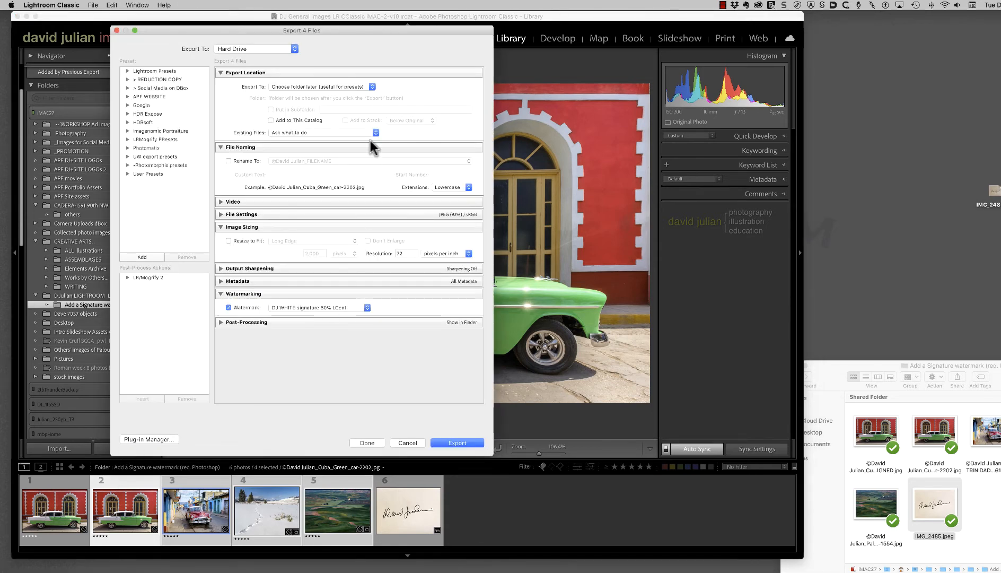
pyautogui.moveTo(262, 40)
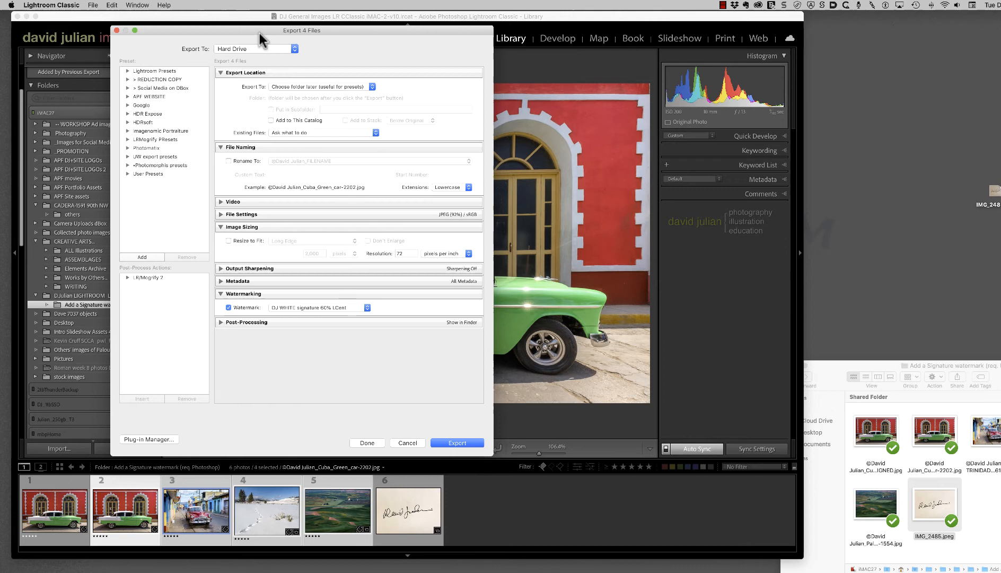
pyautogui.moveTo(273, 264)
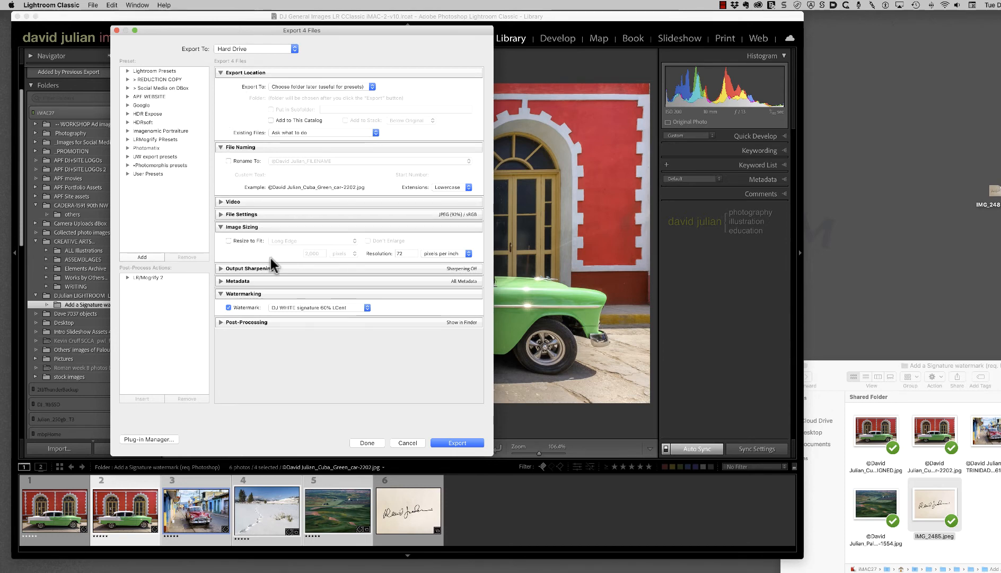
pyautogui.click(378, 307)
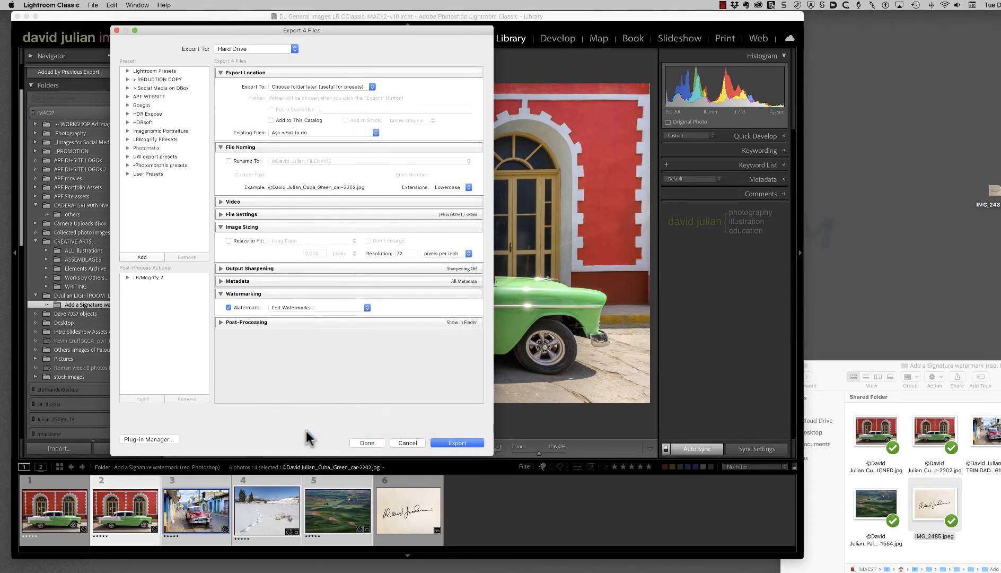
pyautogui.click(319, 307)
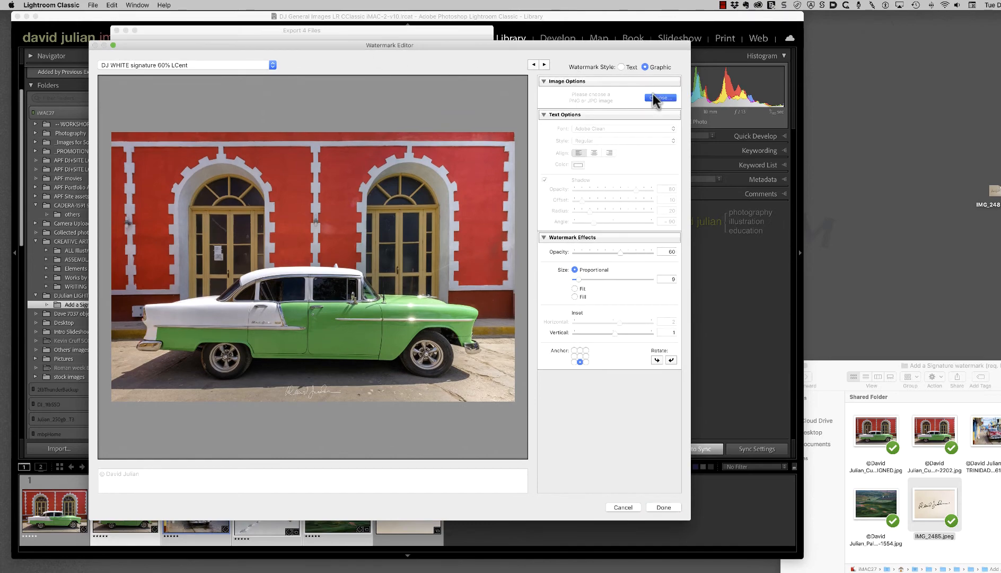
# - Replace the watermark image with Dj White Sig.png at 100% opacity
pyautogui.click(660, 97)
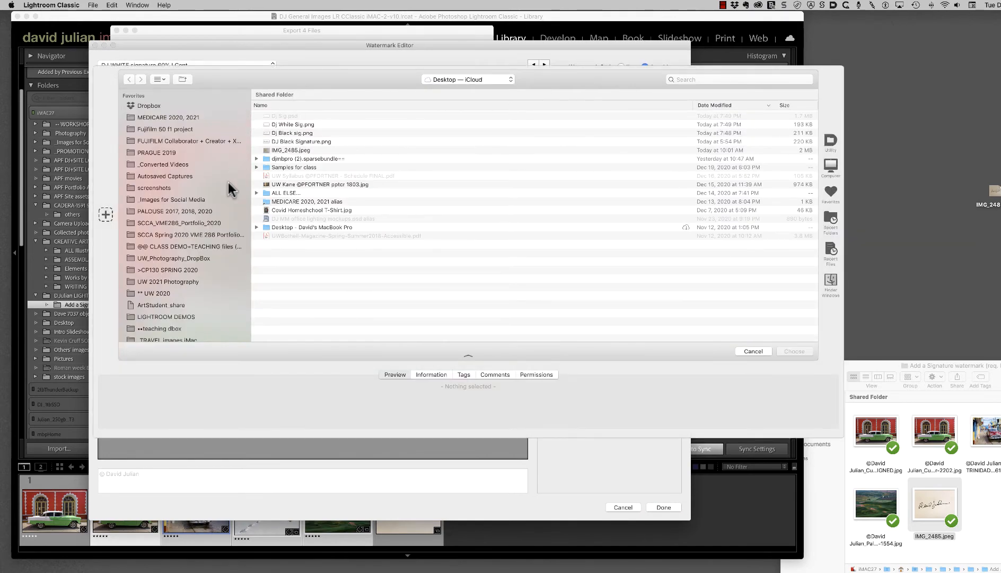
pyautogui.moveTo(296, 132)
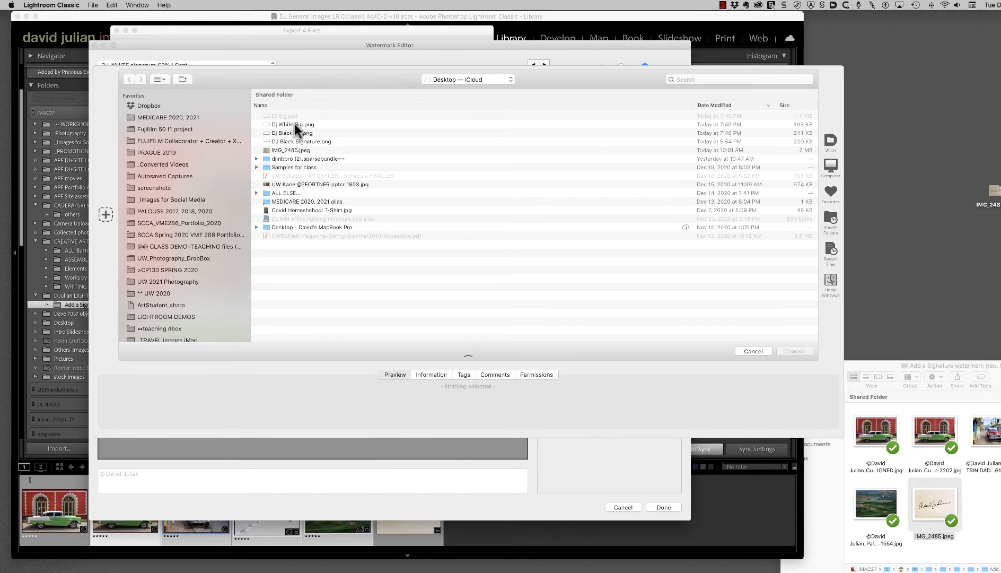
pyautogui.click(294, 124)
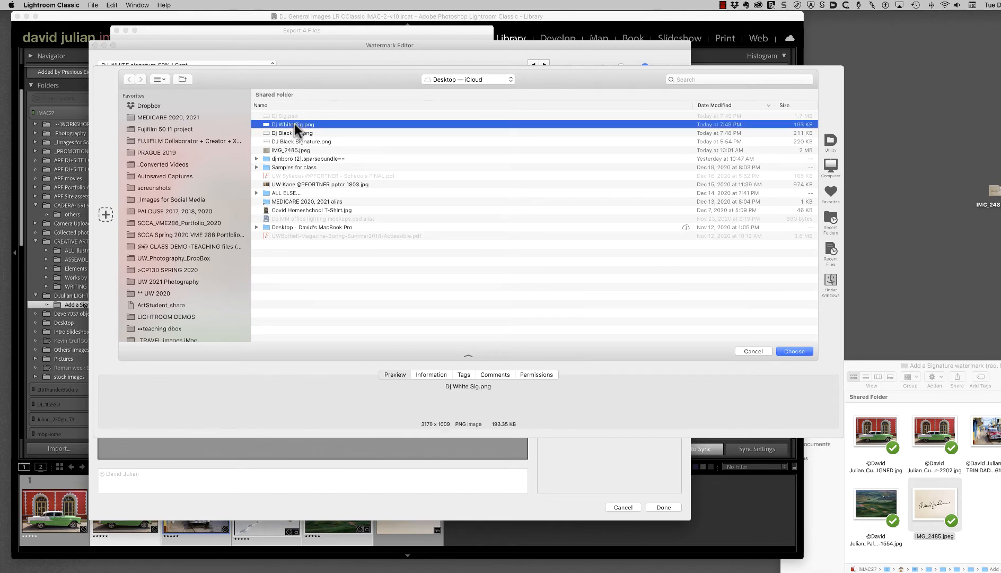
pyautogui.click(794, 351)
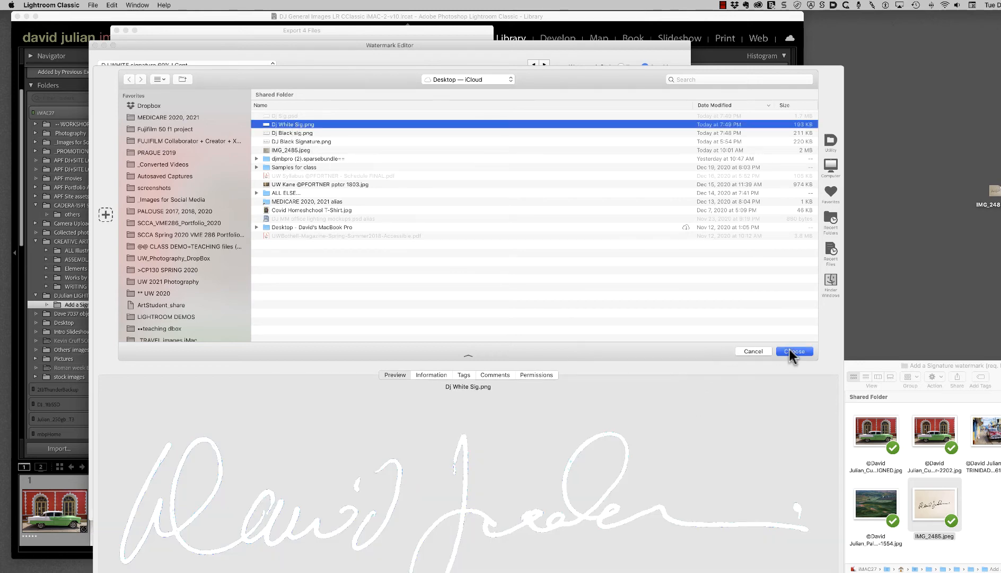
pyautogui.click(794, 350)
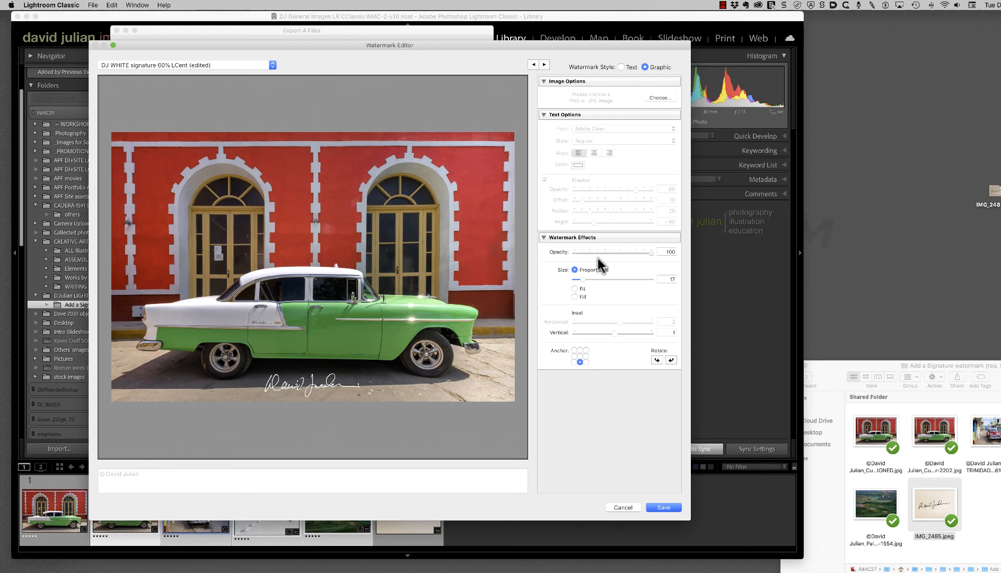
pyautogui.moveTo(655, 259)
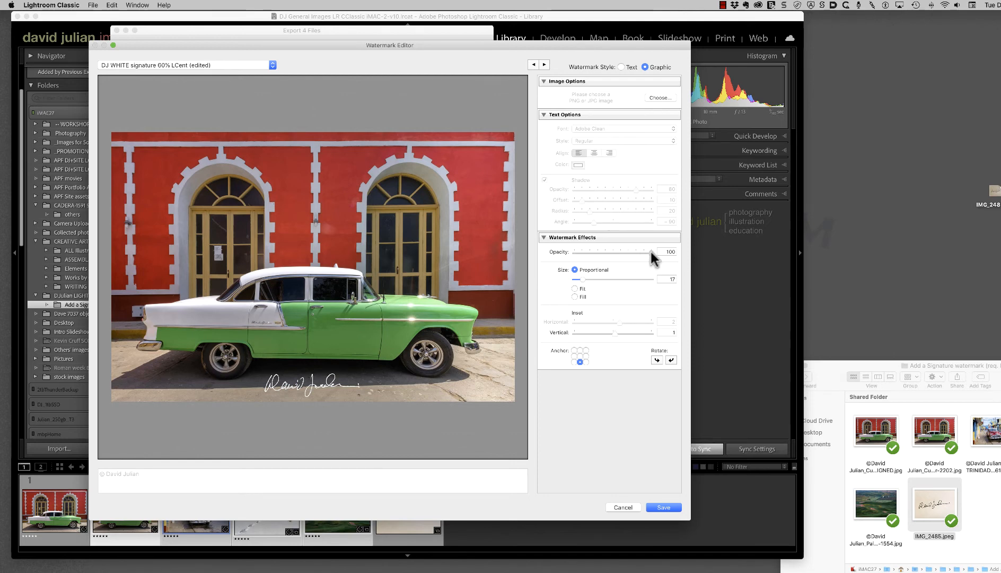
# - Anchor the white signature to the lower right corner and shrink it to size 13
pyautogui.click(313, 386)
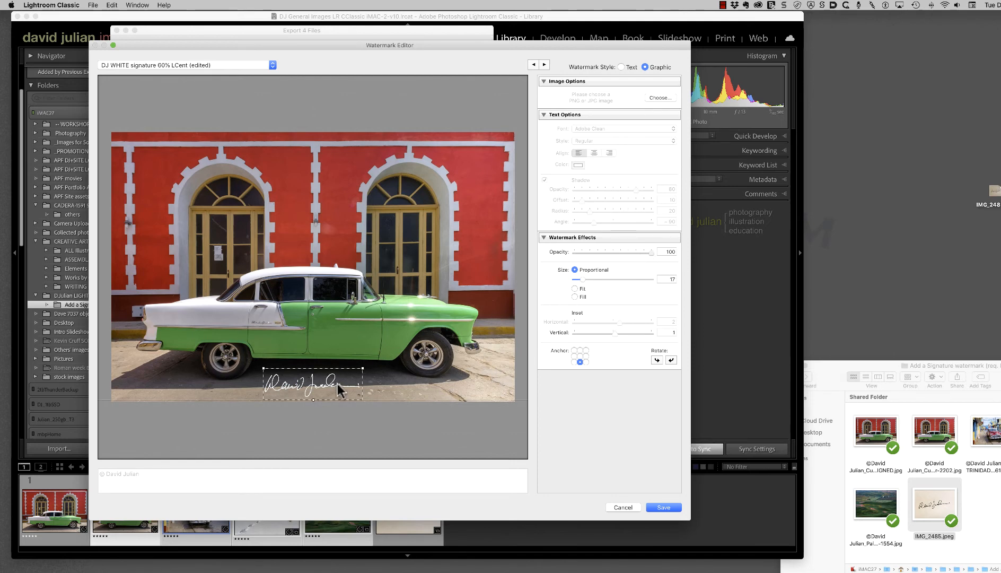
pyautogui.click(587, 361)
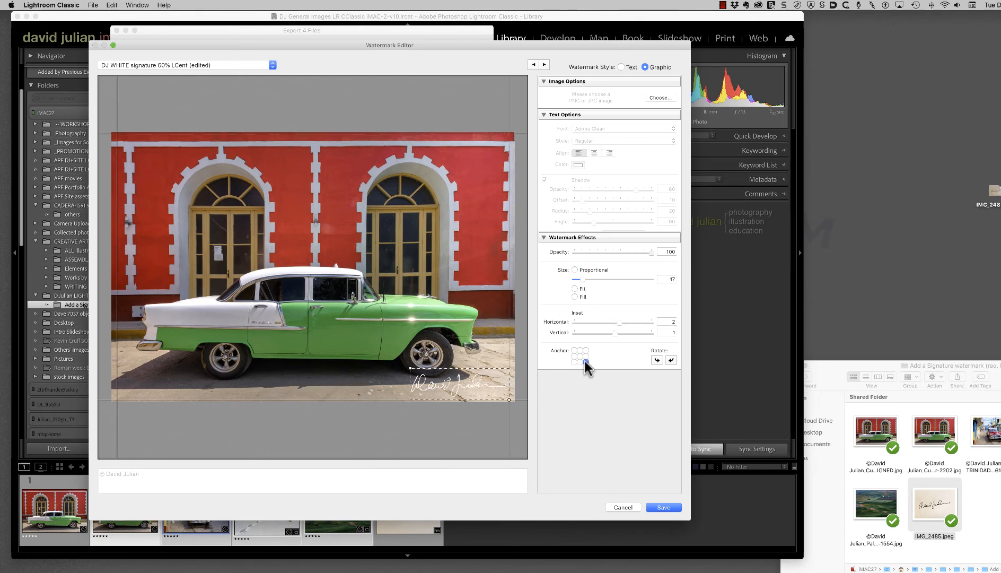
pyautogui.click(580, 355)
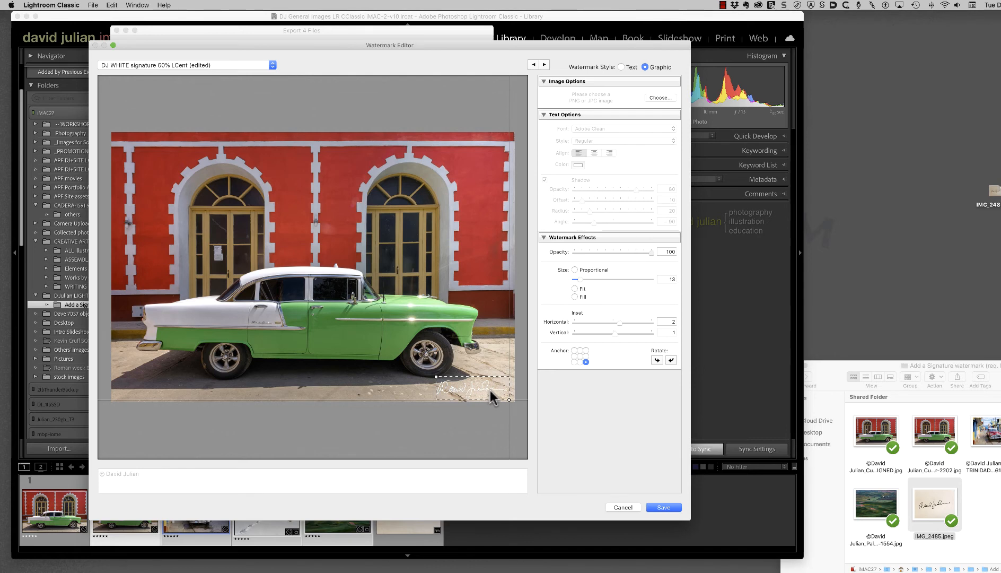
pyautogui.moveTo(466, 392)
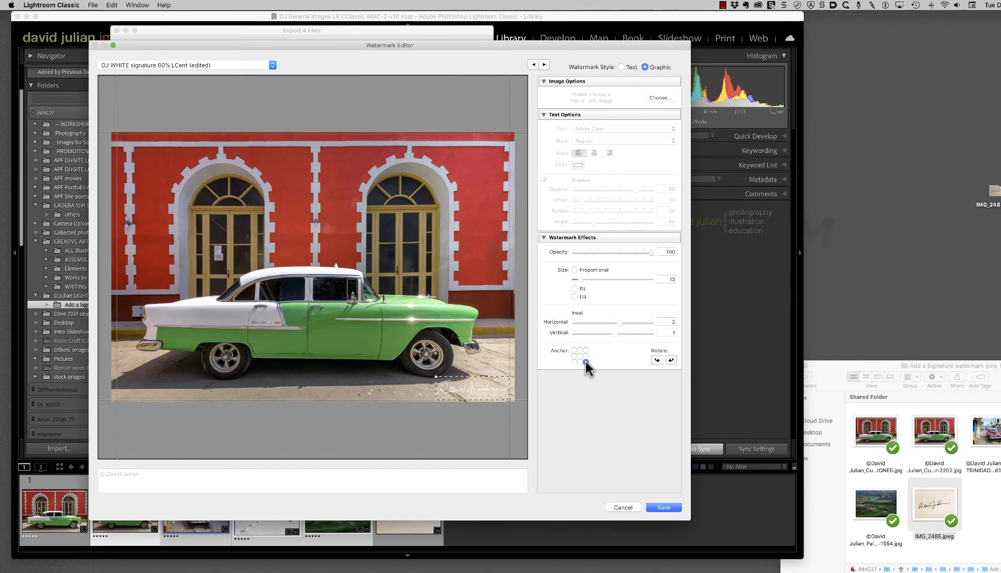
pyautogui.click(585, 361)
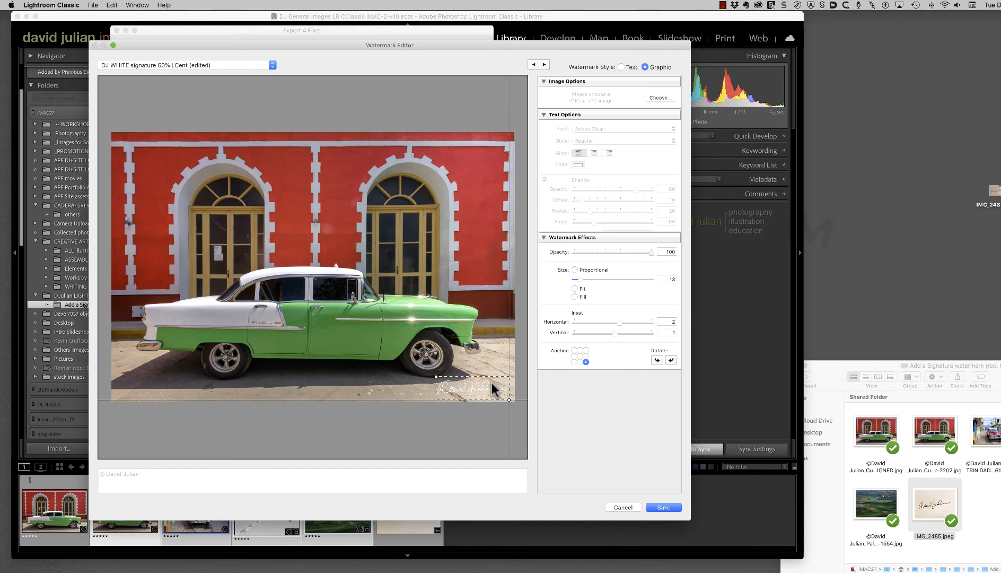
pyautogui.moveTo(629, 217)
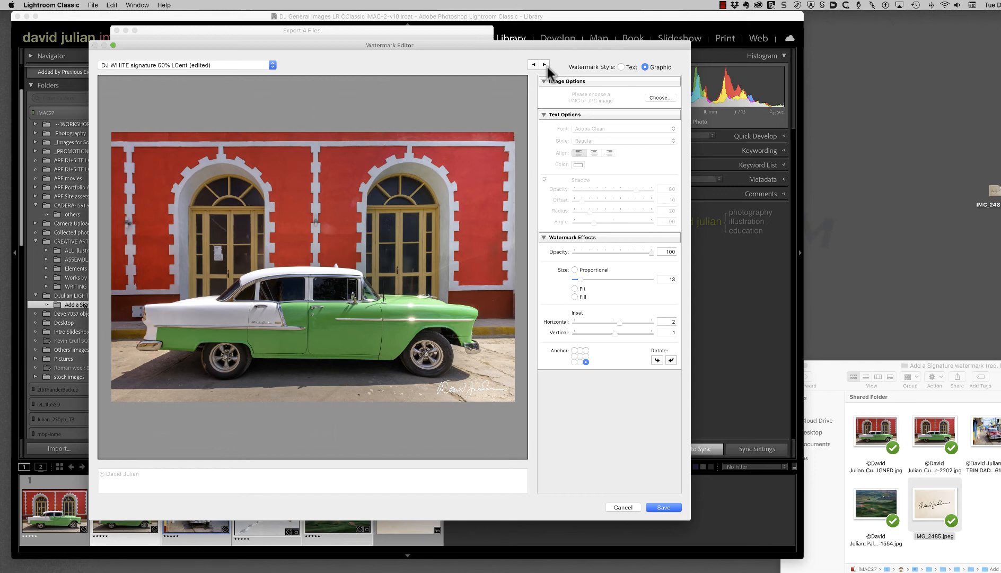
# - Step the watermark preview through the selected photos, reaching the snowy trail landscape
pyautogui.click(544, 65)
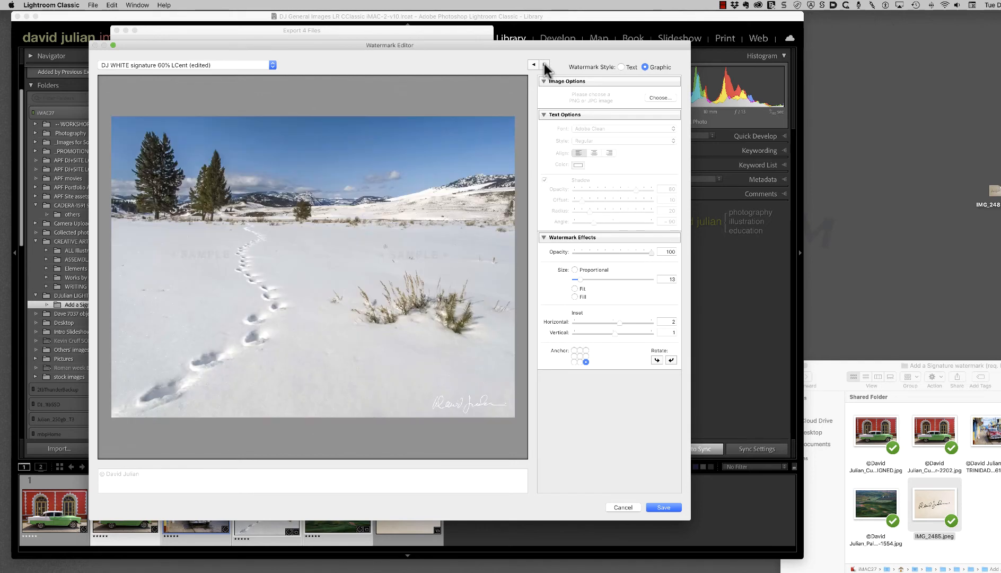
pyautogui.click(534, 65)
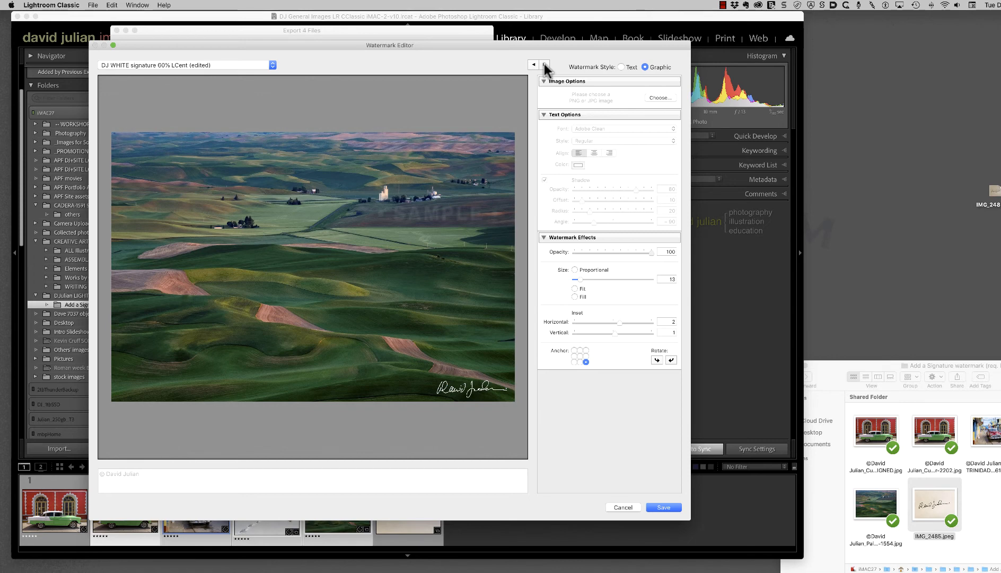
pyautogui.click(534, 64)
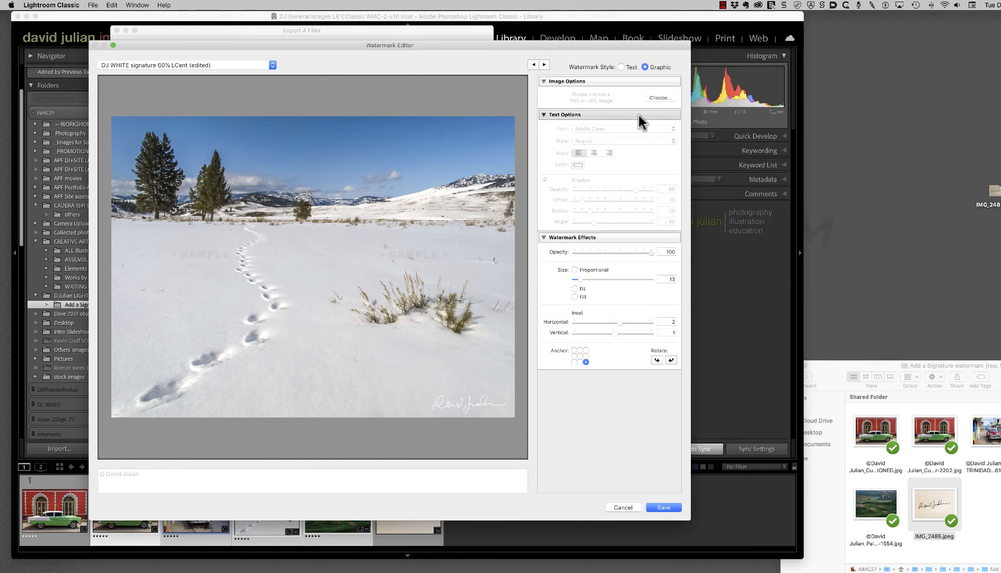
pyautogui.moveTo(651, 103)
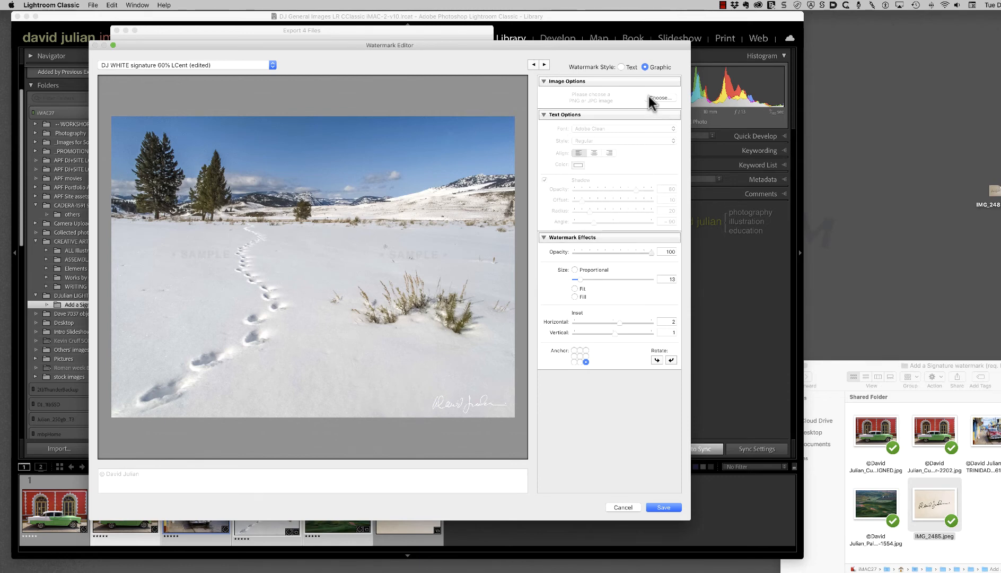
# - Browse the signature files again but keep the white signature as the watermark image
pyautogui.click(663, 97)
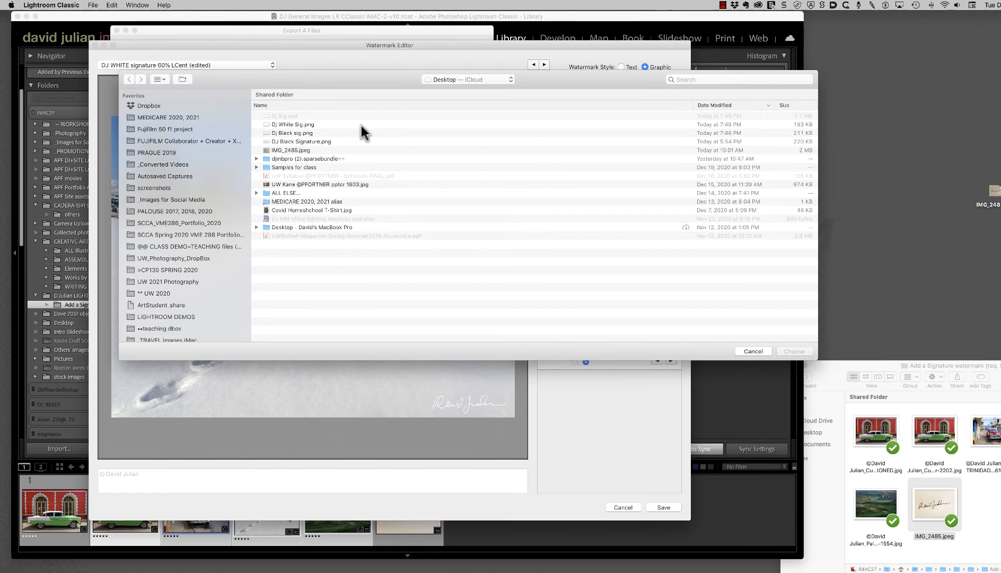
pyautogui.click(293, 132)
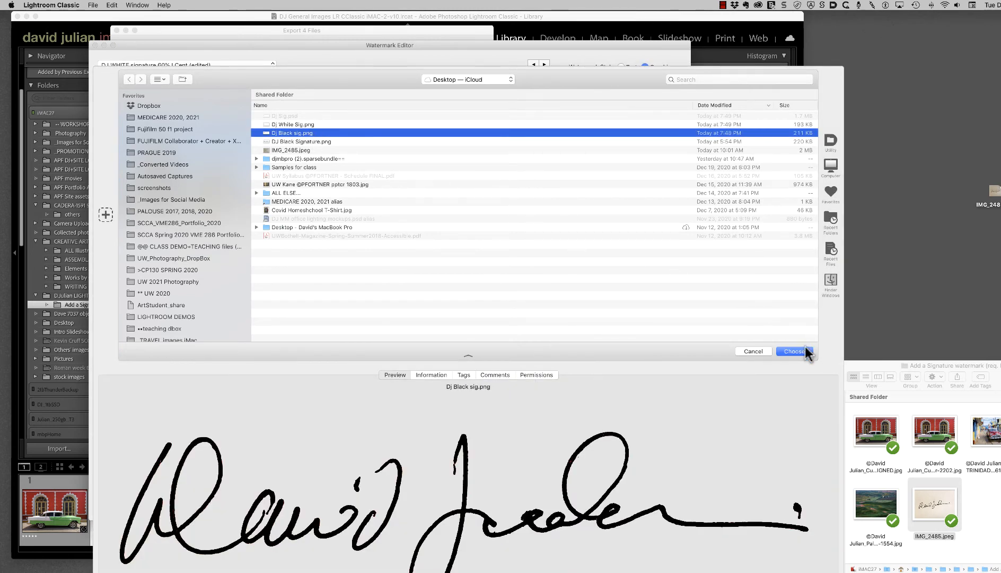
pyautogui.click(793, 351)
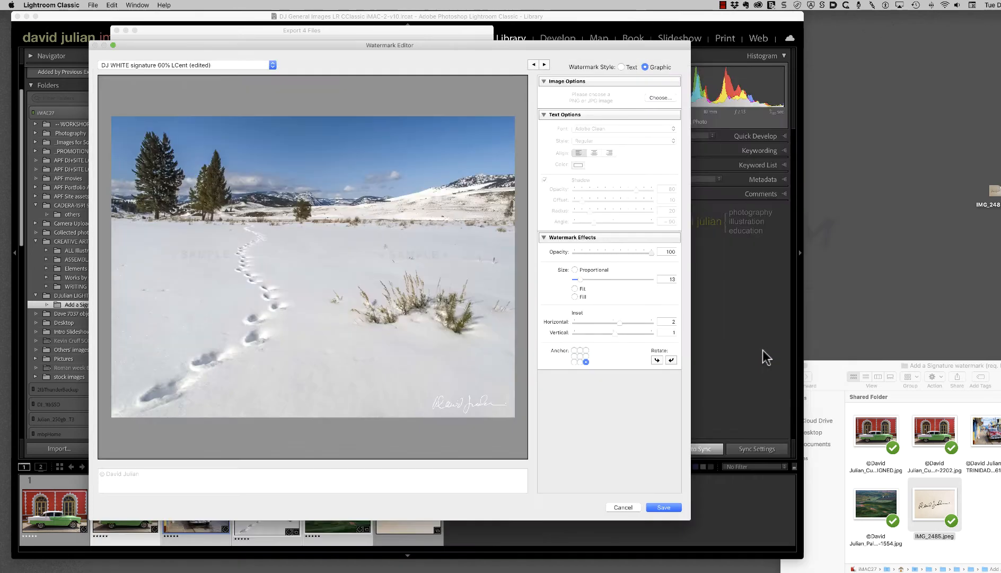
# - Save the watermark settings as a new preset named DJ WT Sig LR 100%
pyautogui.click(662, 507)
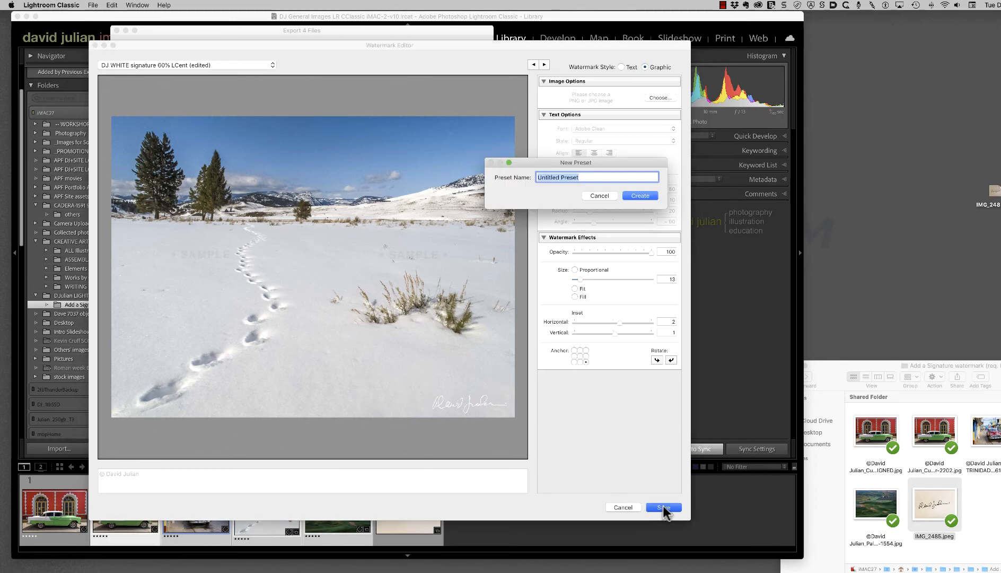
pyautogui.moveTo(577, 191)
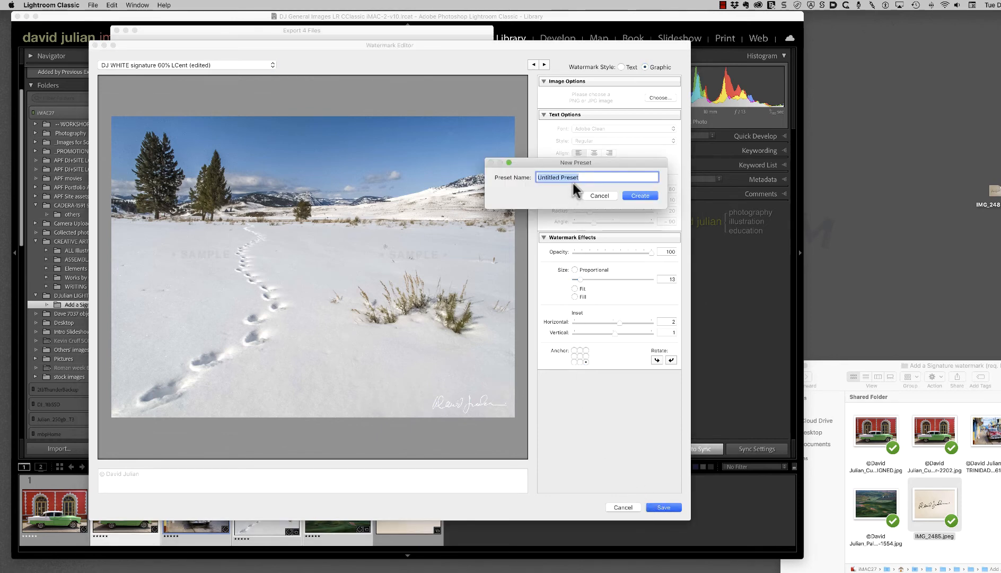
pyautogui.write('DJ')
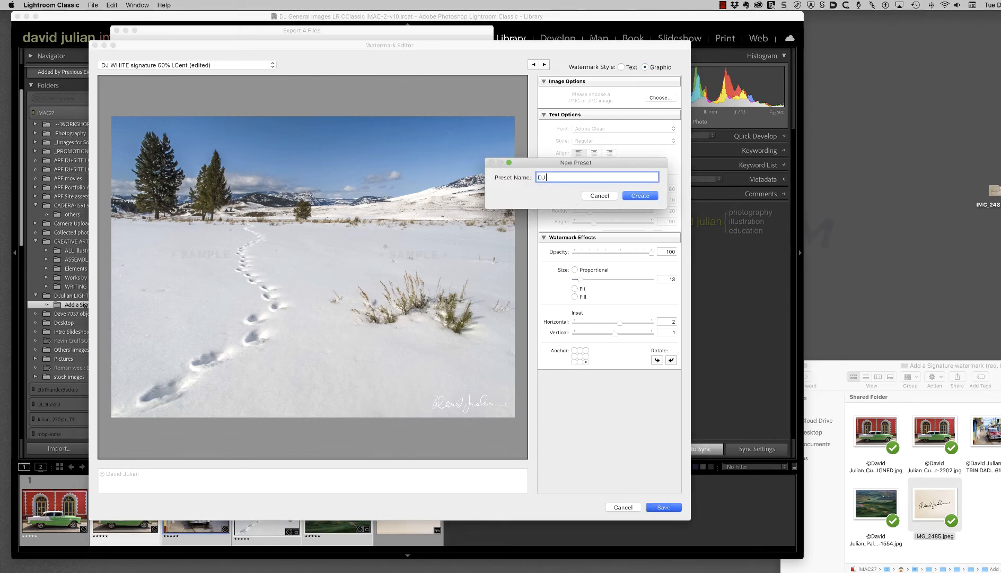
pyautogui.write('WT')
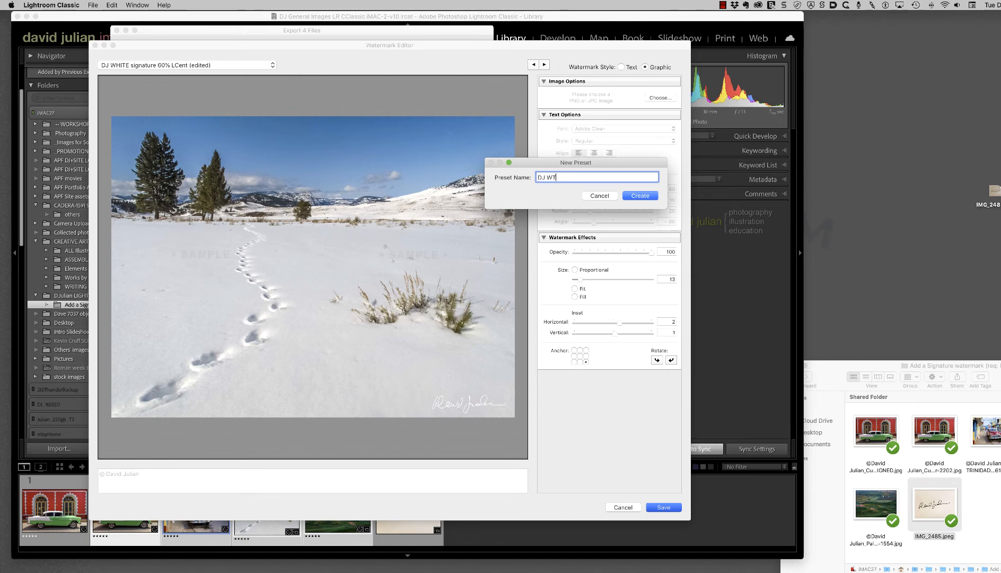
pyautogui.write('Sig')
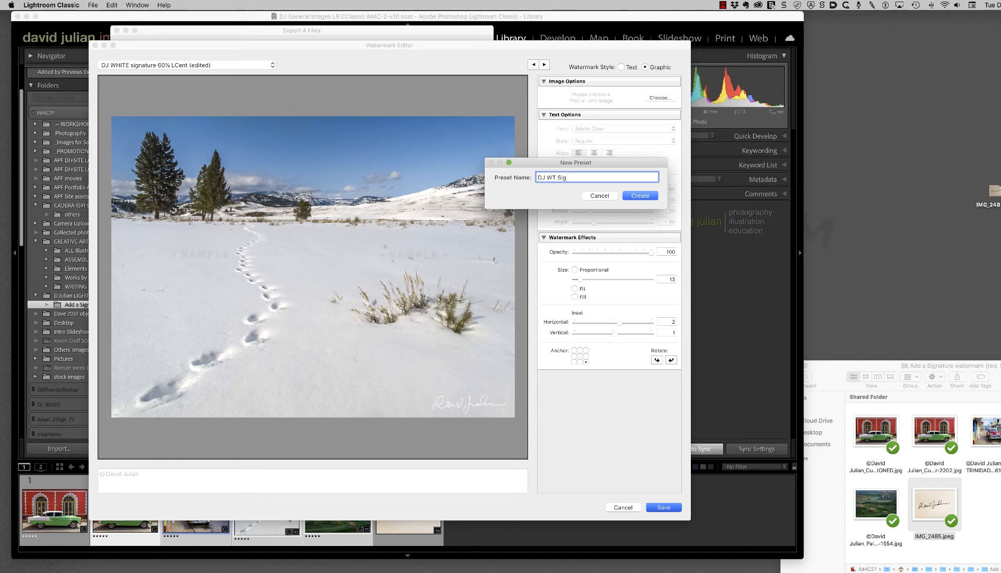
pyautogui.write('LR')
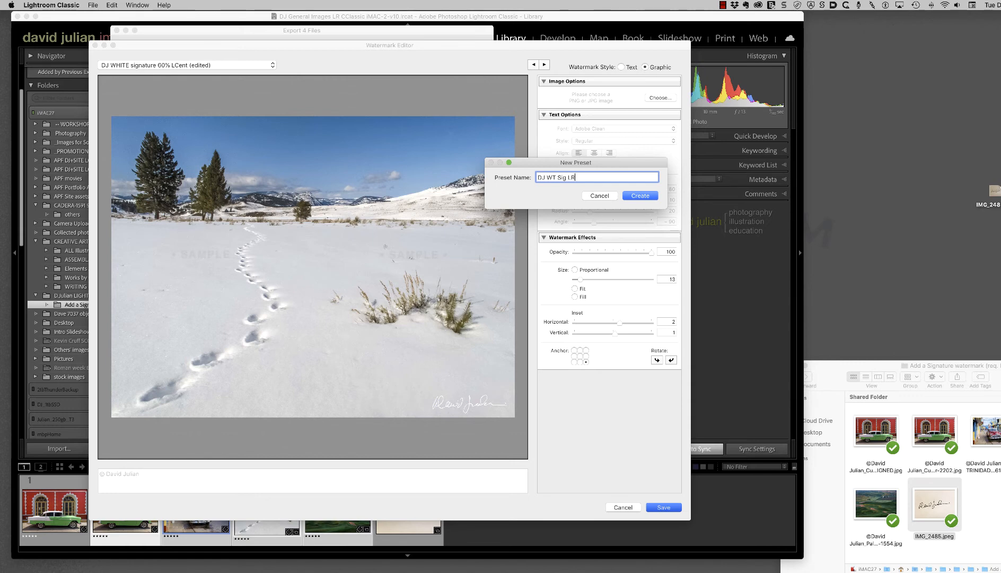
pyautogui.write('100')
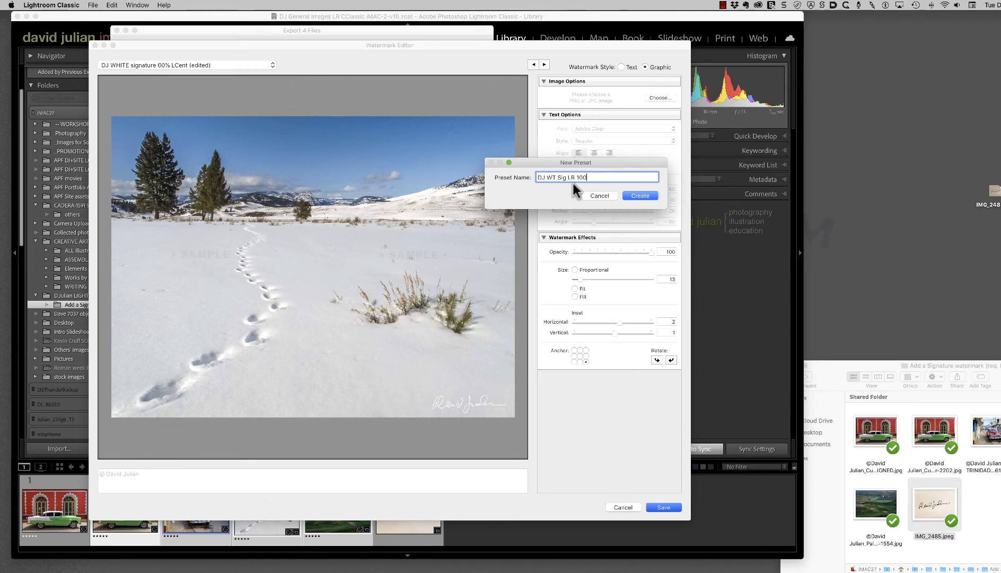
pyautogui.write('%')
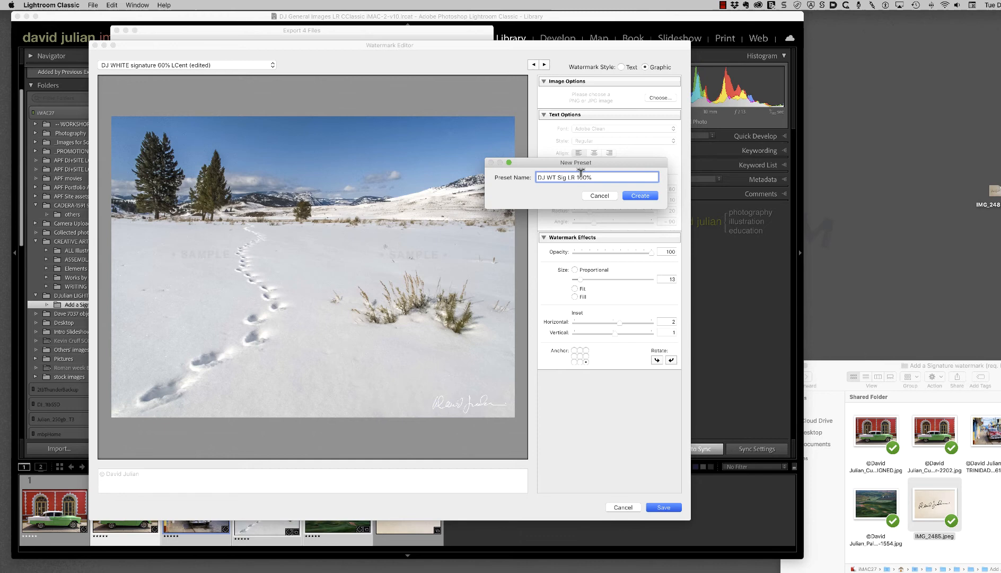
pyautogui.click(639, 196)
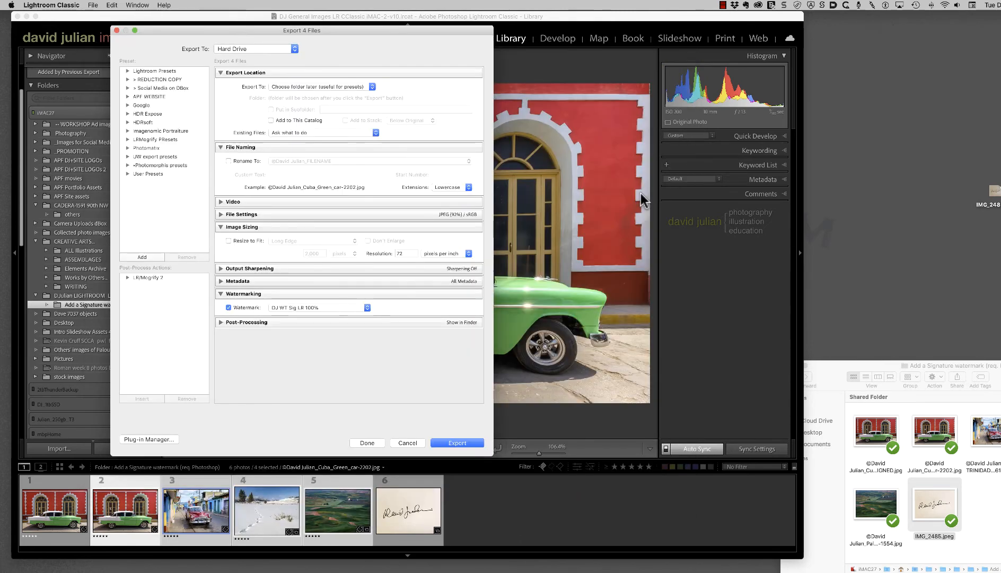
pyautogui.moveTo(354, 317)
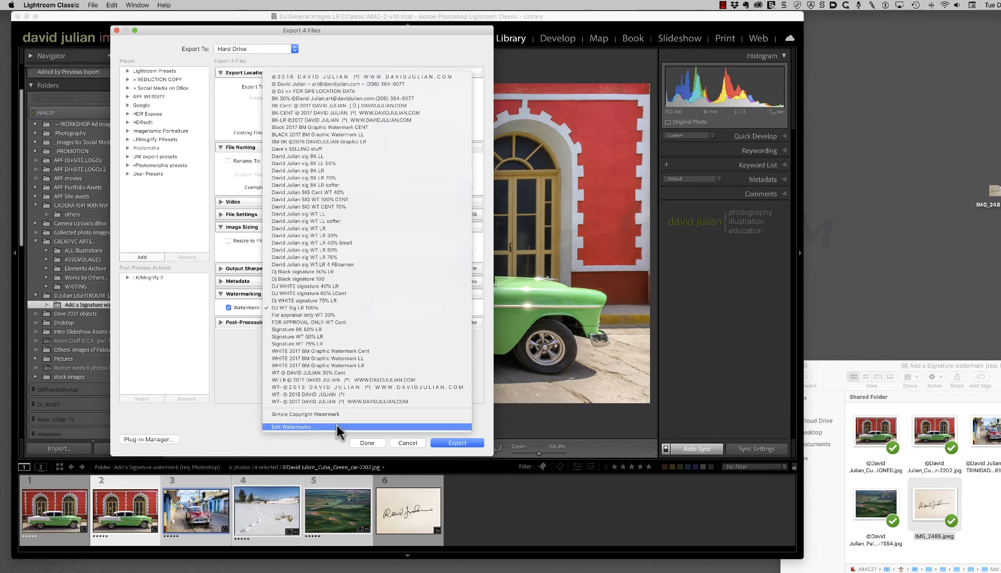
# - Set opacity to 70 and save it as the watermark preset Dj WT Sig 70 LR
pyautogui.click(291, 426)
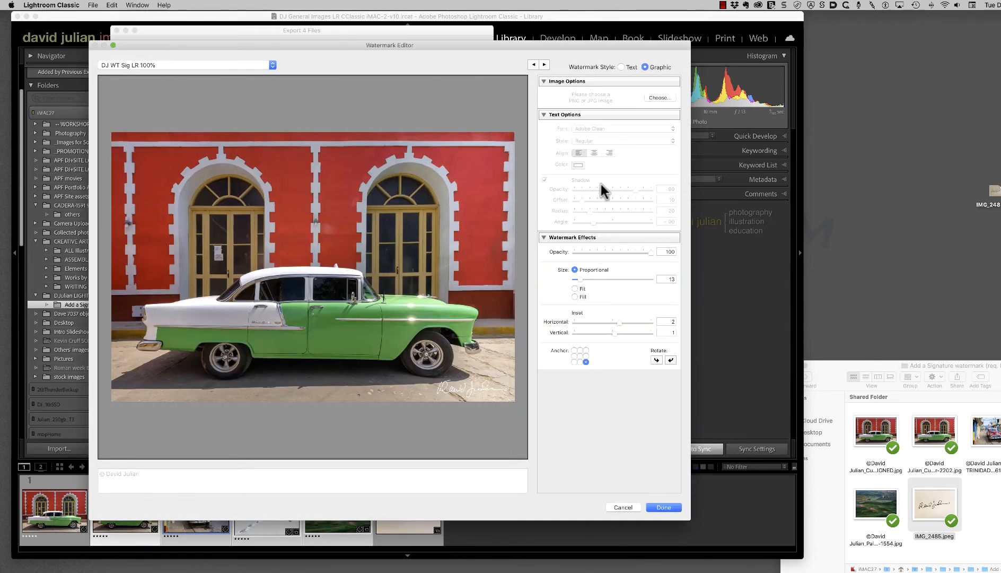
pyautogui.moveTo(480, 227)
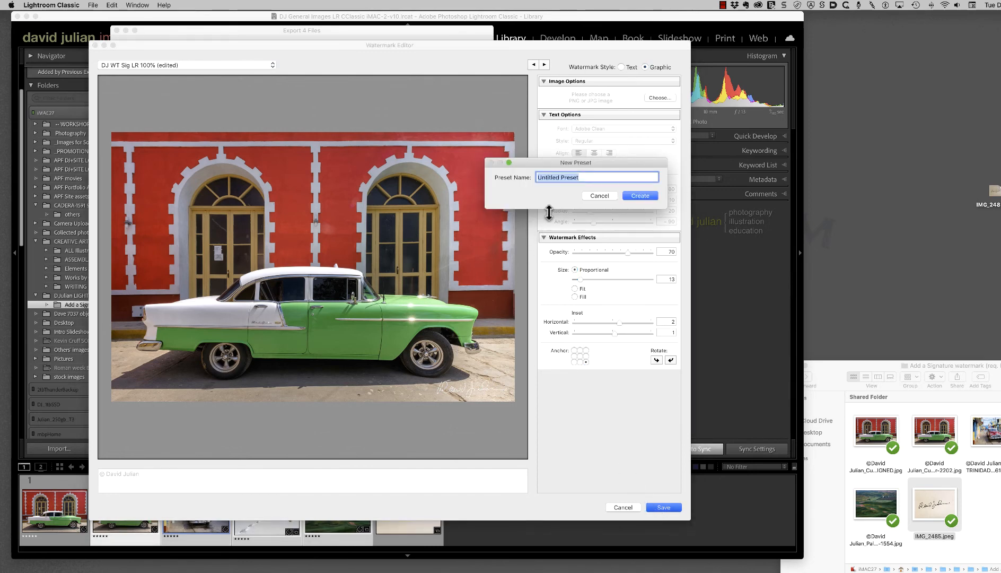
pyautogui.moveTo(580, 187)
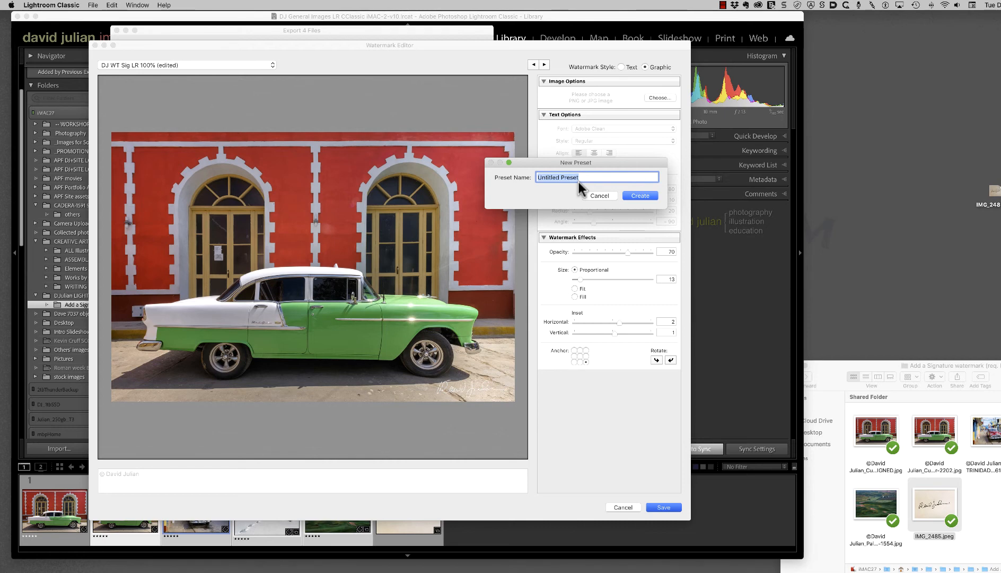
pyautogui.write('Dj W')
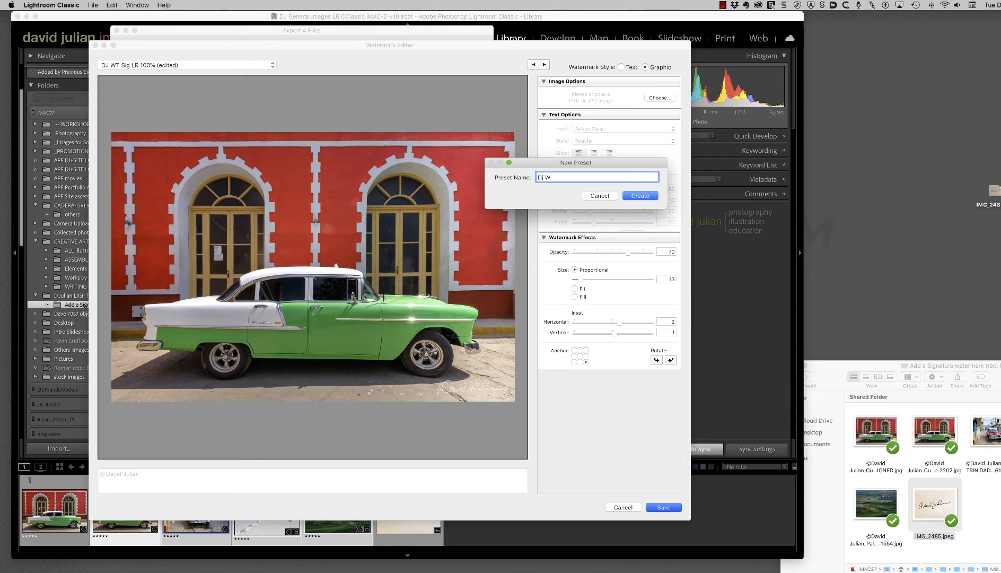
pyautogui.write('T')
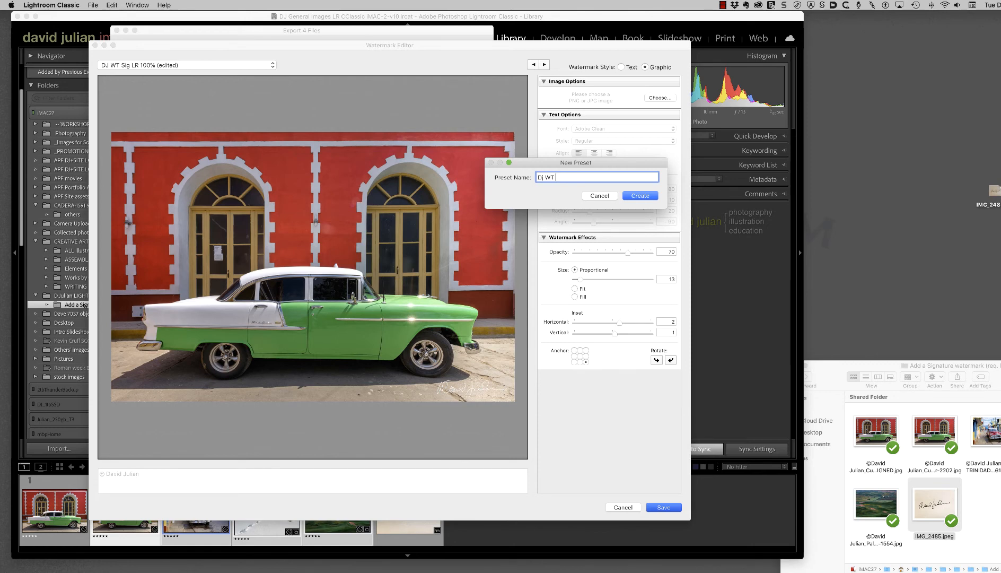
pyautogui.write('Sig')
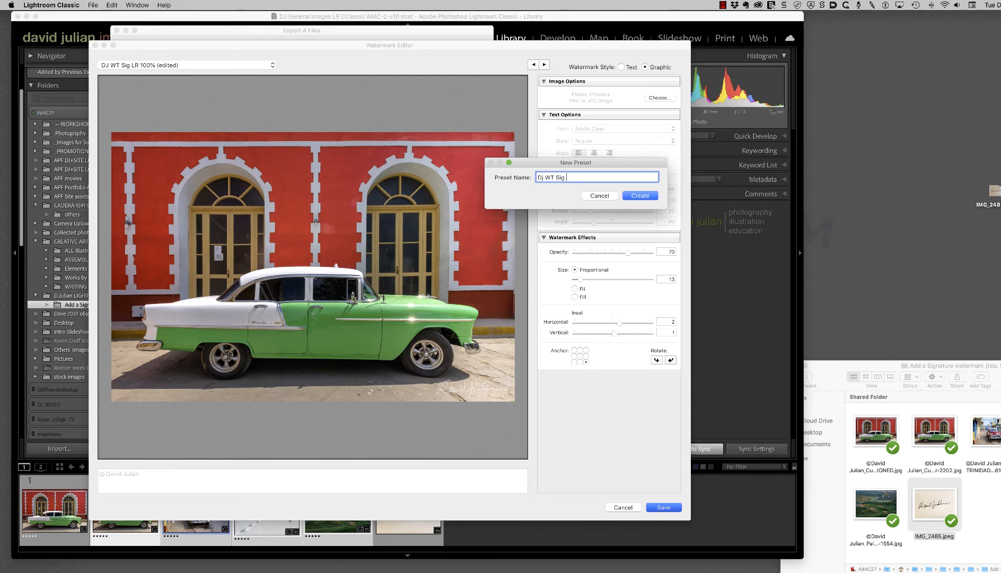
pyautogui.write('70')
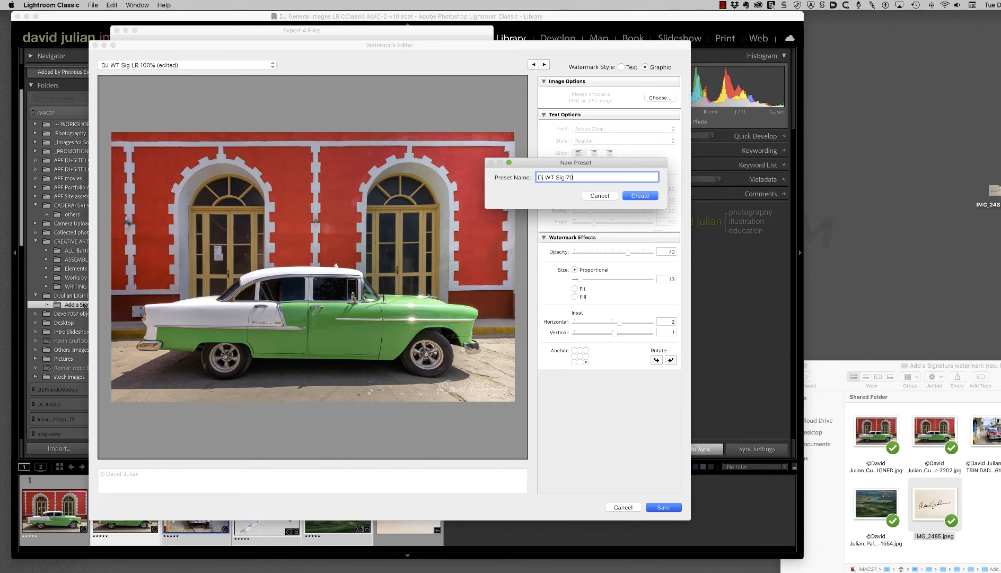
pyautogui.write('LR')
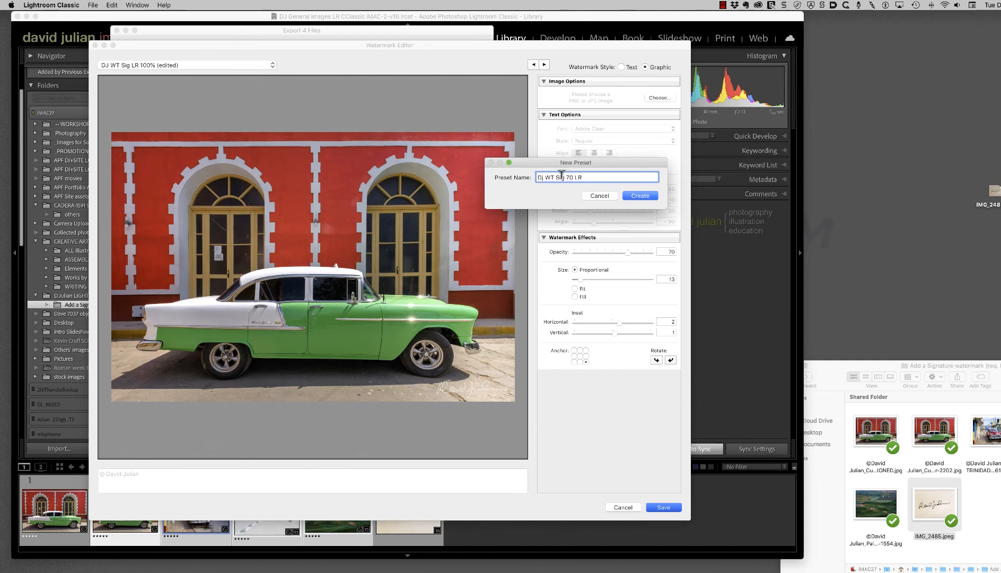
pyautogui.click(639, 195)
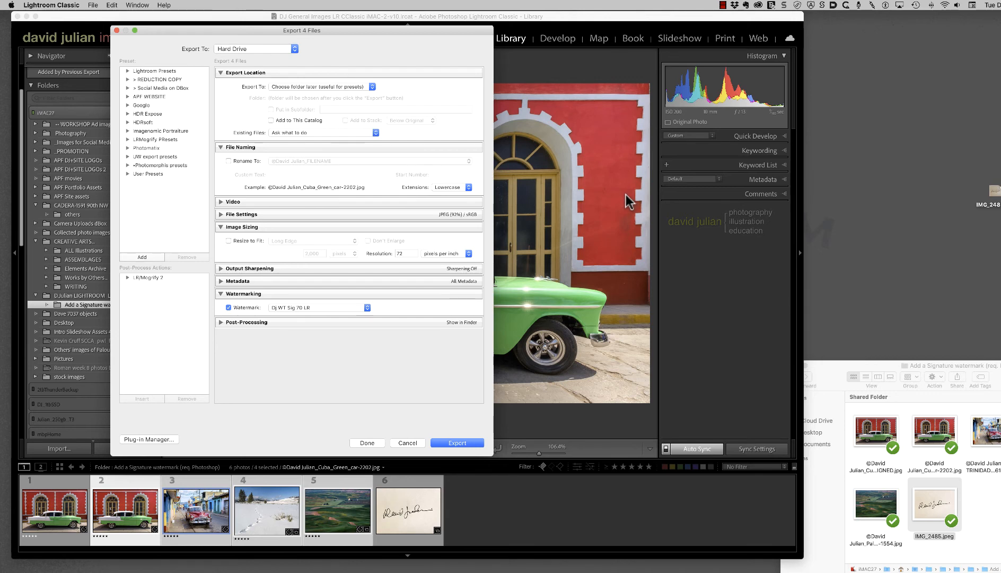
pyautogui.moveTo(306, 313)
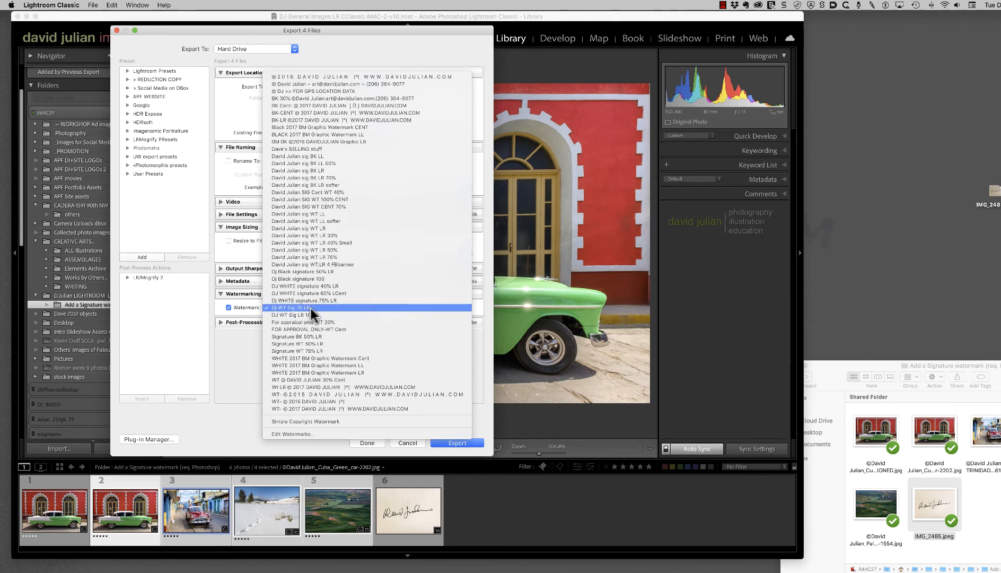
# - Open the watermark editor for the DJ WT Sig 70 LR preset from the Export dialog
pyautogui.click(313, 307)
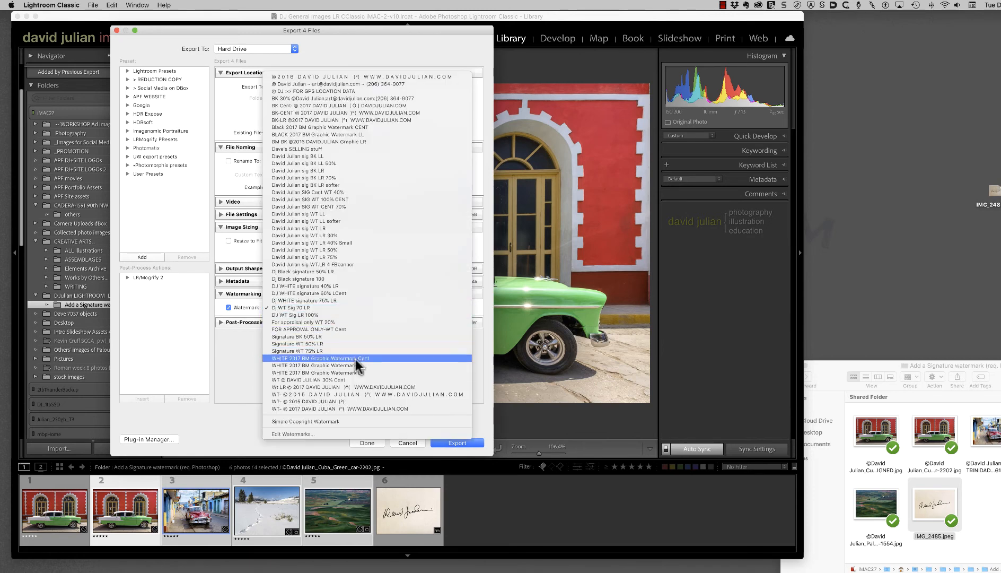
pyautogui.moveTo(358, 438)
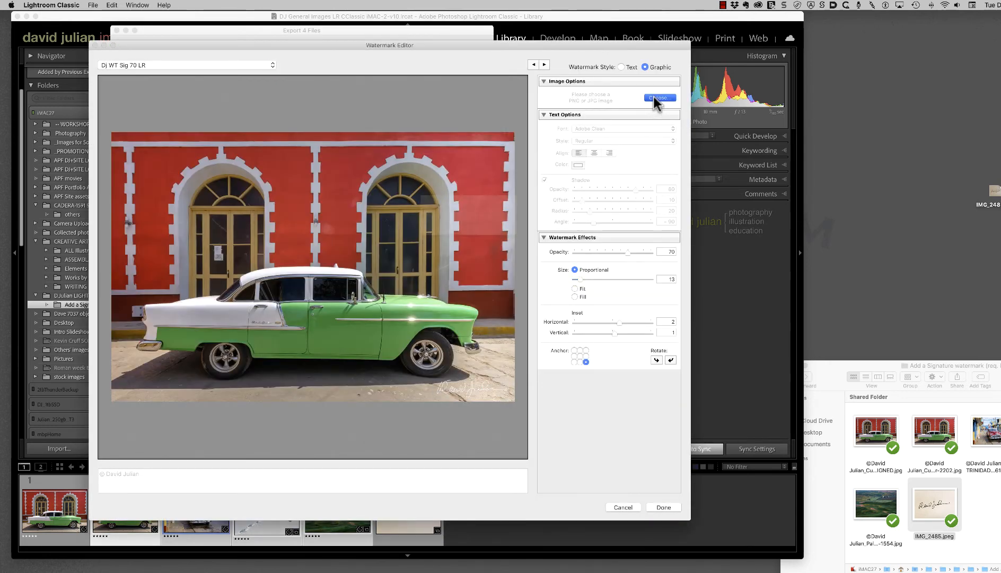
# - Swap the watermark to Dj Black sig.png at 100 opacity and begin saving a preset
pyautogui.click(660, 98)
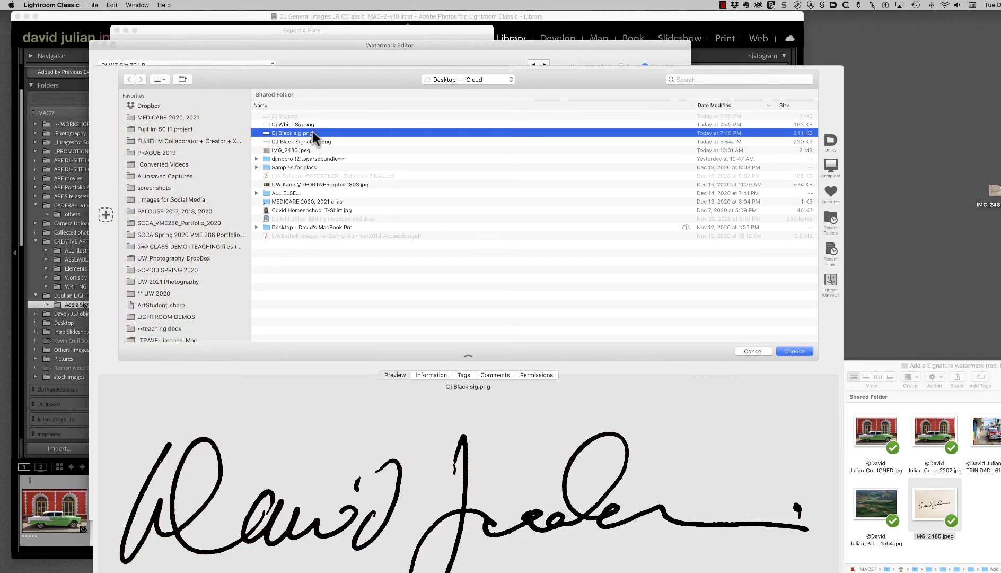
pyautogui.click(794, 351)
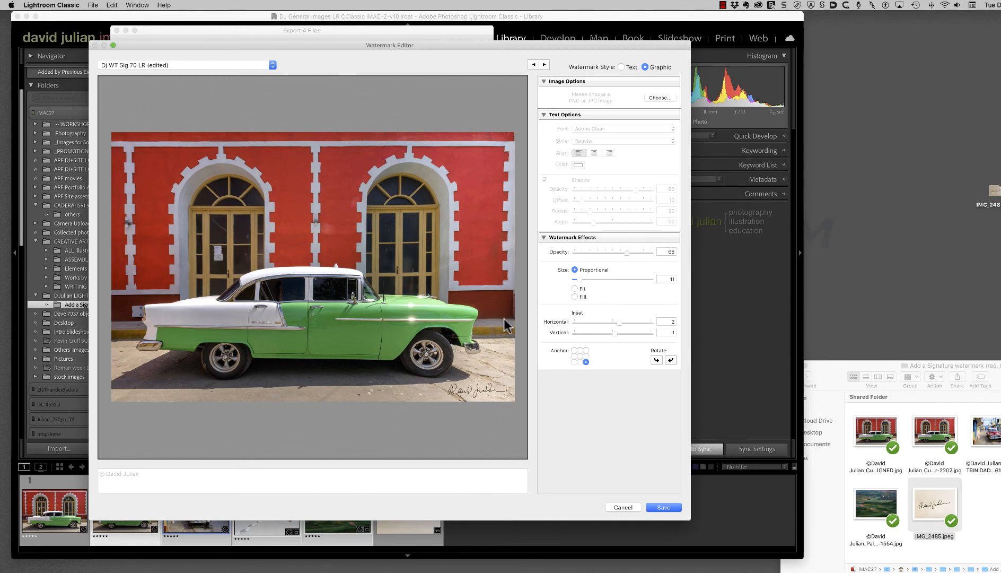
pyautogui.click(463, 395)
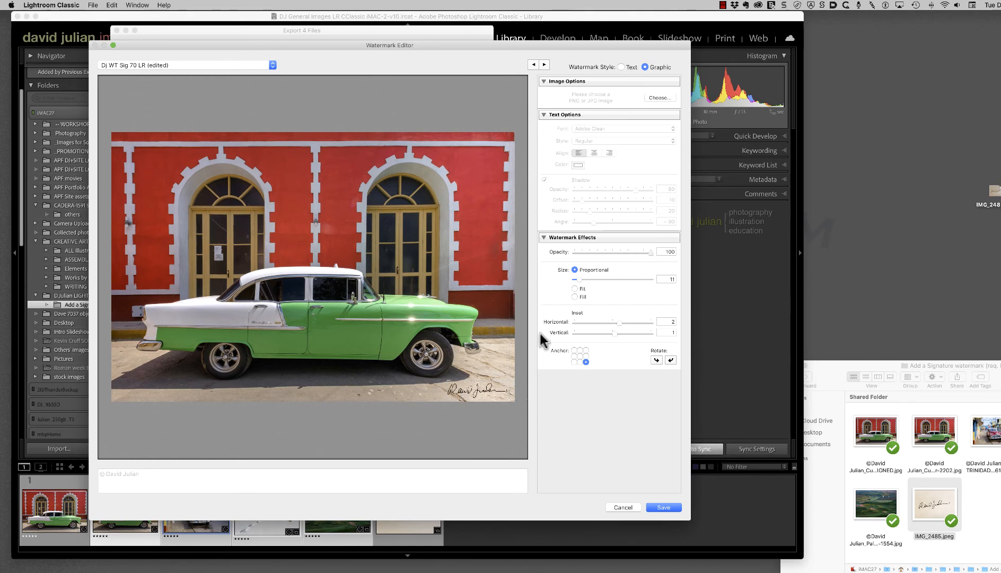
pyautogui.moveTo(575, 274)
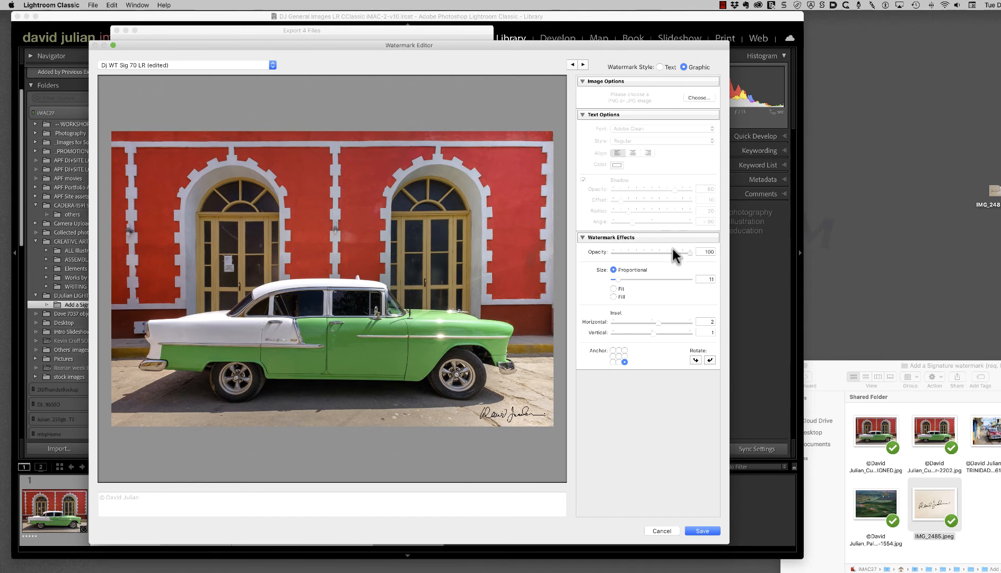
pyautogui.click(702, 531)
pyautogui.write('Dj SIG BK ')
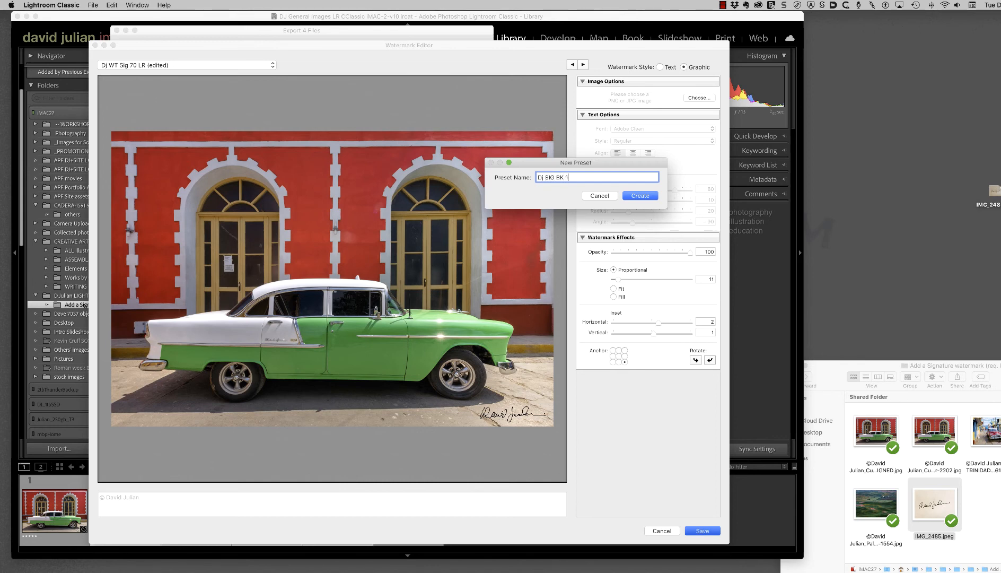
# - Save the black signature preset as 'DJ SIG BK 100 LR'
pyautogui.write('100 LR')
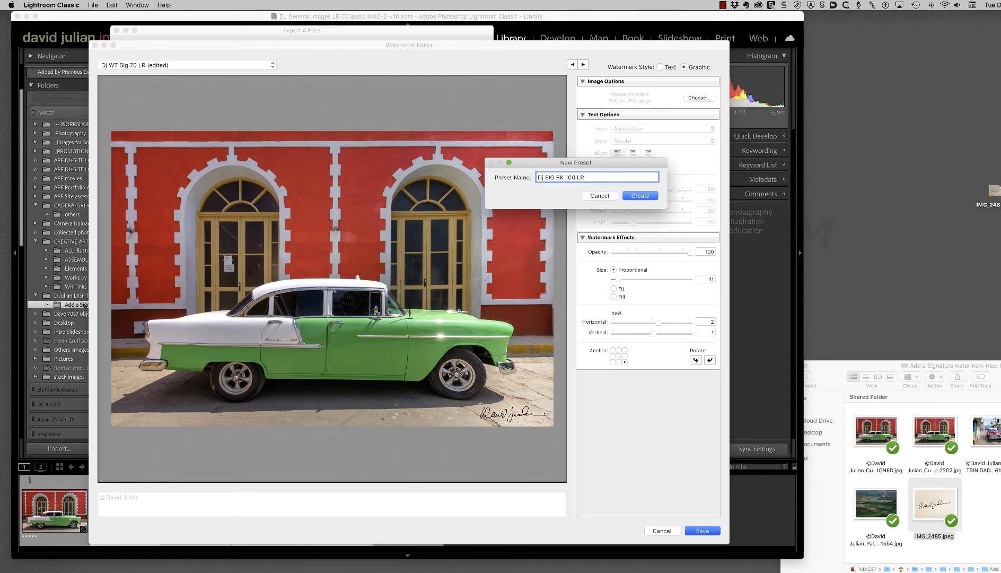
pyautogui.click(640, 197)
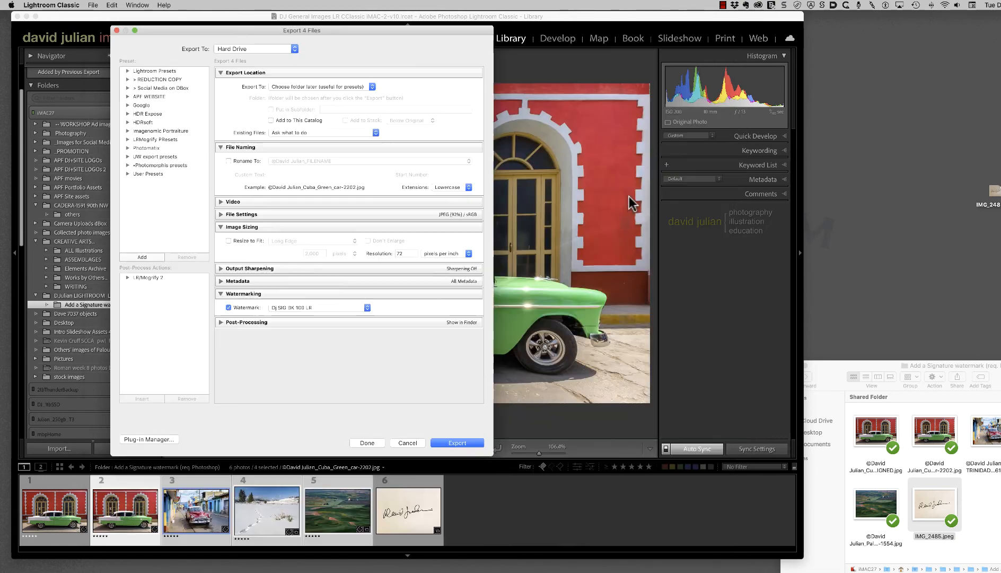
pyautogui.click(376, 307)
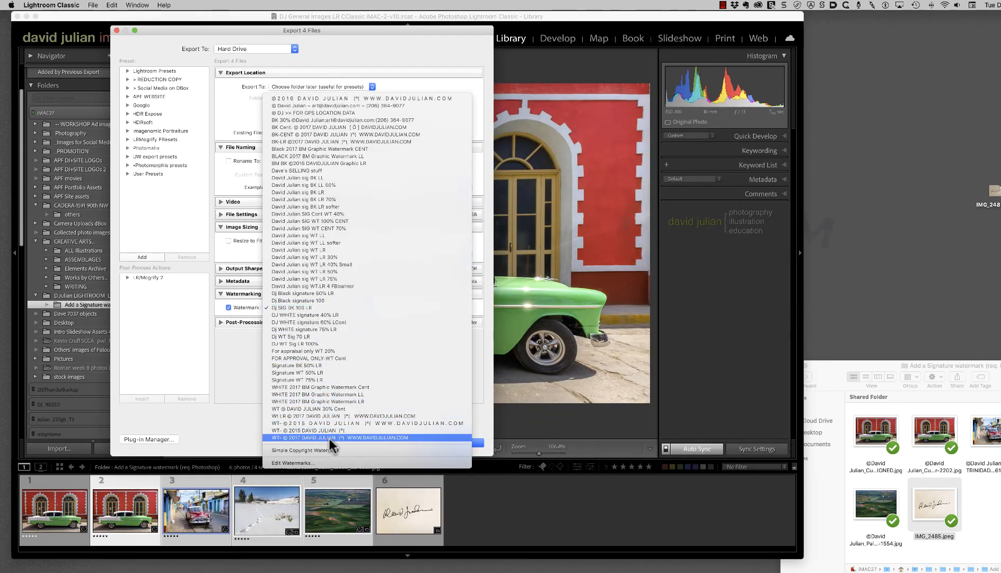
pyautogui.click(292, 462)
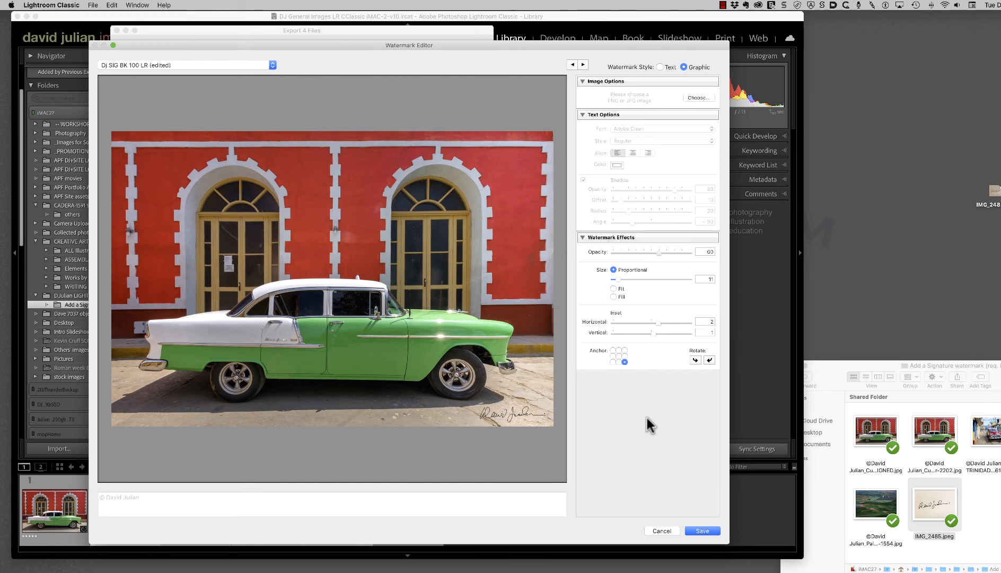
# - Create a 60% opacity preset named 'DJ Sig WT 60 LR', copying its name for reuse
pyautogui.click(701, 531)
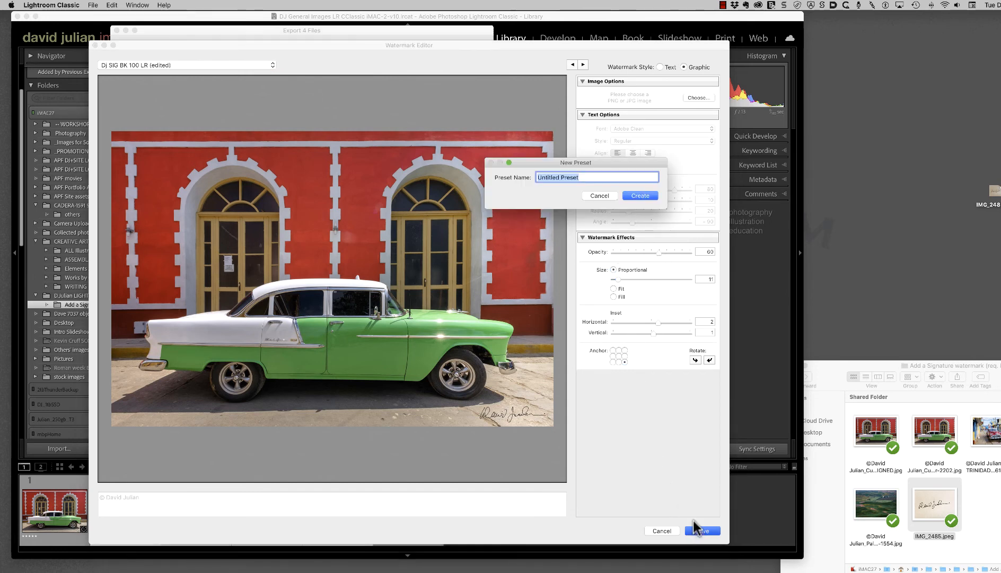
pyautogui.write('D.J')
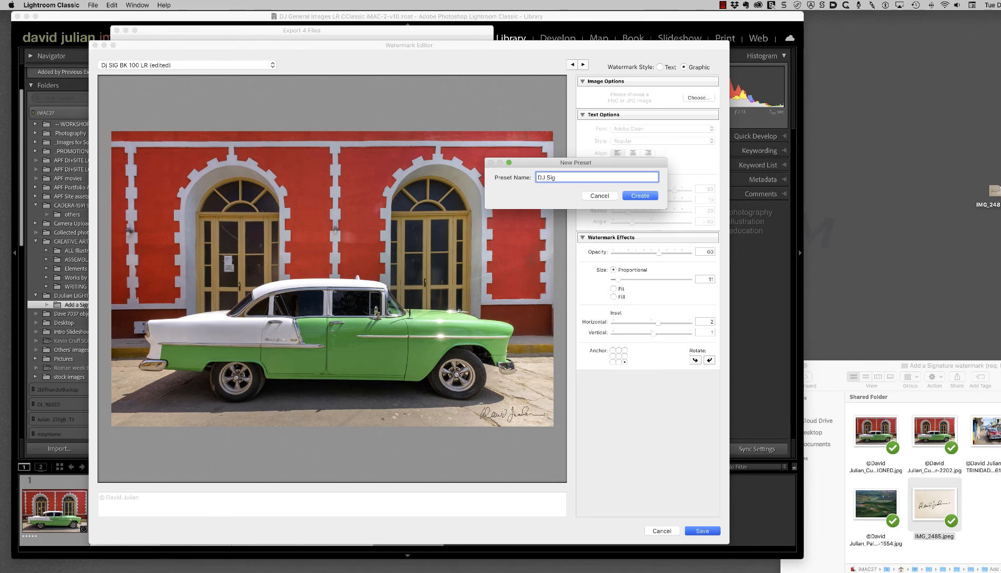
pyautogui.write('WT')
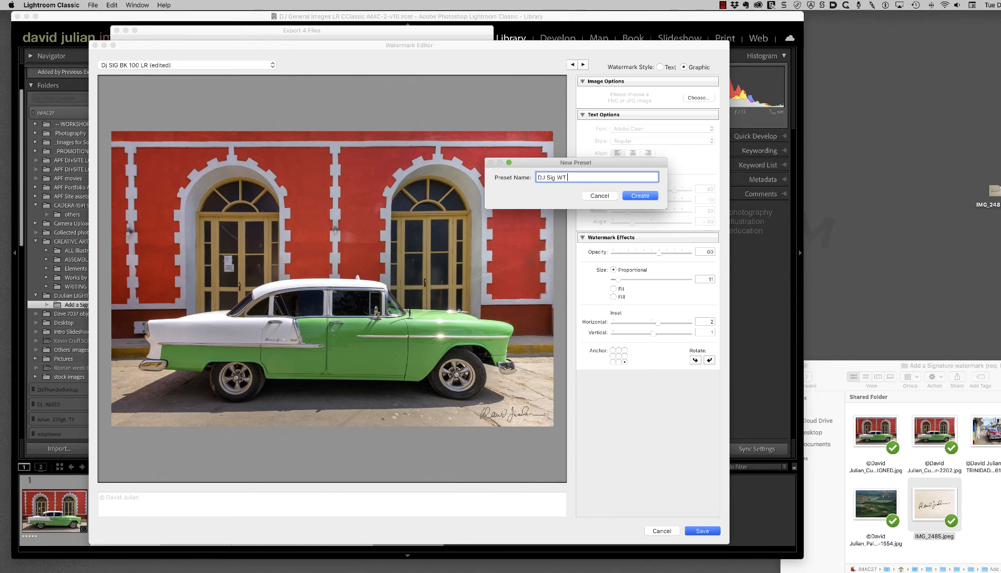
pyautogui.write('60 LR')
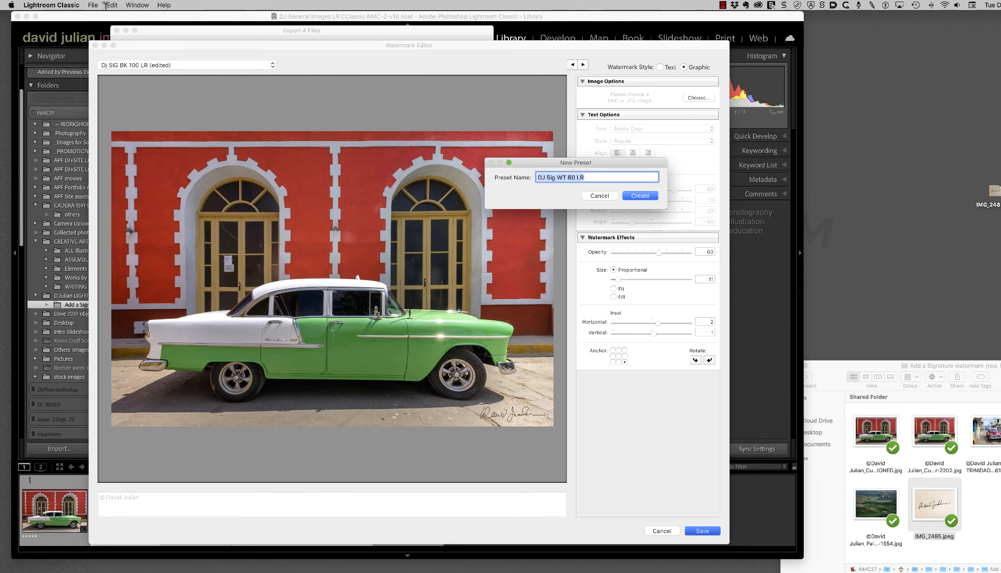
pyautogui.click(112, 5)
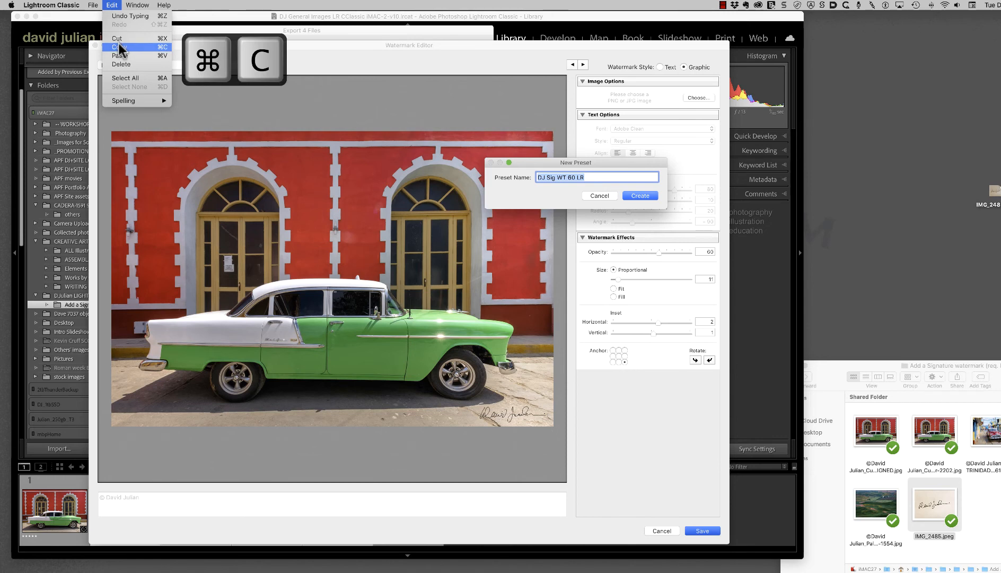
pyautogui.click(119, 46)
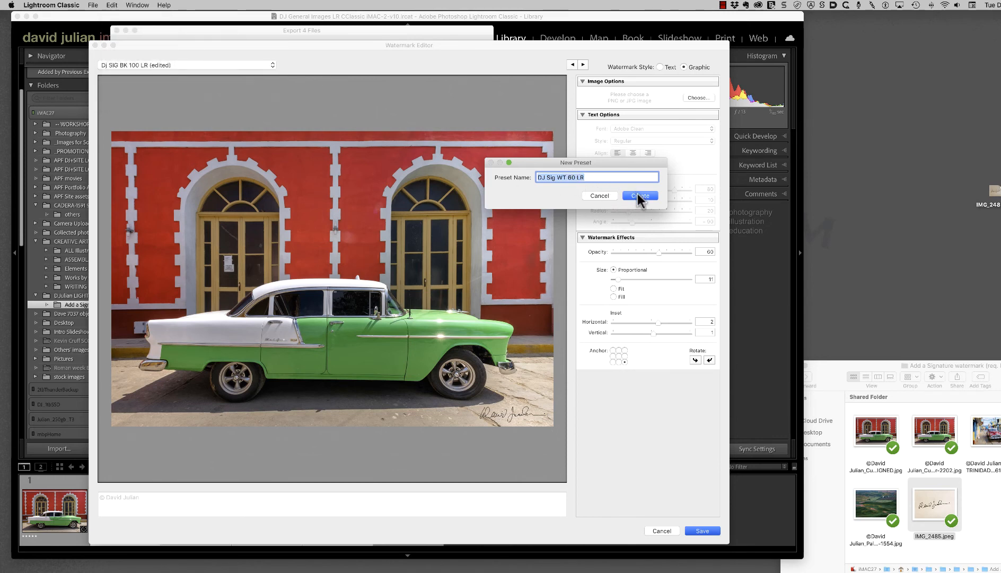
pyautogui.click(640, 197)
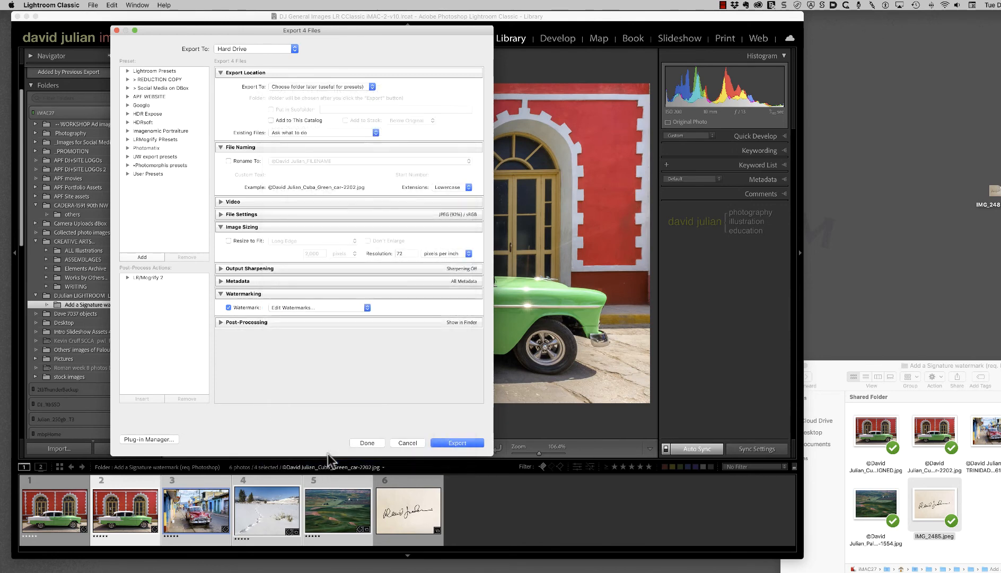
# - Save a 40% opacity preset 'DJ Sig WT 40 LR' using the pasted preset name
pyautogui.click(294, 307)
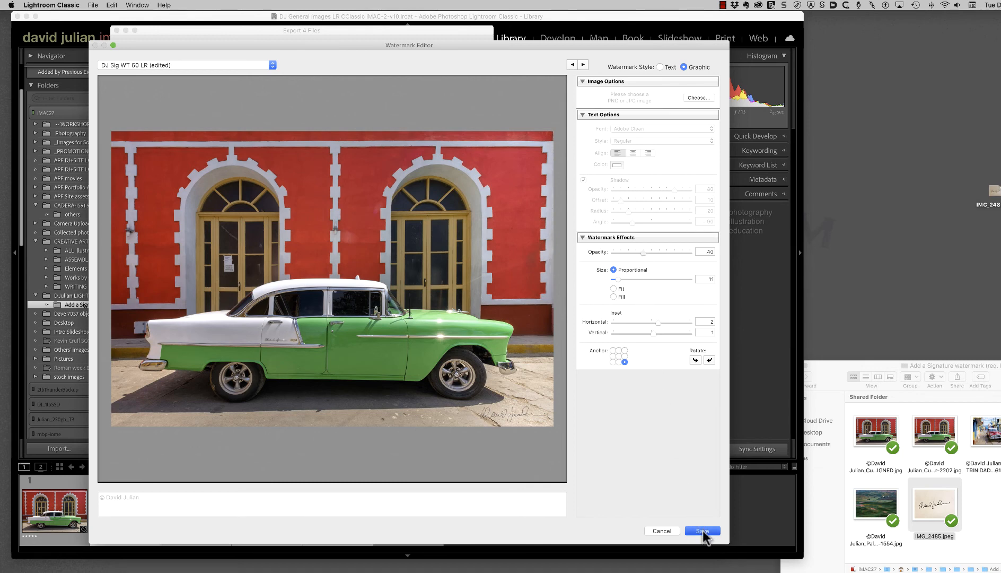
pyautogui.click(701, 531)
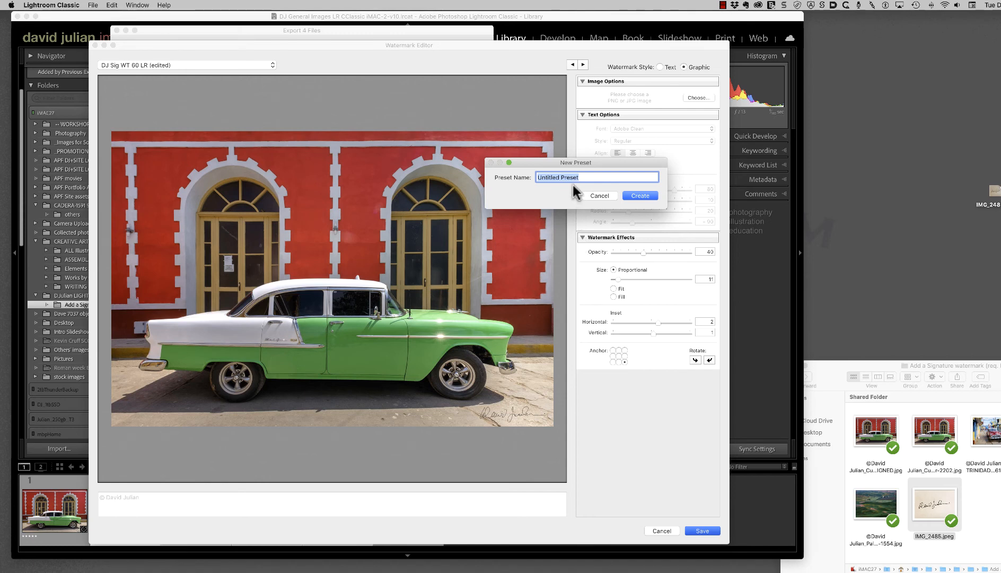
pyautogui.moveTo(129, 20)
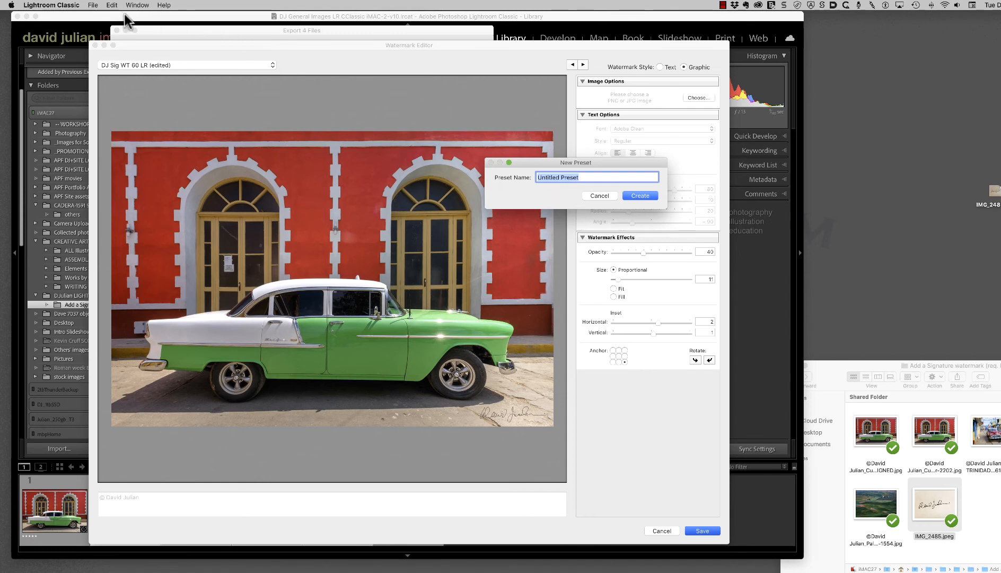
pyautogui.press('cmd+v')
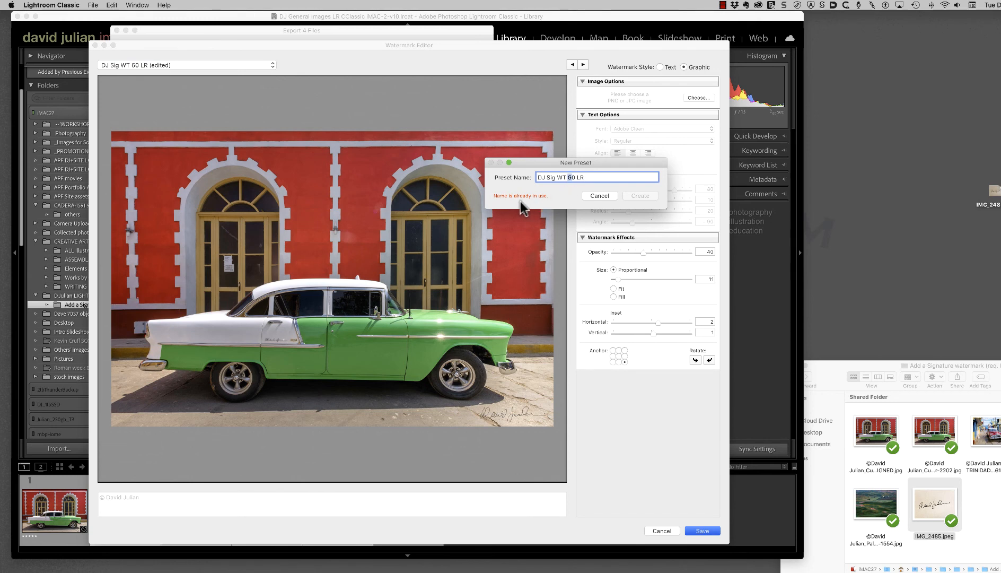
pyautogui.moveTo(575, 197)
pyautogui.write('4')
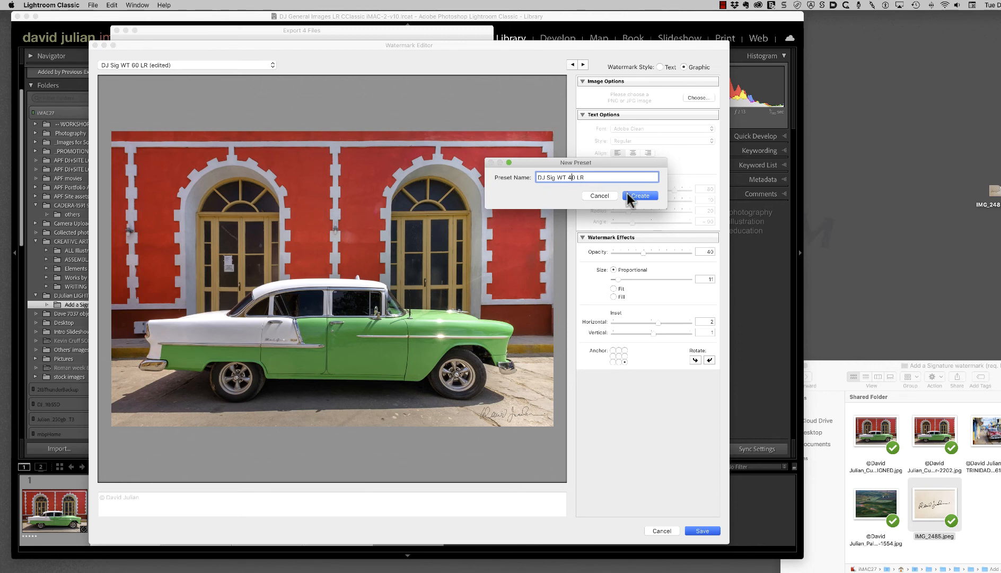
pyautogui.click(640, 197)
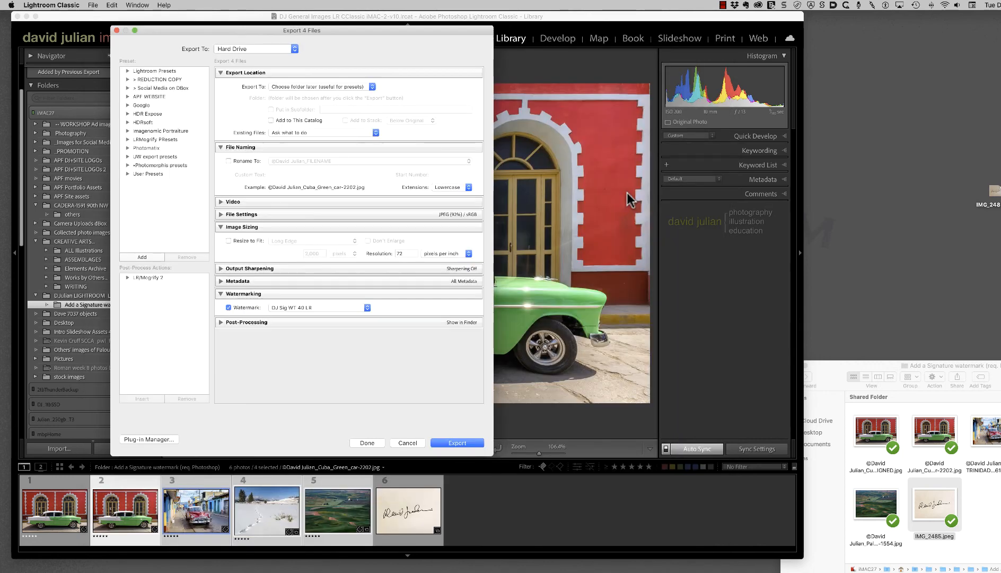
pyautogui.moveTo(427, 339)
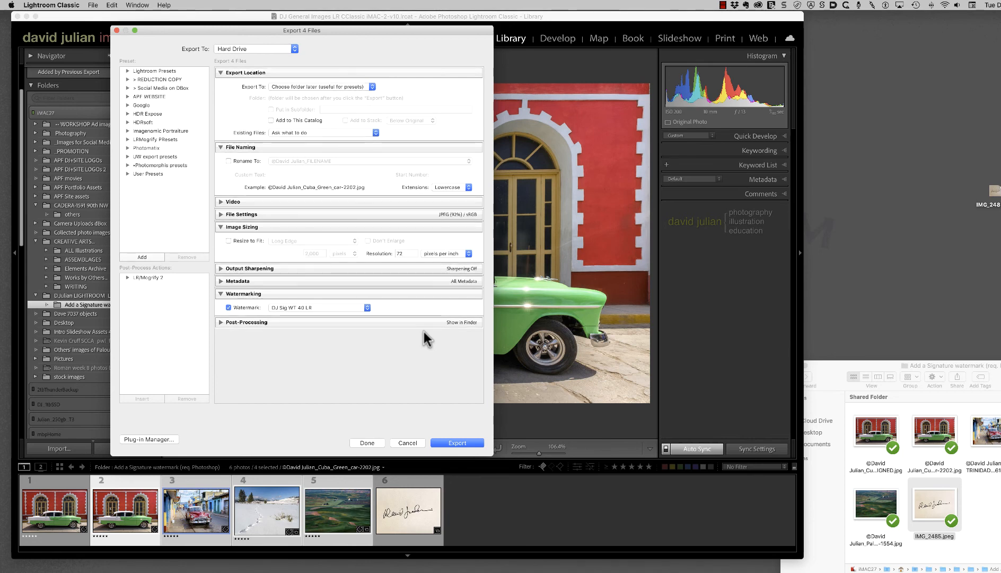
pyautogui.moveTo(379, 309)
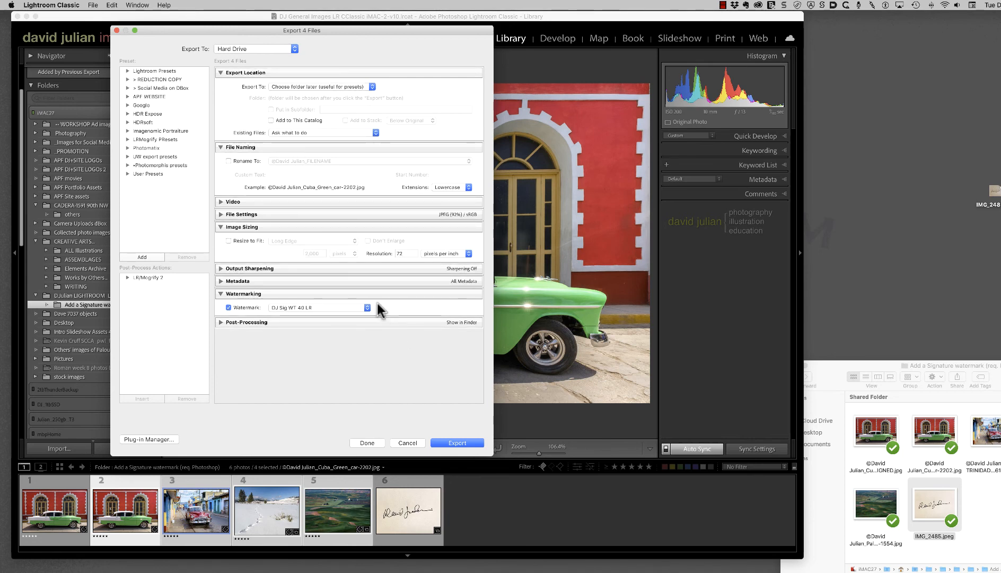
# - Export the four photos with the 40% white signature preset to the Desktop
pyautogui.click(367, 307)
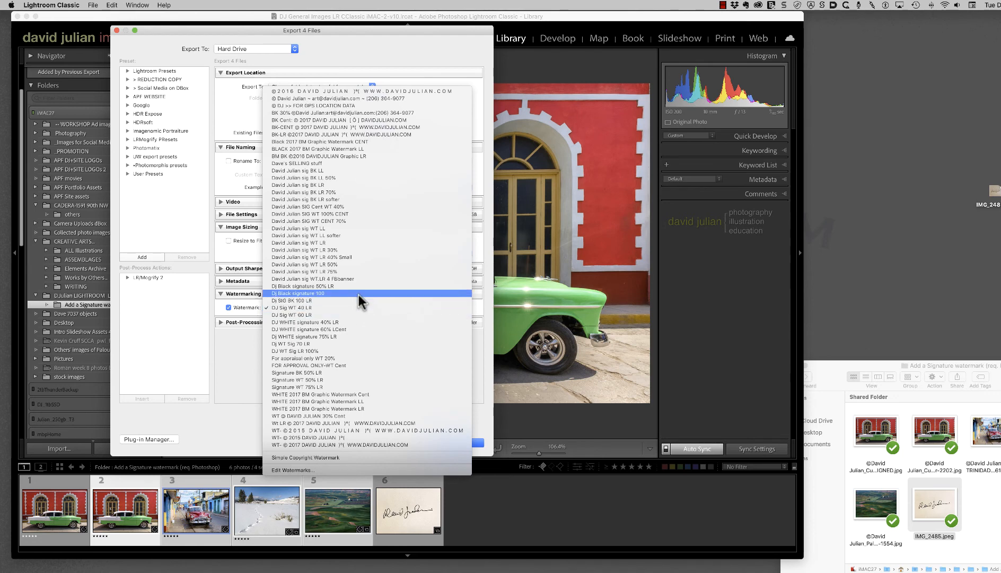
pyautogui.click(303, 307)
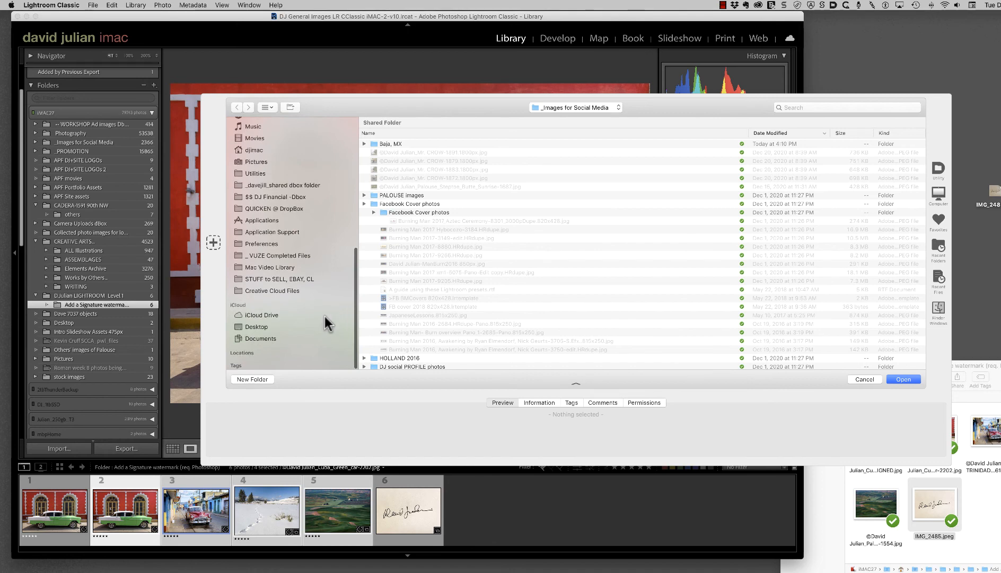
pyautogui.click(257, 326)
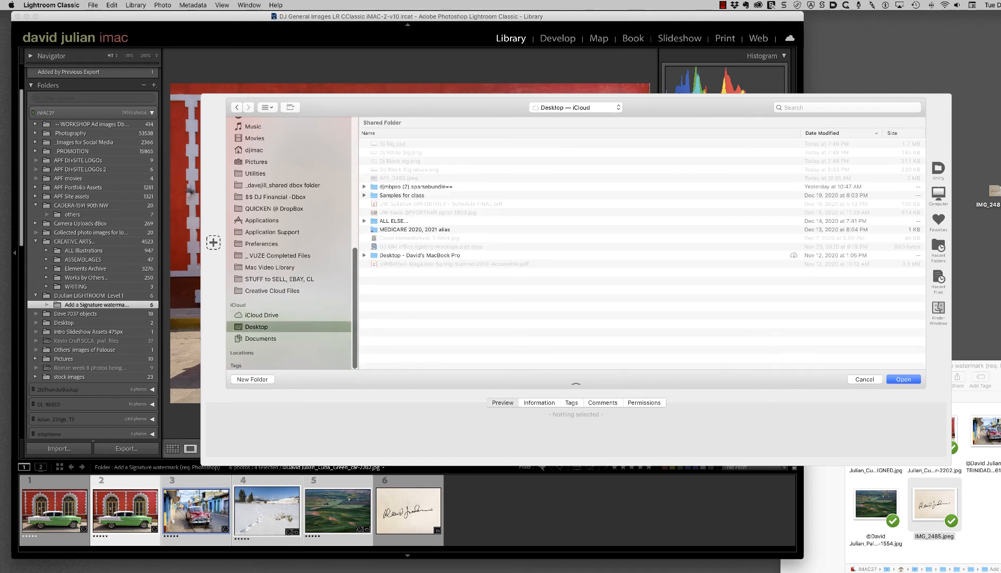
pyautogui.click(902, 379)
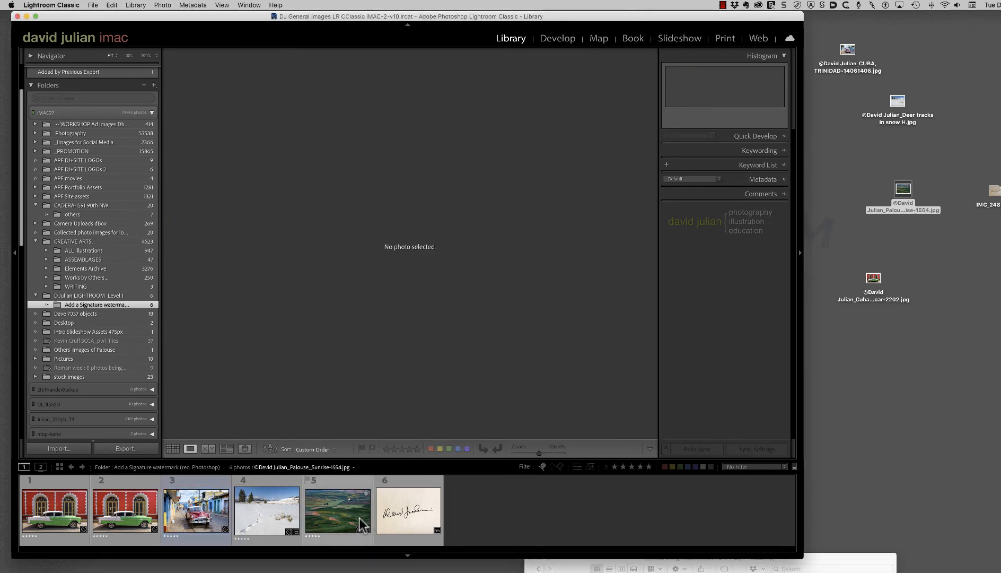
# - Start exporting the Palouse landscape photo and open its watermark editor
pyautogui.click(337, 511)
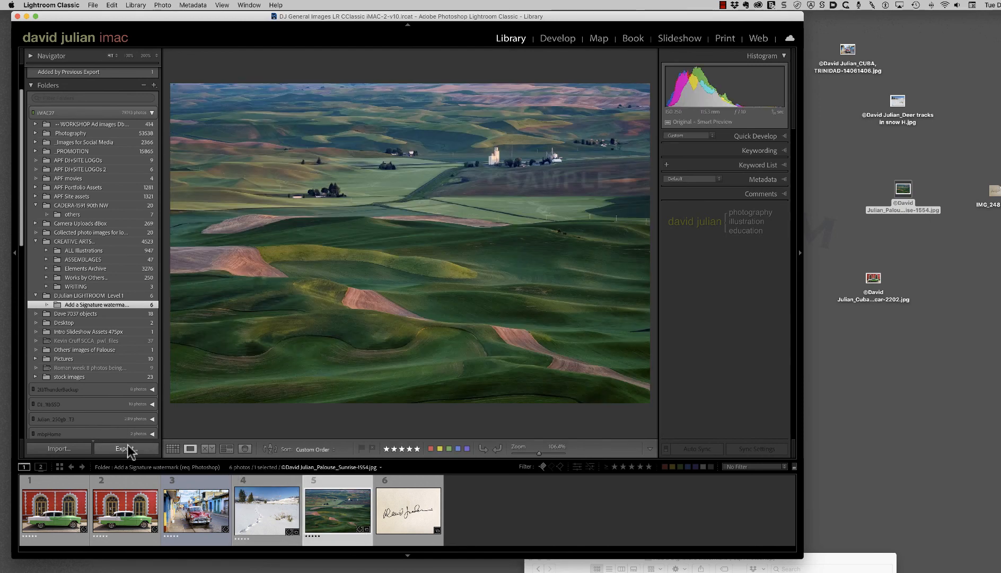
pyautogui.click(121, 449)
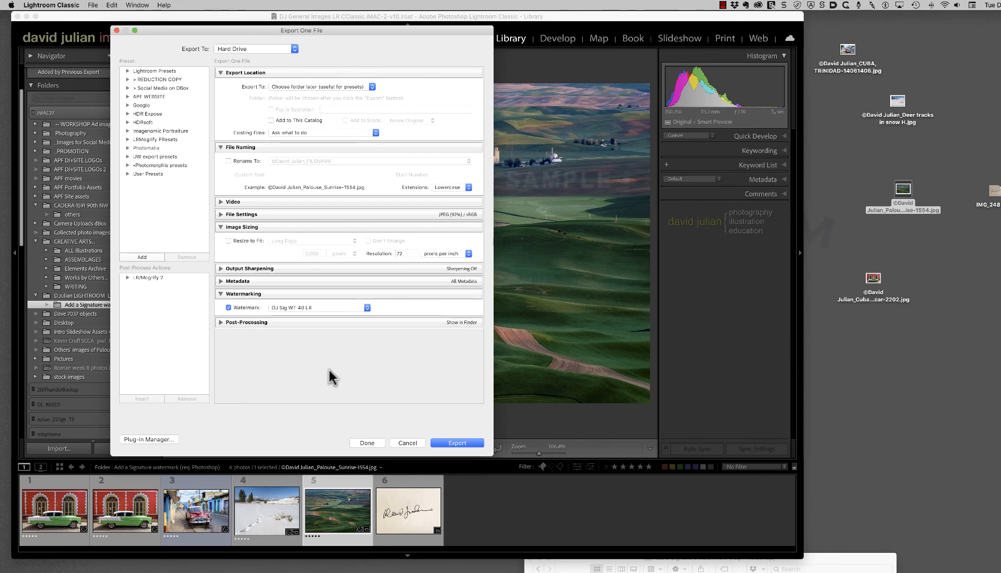
pyautogui.moveTo(332, 377)
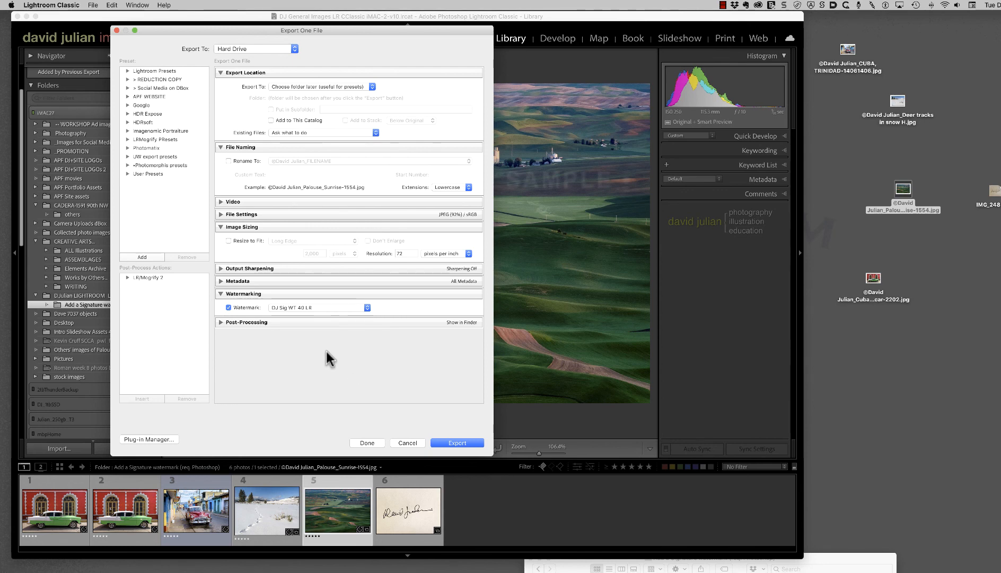
pyautogui.moveTo(303, 316)
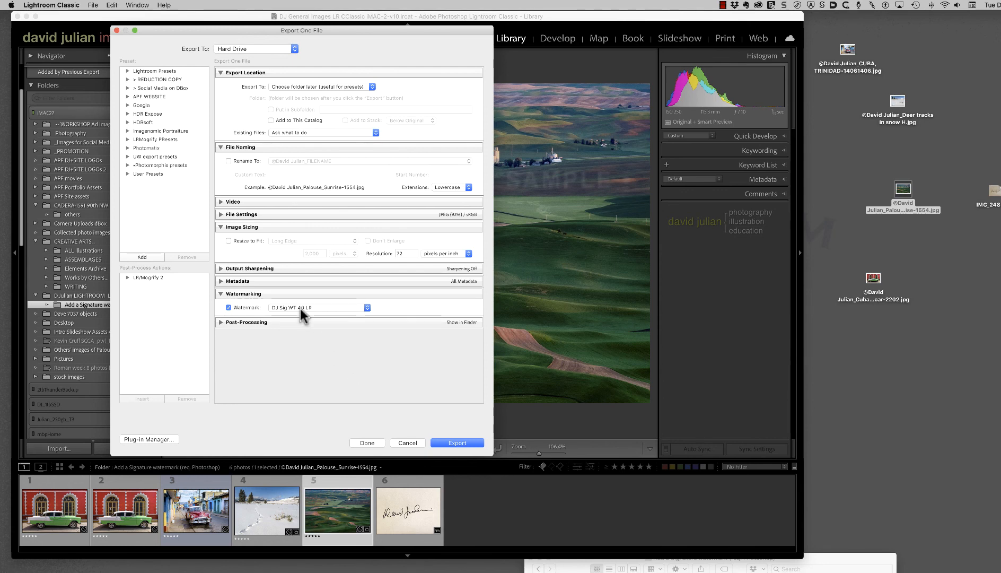
pyautogui.moveTo(309, 319)
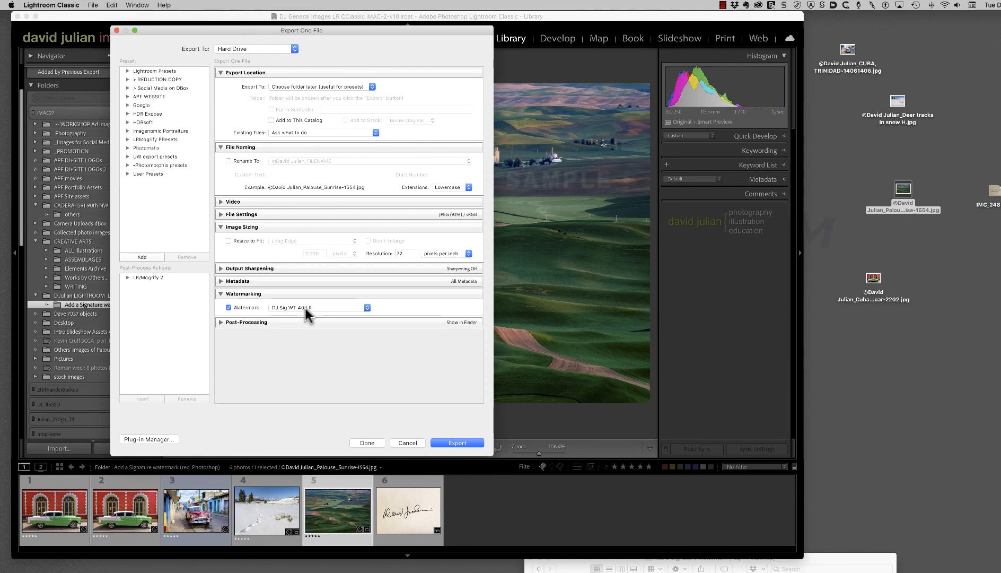
pyautogui.click(366, 307)
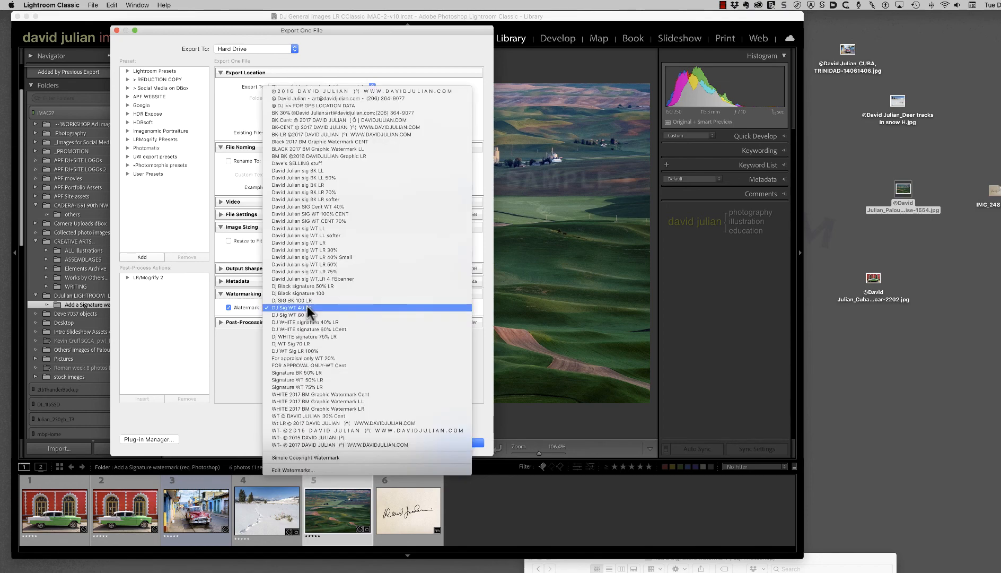
pyautogui.moveTo(313, 471)
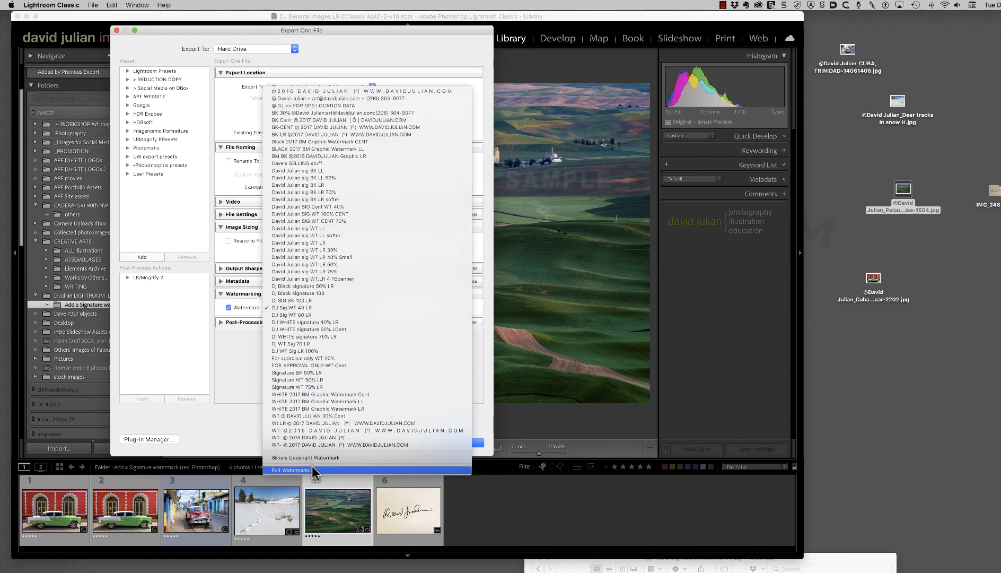
pyautogui.click(294, 471)
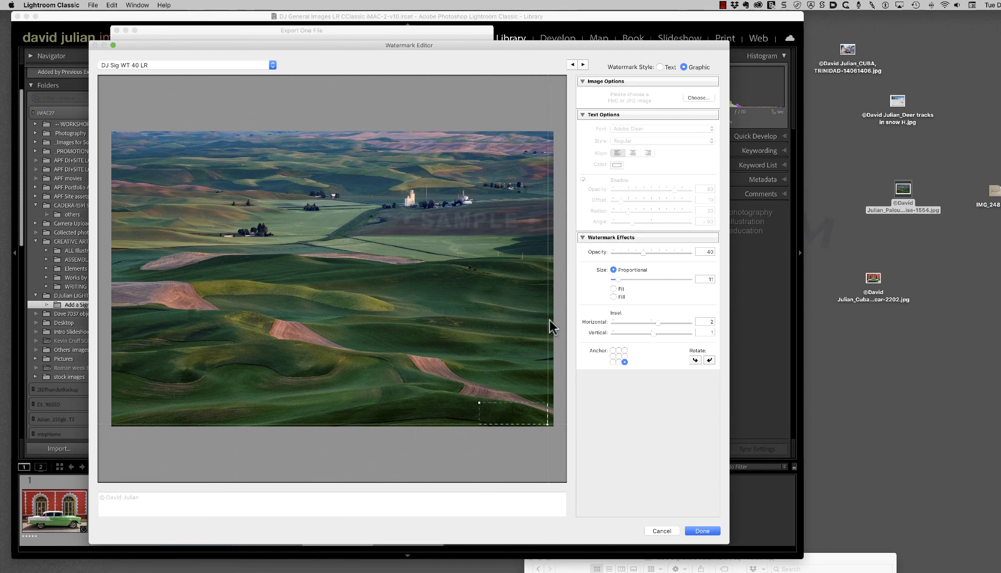
# - Load Dj White Sig.png as the watermark and update the DJ Sig WT 40 LR preset
pyautogui.click(698, 98)
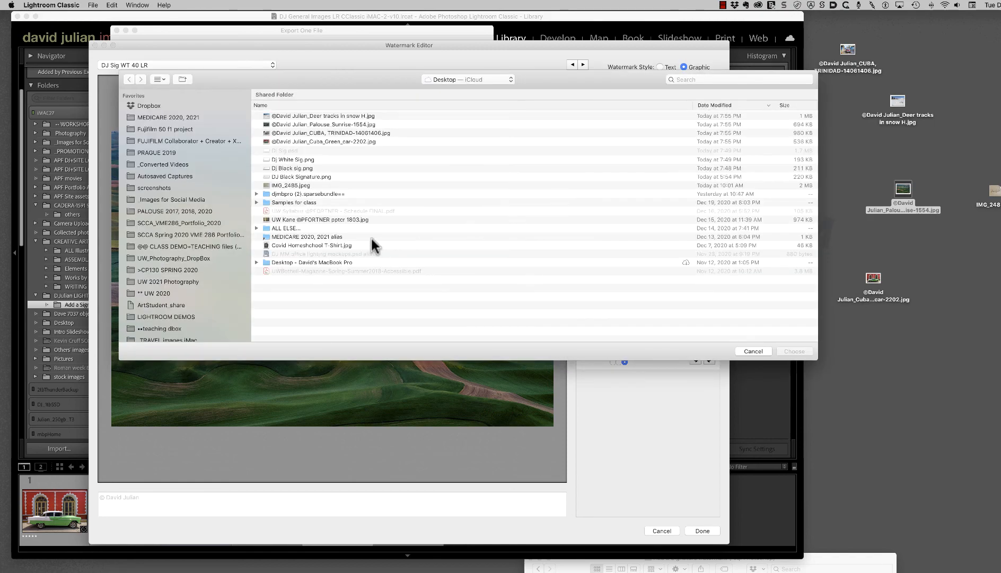
pyautogui.click(293, 159)
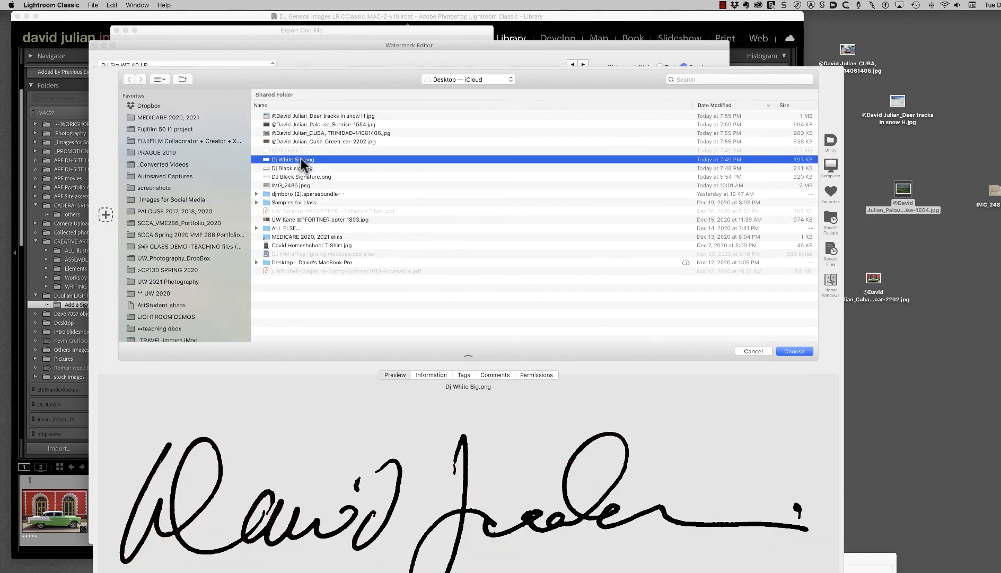
pyautogui.click(795, 351)
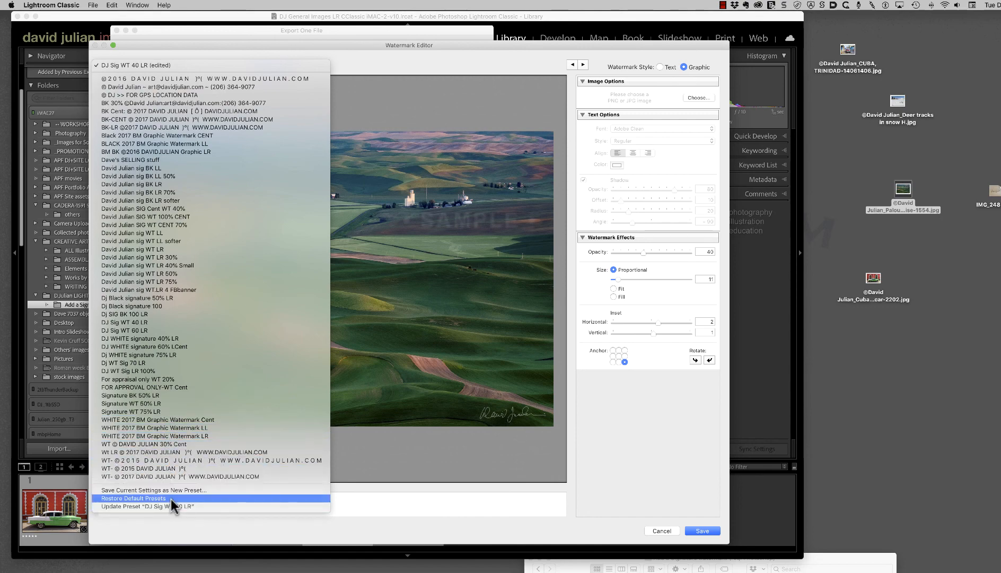
pyautogui.click(134, 498)
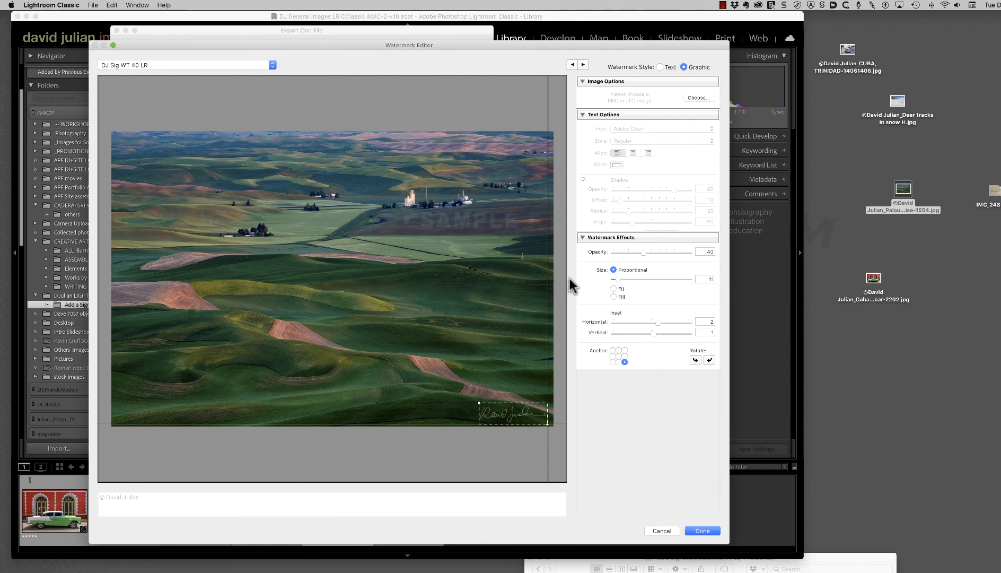
pyautogui.moveTo(569, 285)
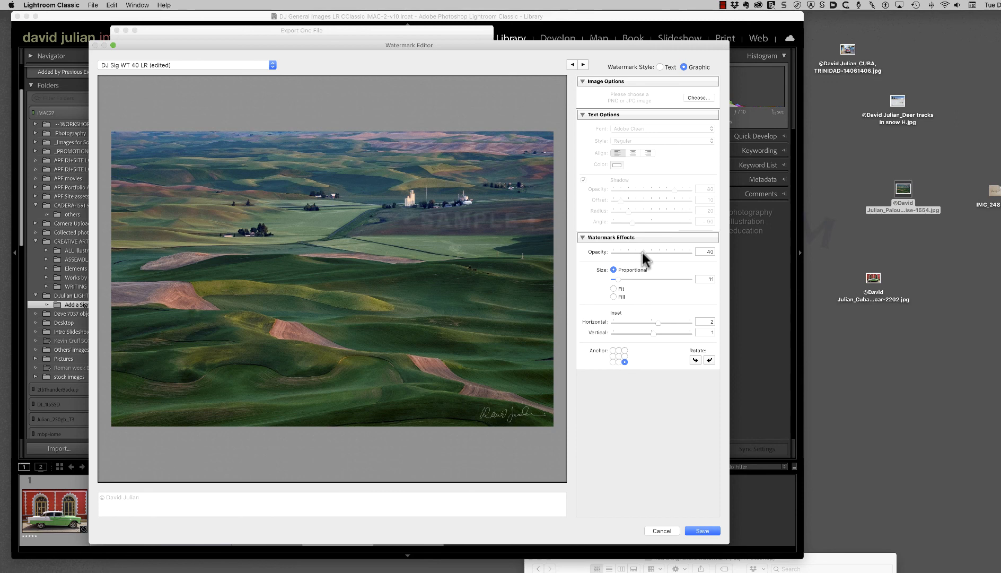
pyautogui.moveTo(667, 269)
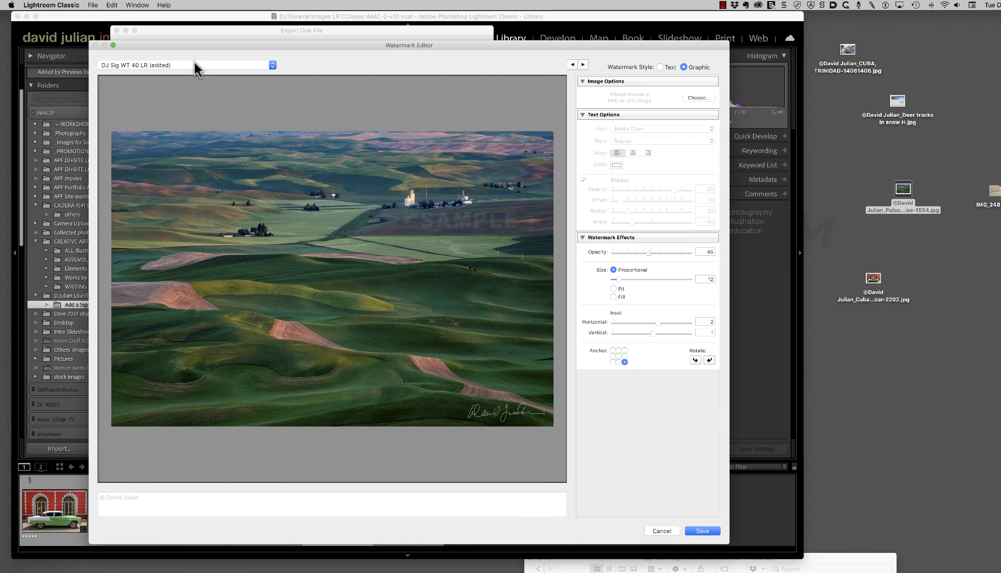
pyautogui.moveTo(165, 70)
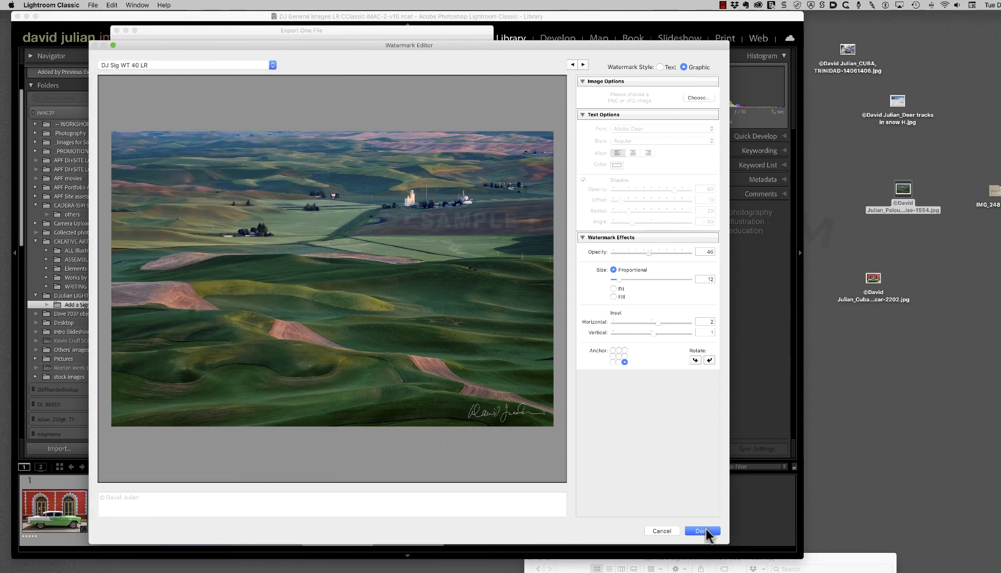
# - Export the Palouse photo to the Desktop, overwriting the earlier exported file
pyautogui.click(701, 531)
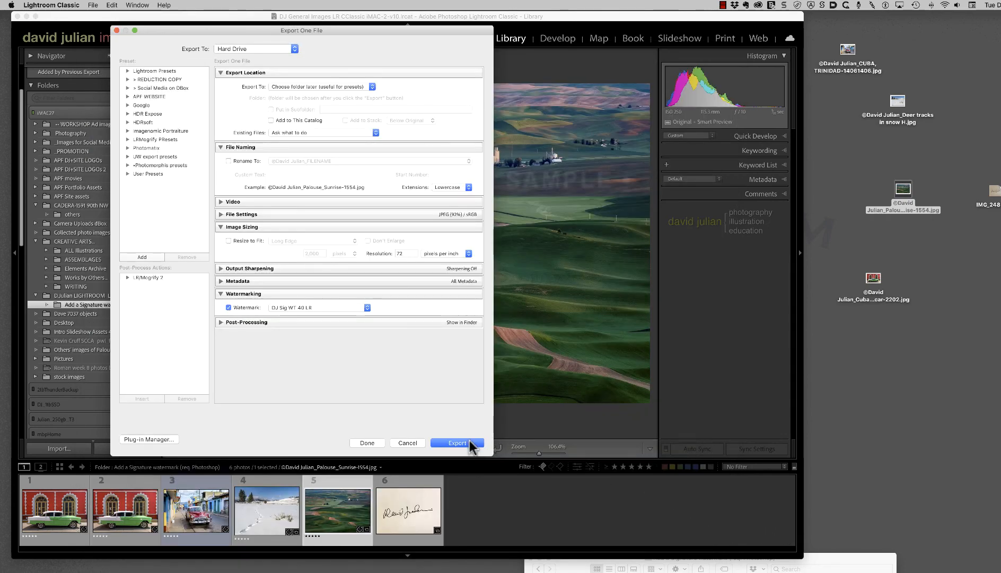
pyautogui.click(457, 442)
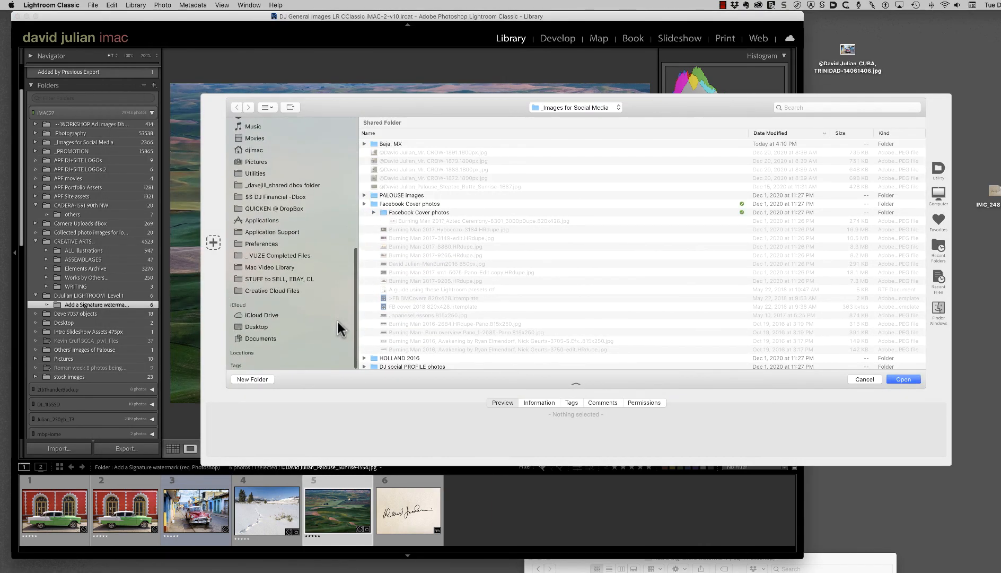
pyautogui.click(256, 326)
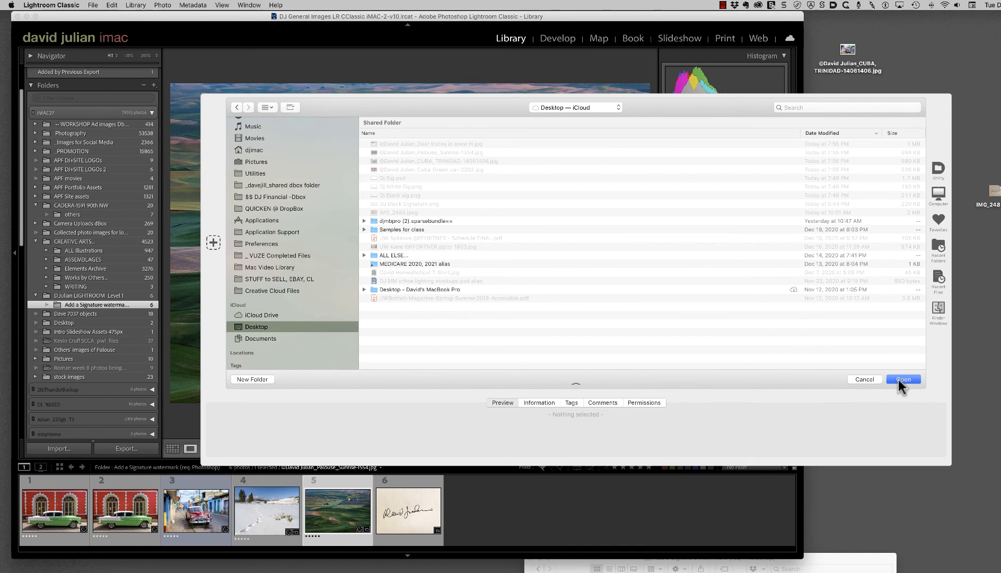
pyautogui.click(903, 380)
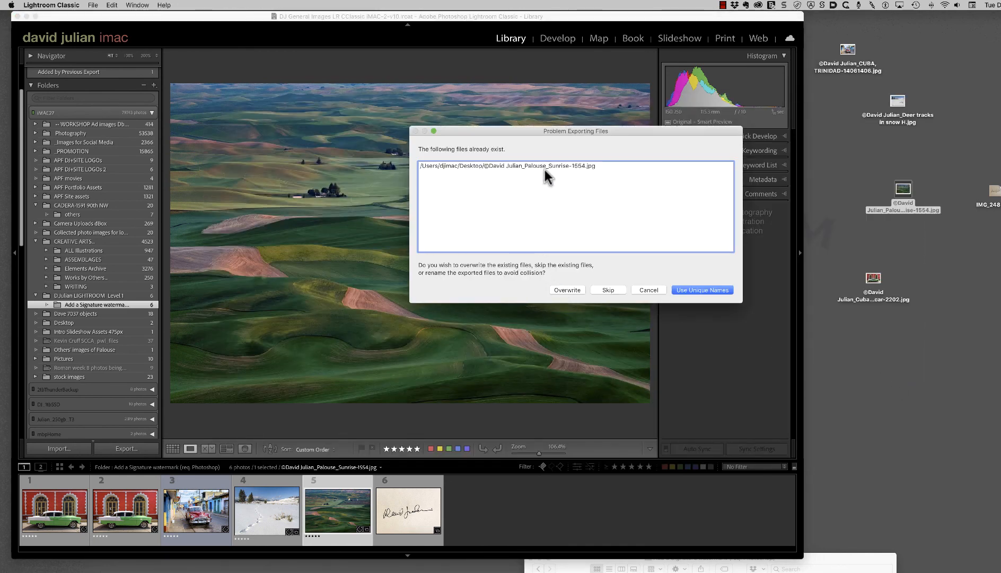
pyautogui.click(702, 289)
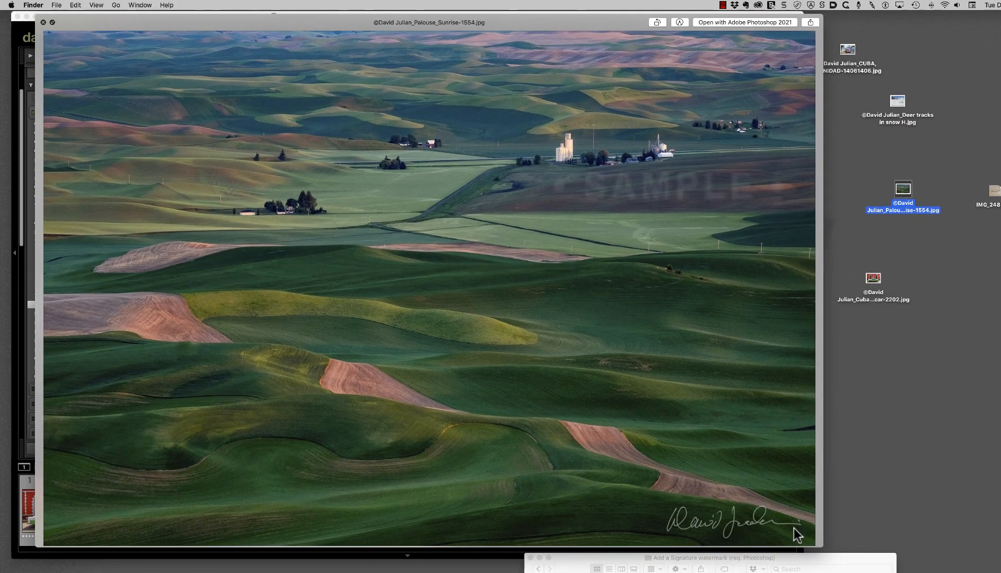
pyautogui.moveTo(757, 522)
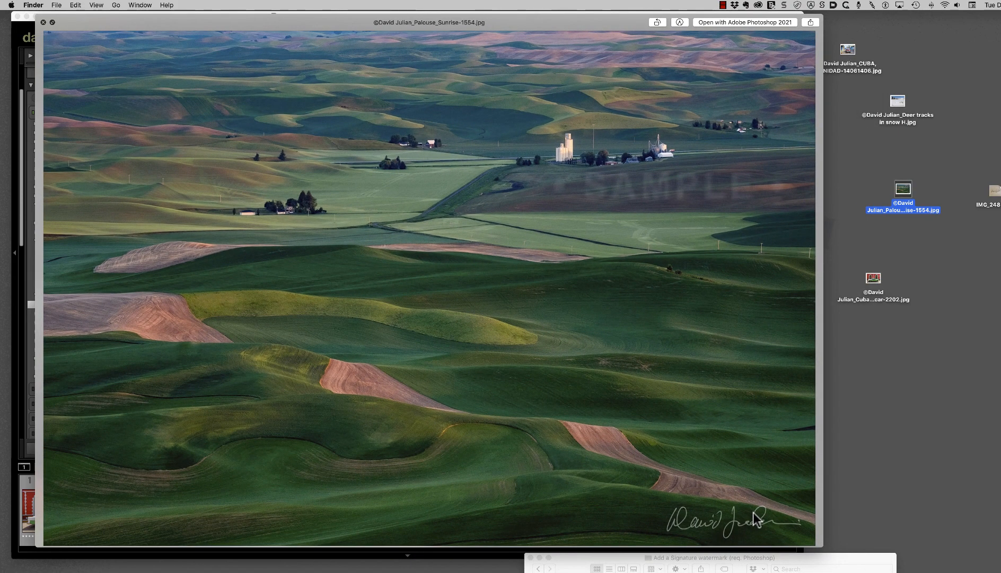